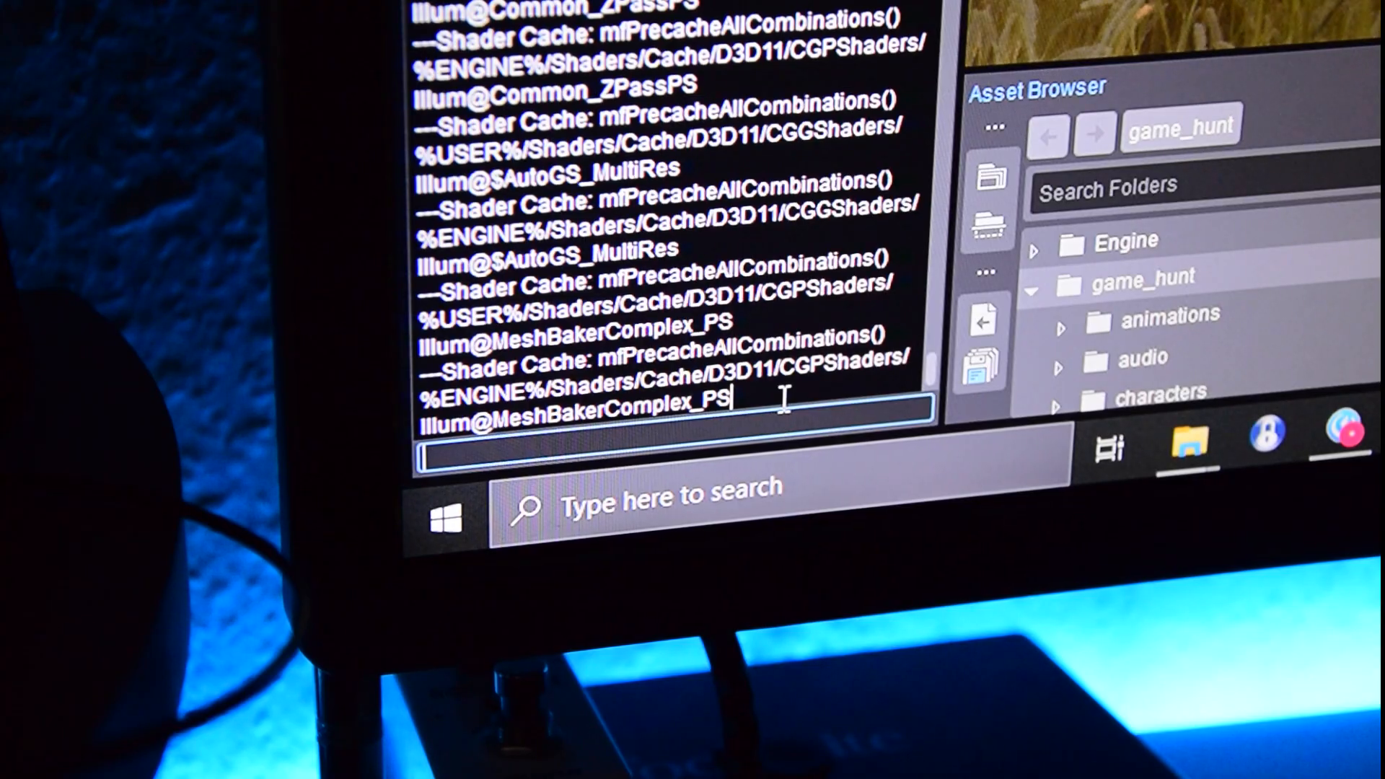
Step: Enter the e_debugdraw LOD mode console command and view the LOD-tinted rowboat
type("e_debugd")
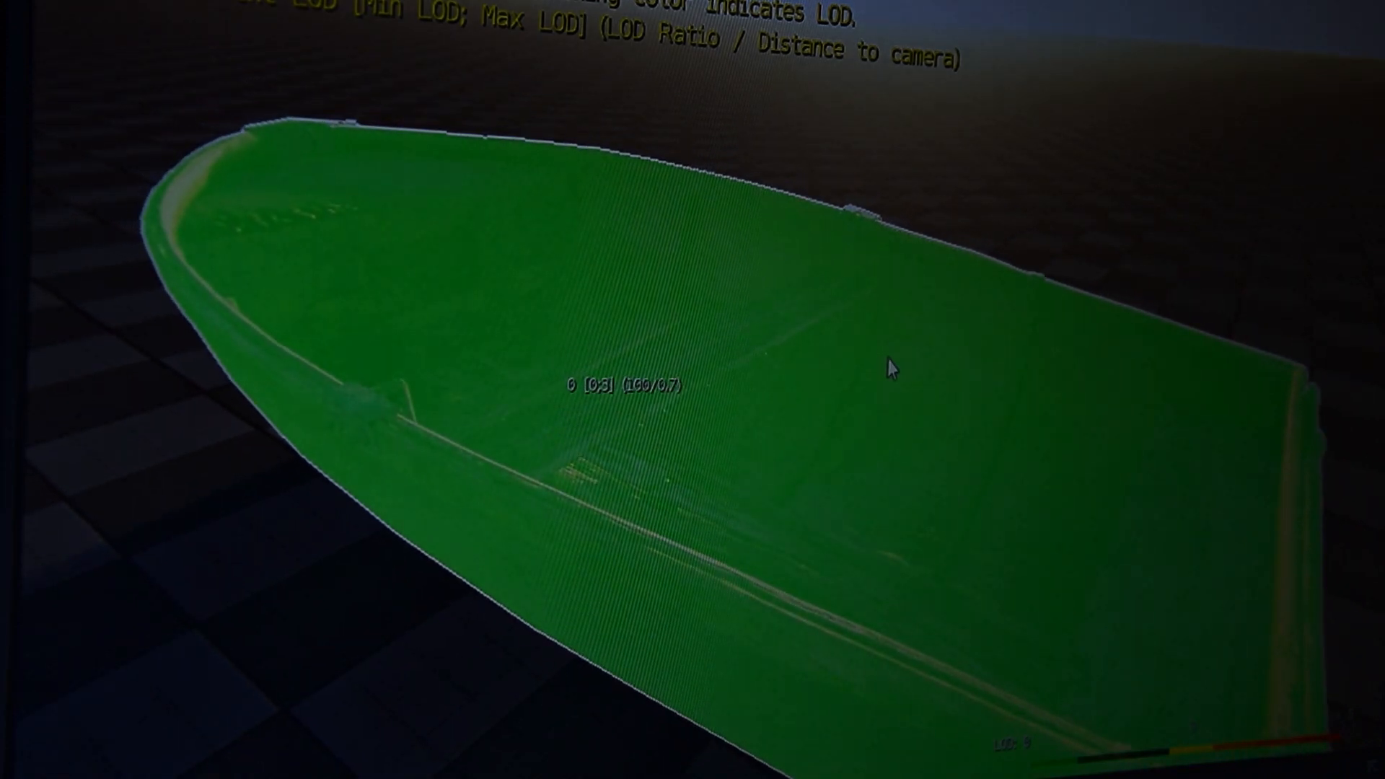
scroll("down", 3)
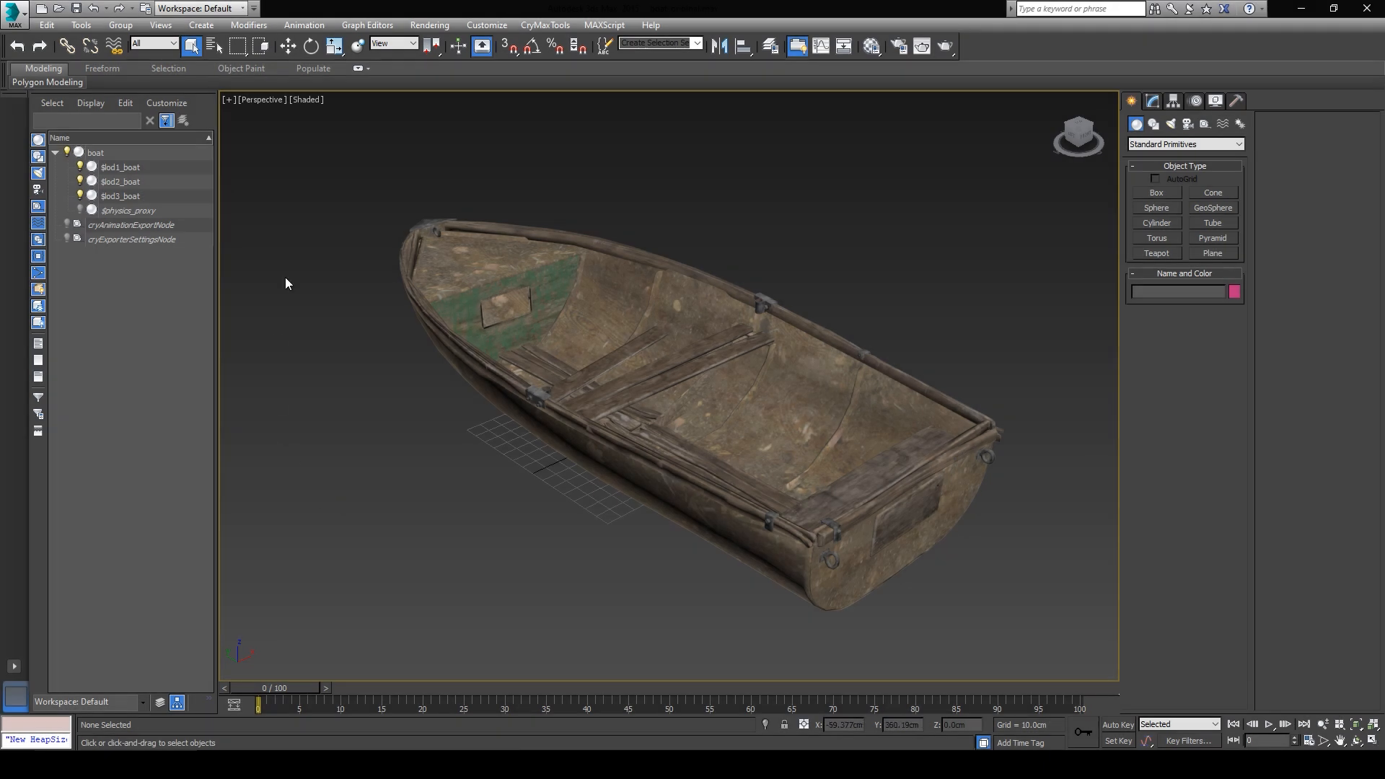
left_click(129, 210)
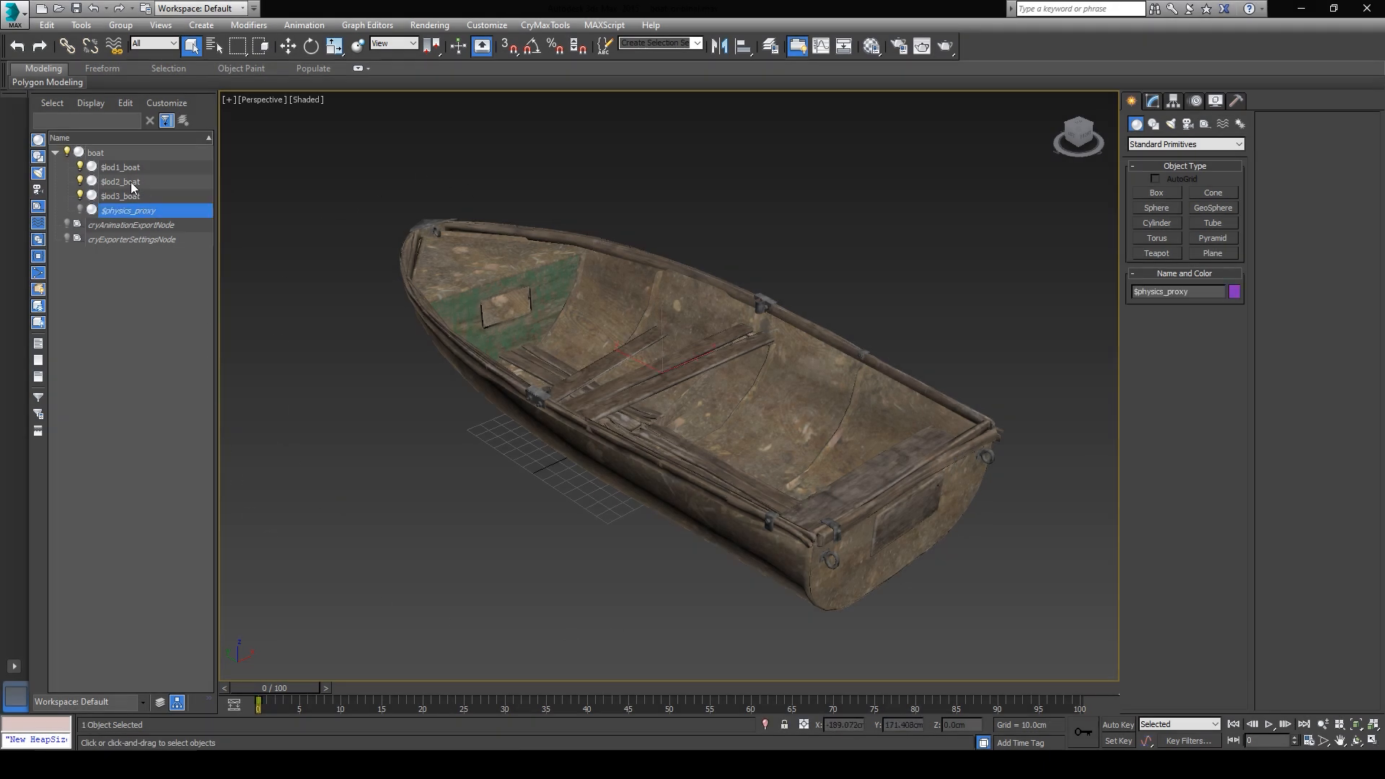
left_click(121, 195)
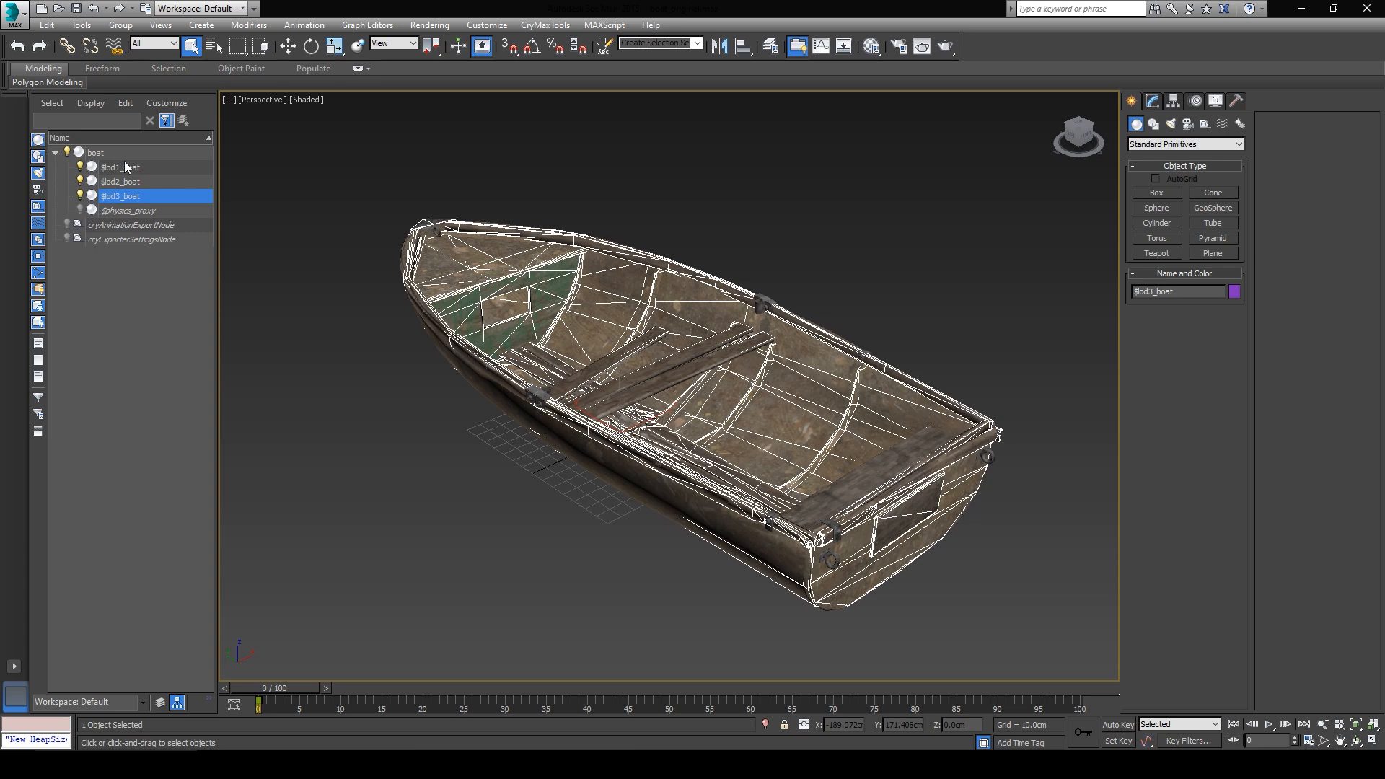
left_click(95, 152)
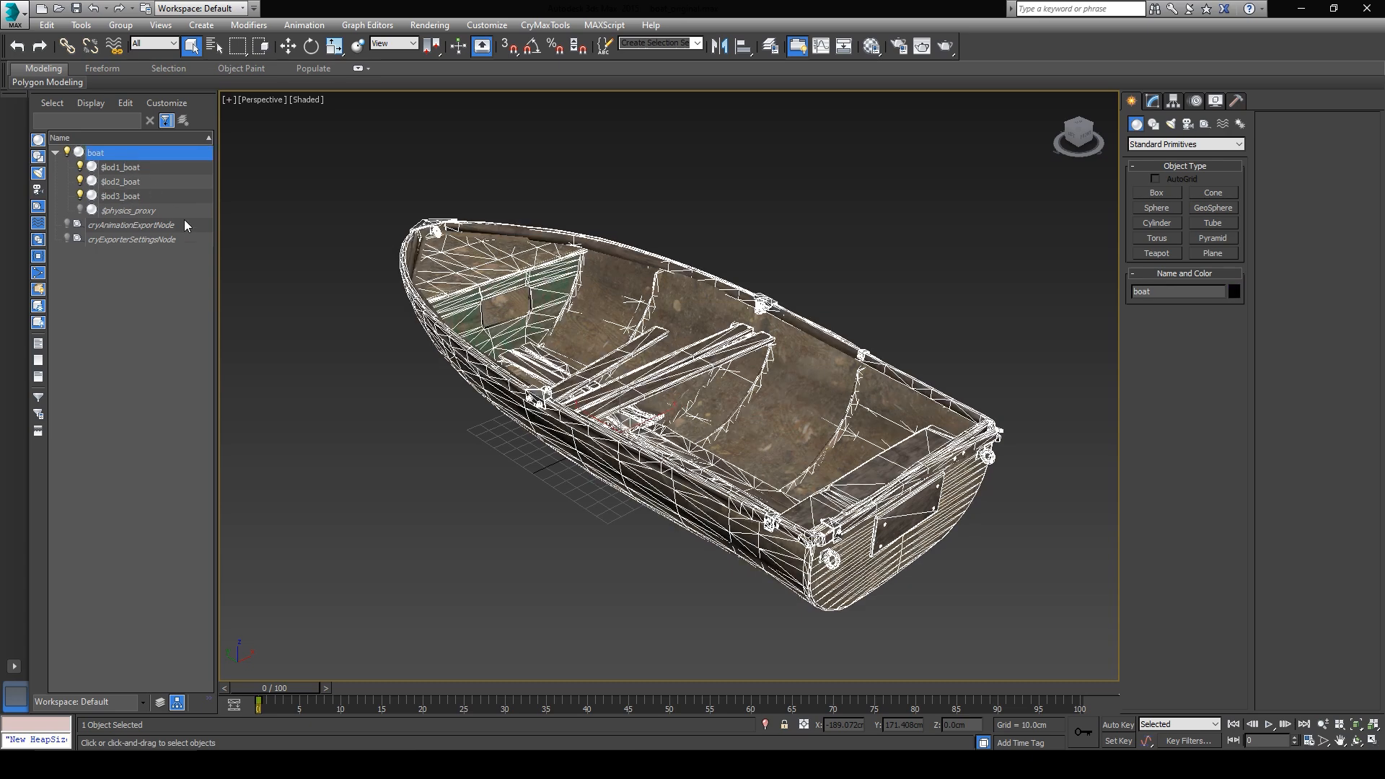
mouse_move(345, 339)
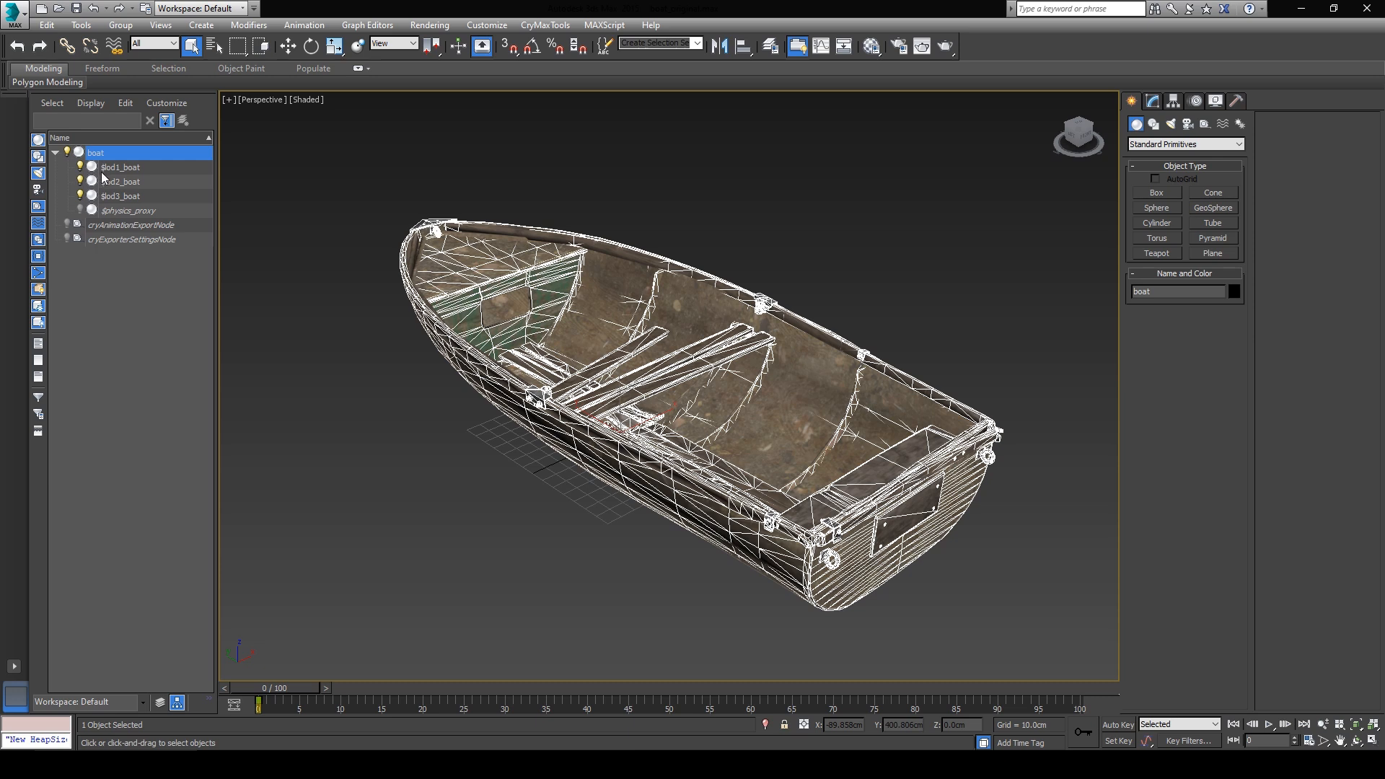
mouse_move(119, 178)
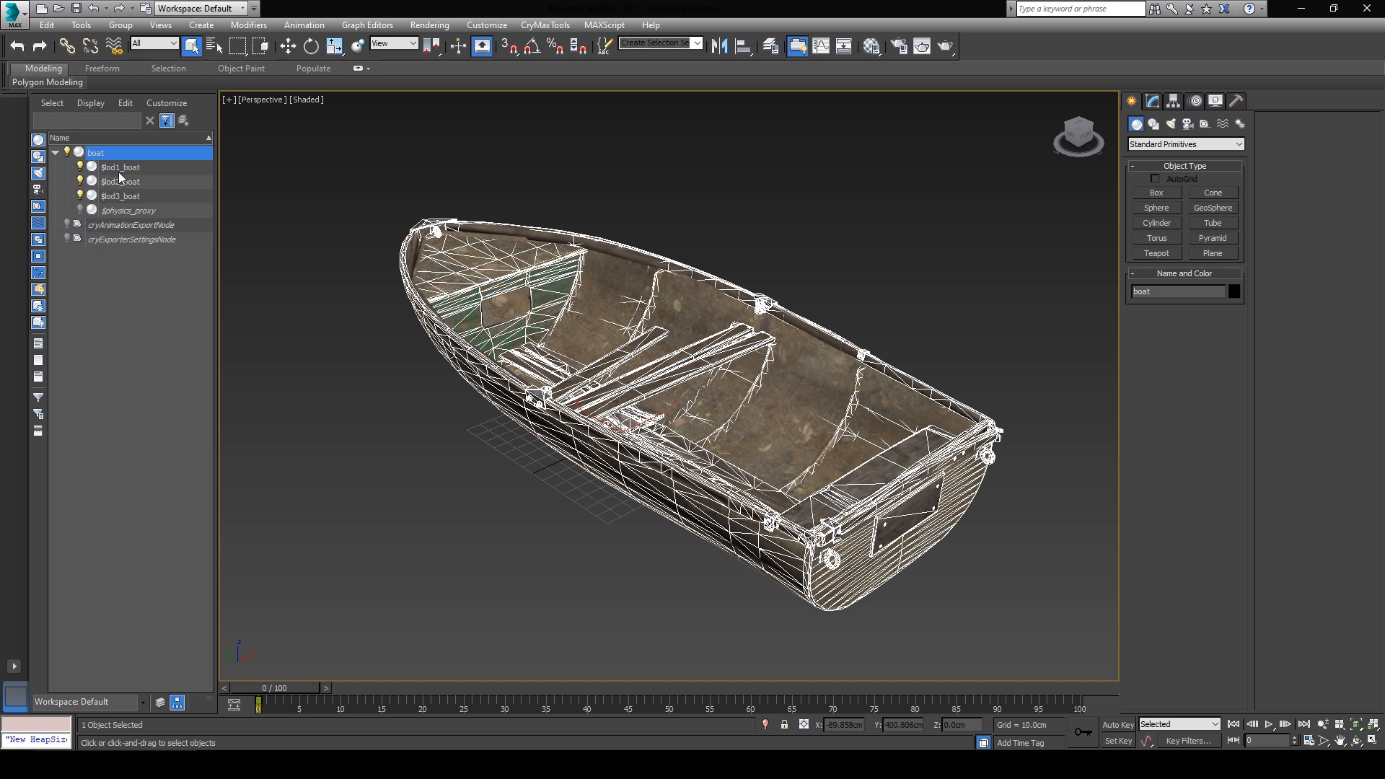
mouse_move(115, 183)
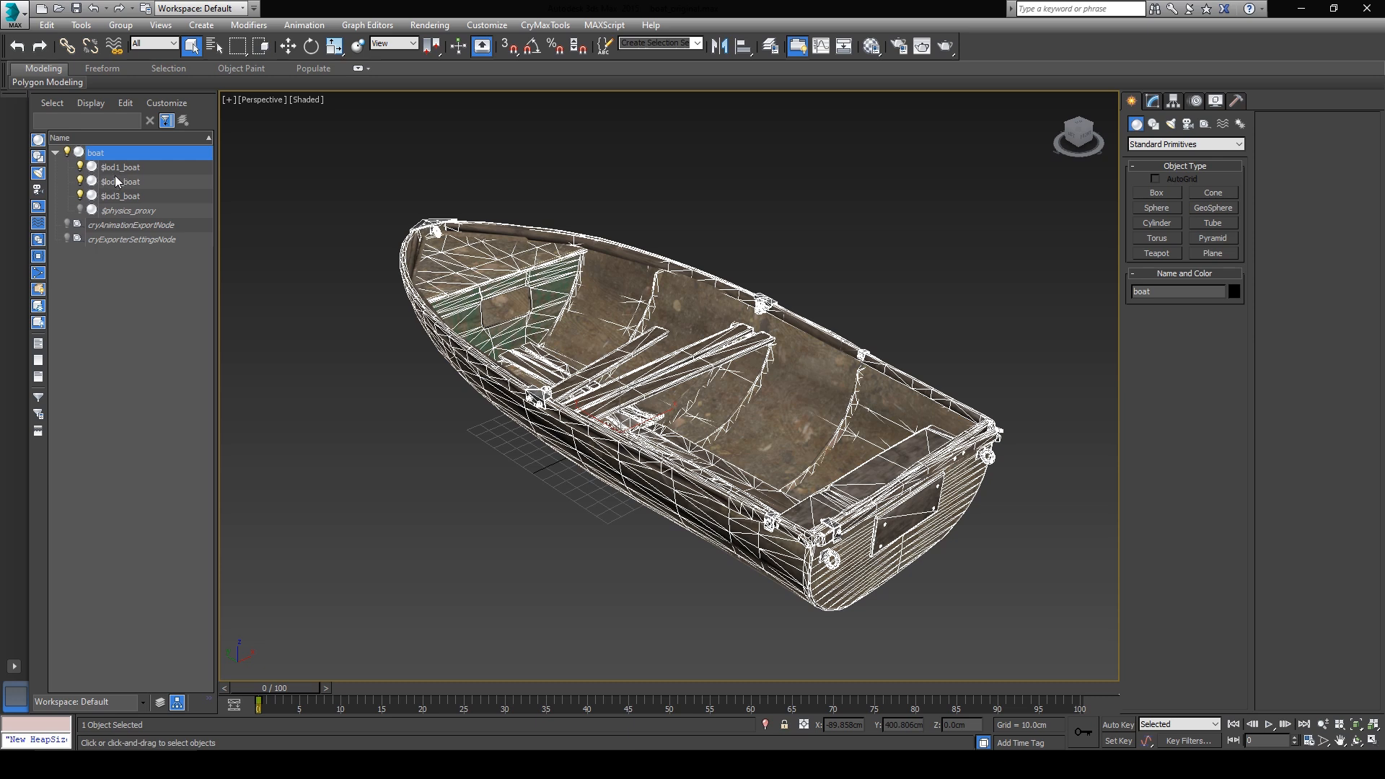
left_click(120, 167)
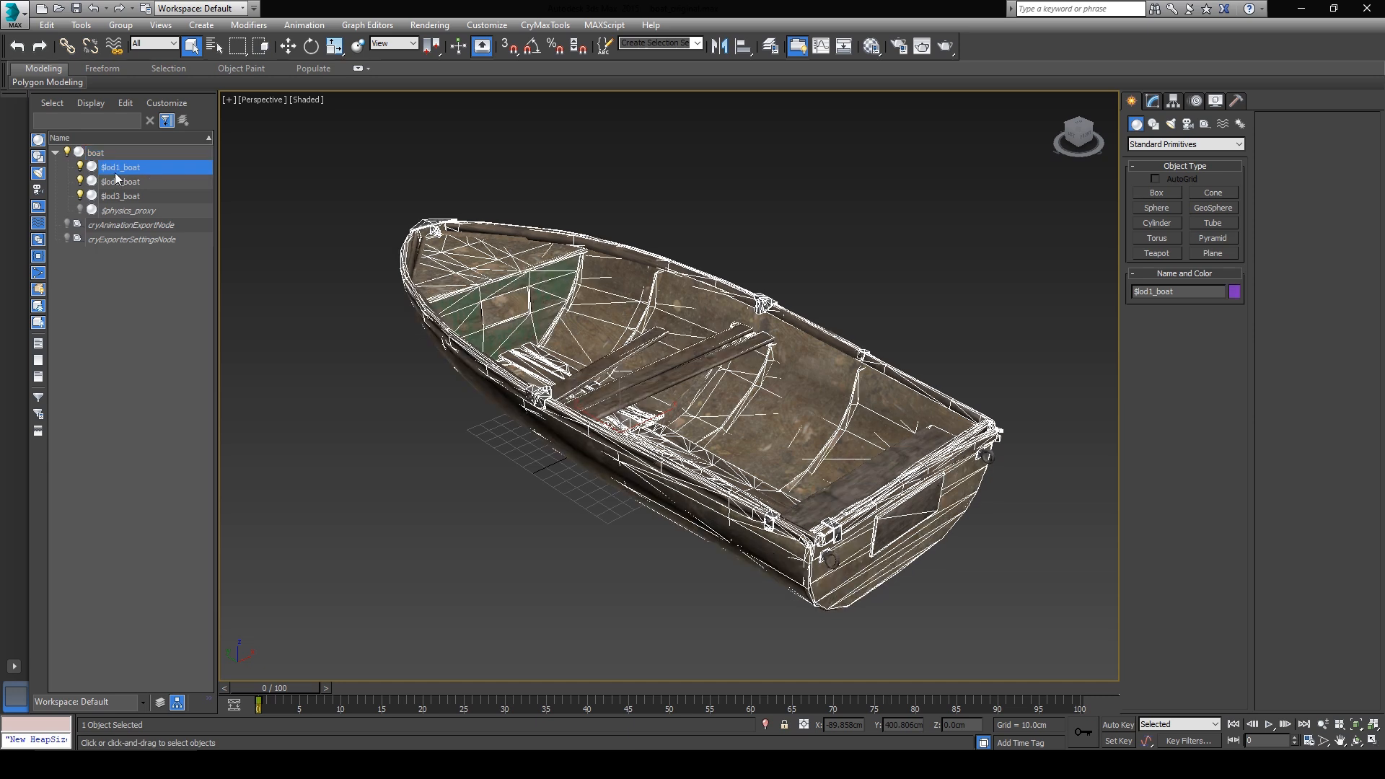
left_click(121, 196)
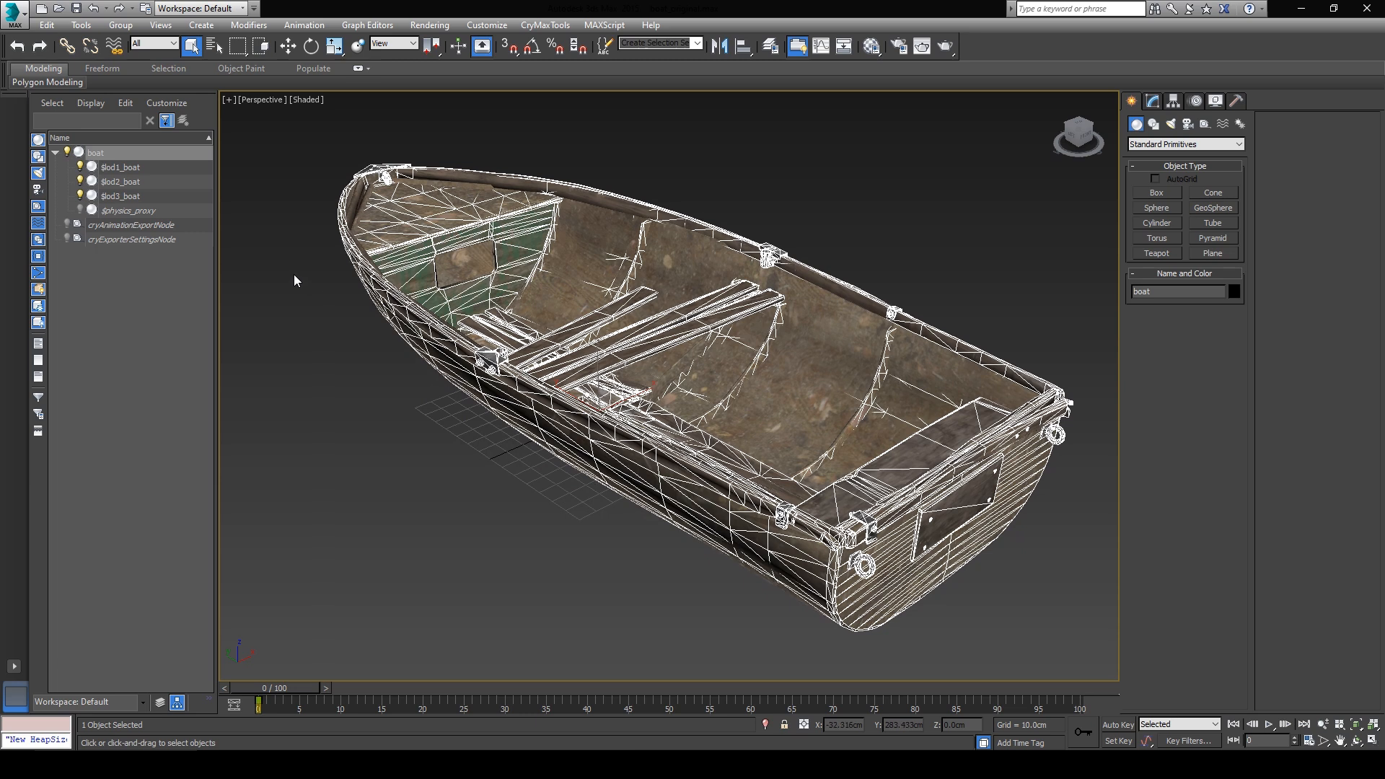
mouse_move(226, 221)
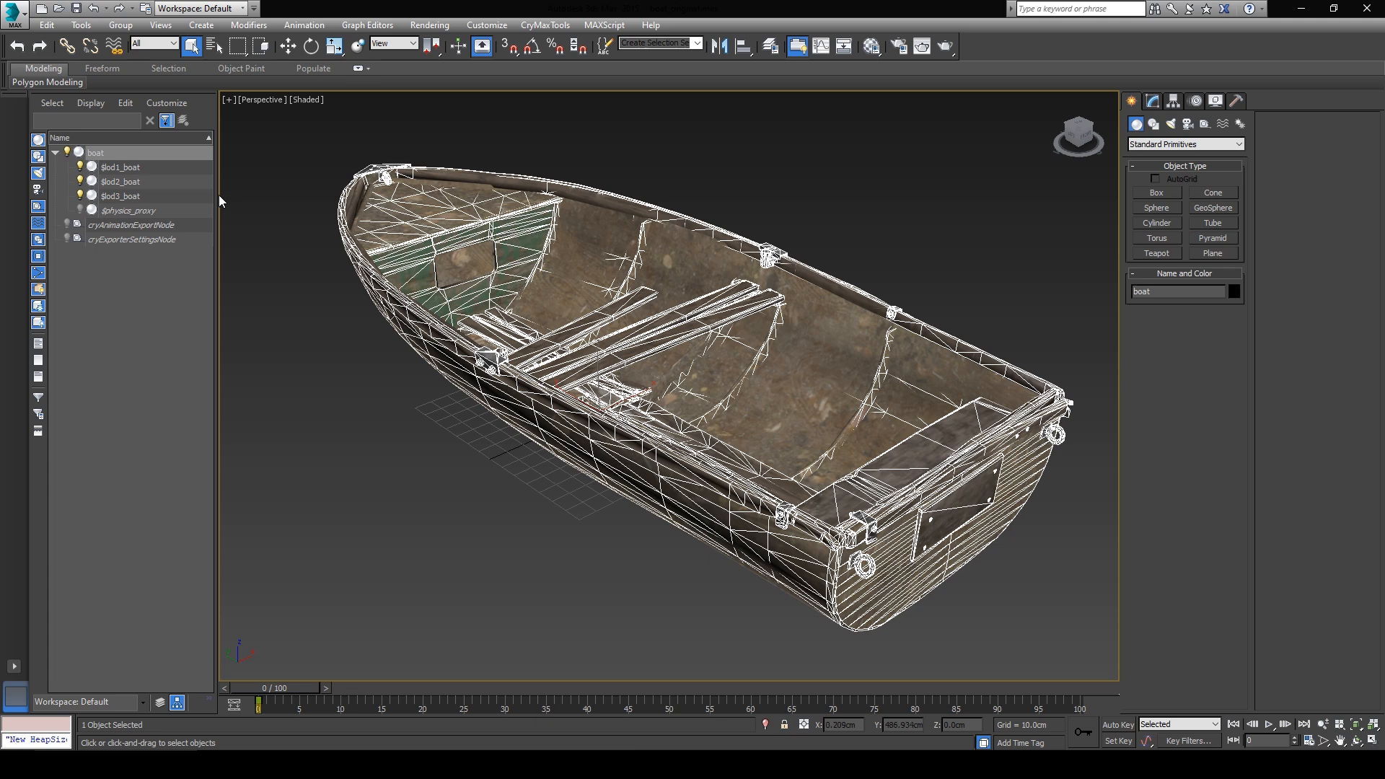
mouse_move(173, 200)
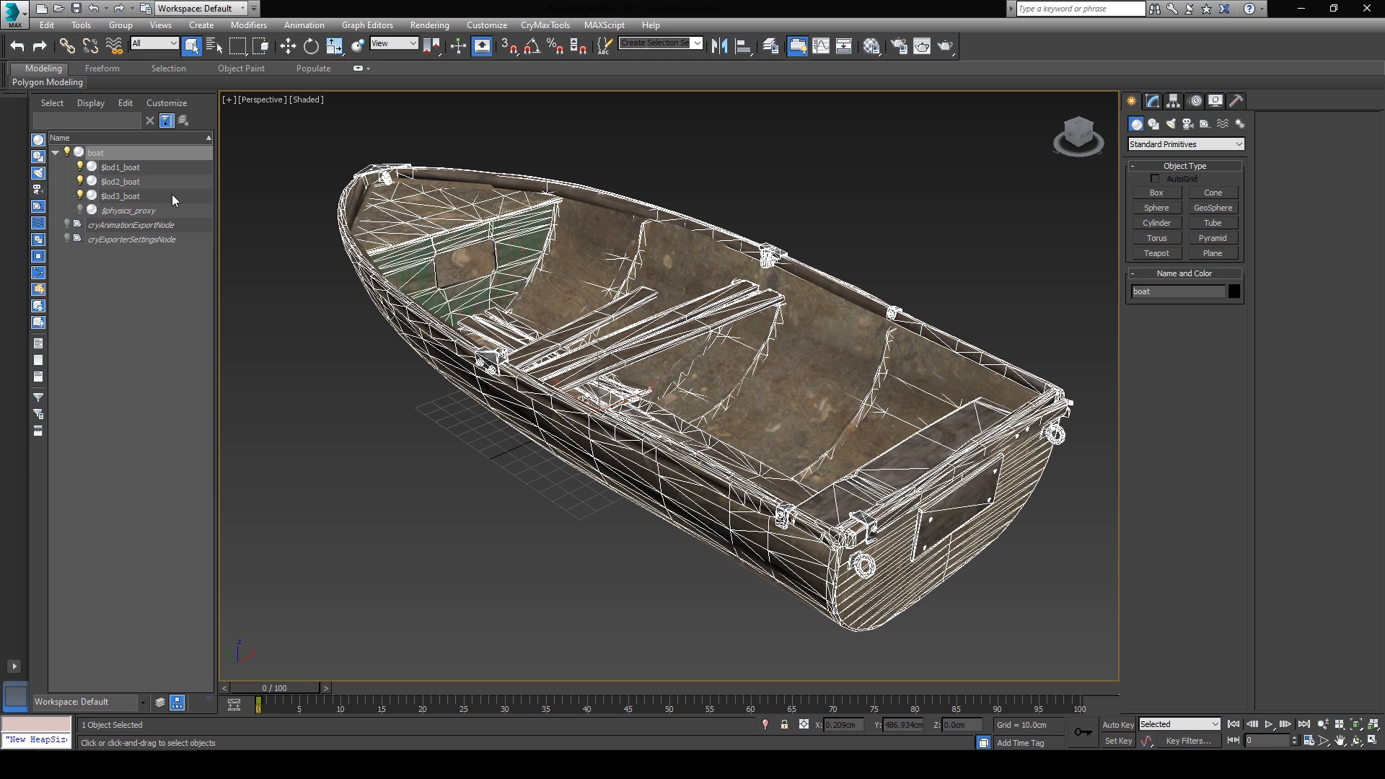
mouse_move(147, 183)
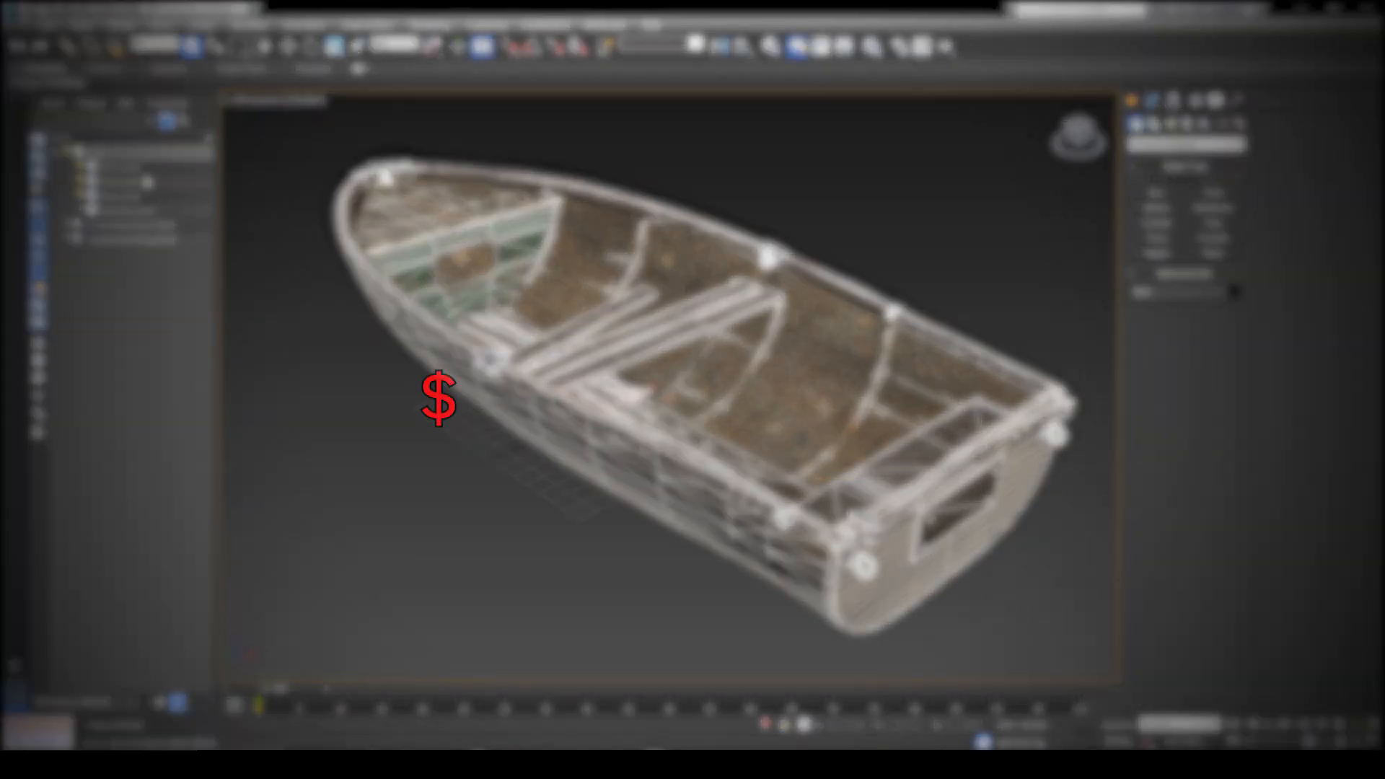
type("lod#_")
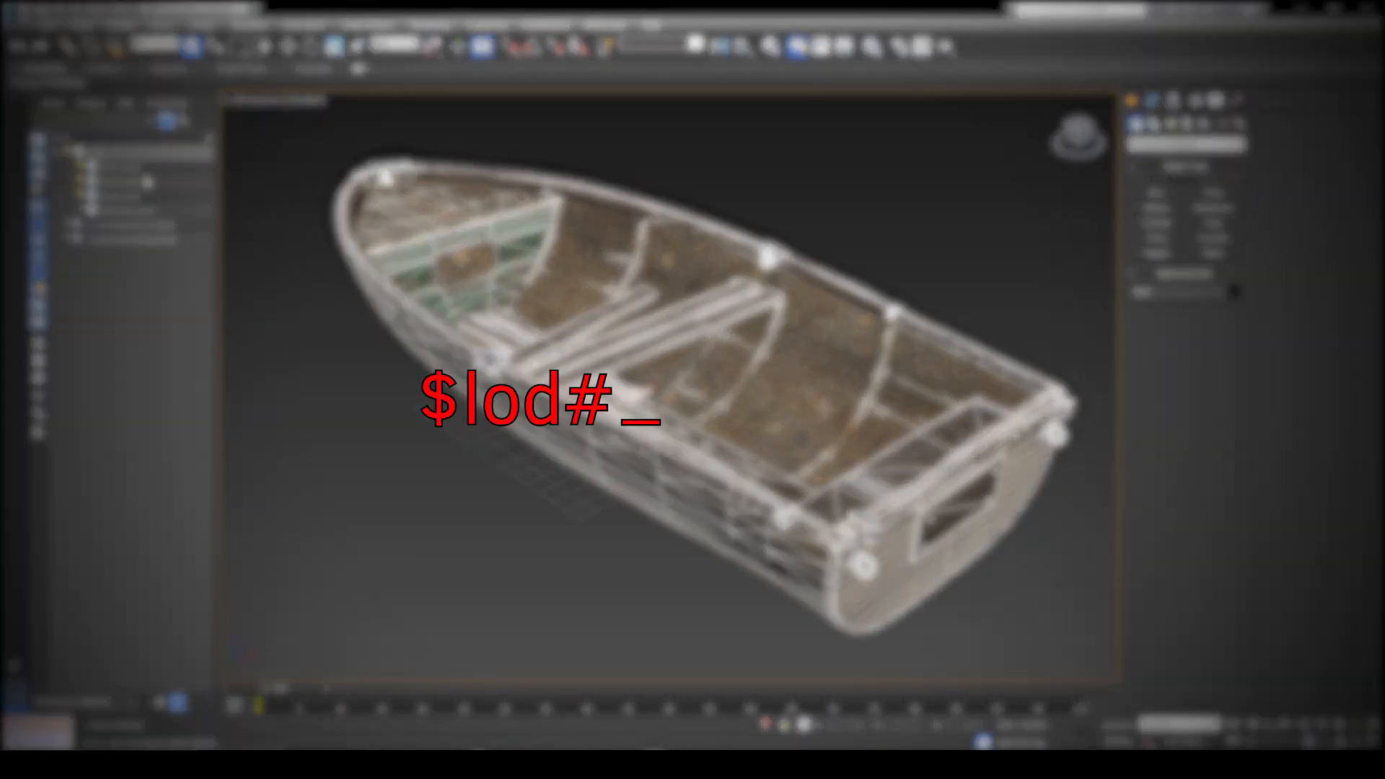
type("meshname")
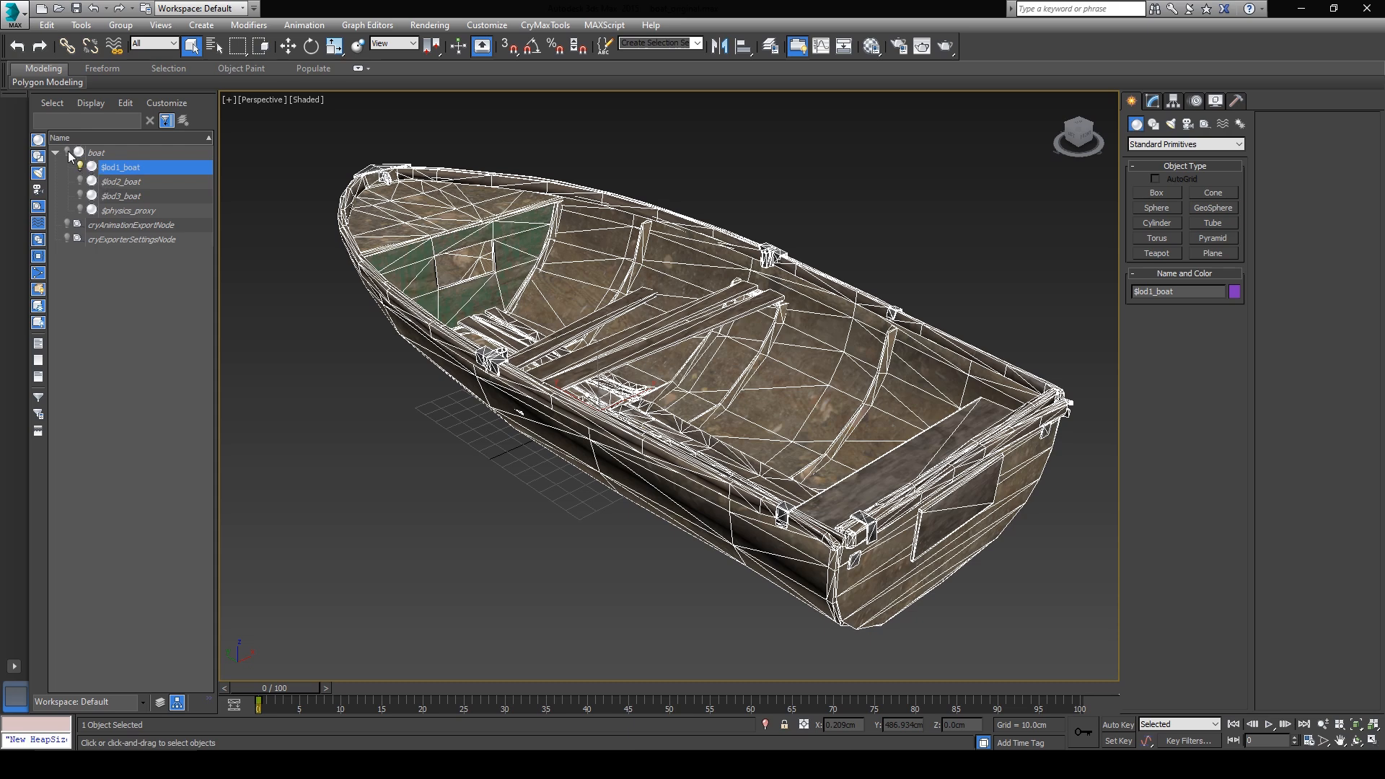
Step: Compare the main boat mesh with the first LOD mesh by selecting each in turn
left_click(95, 153)
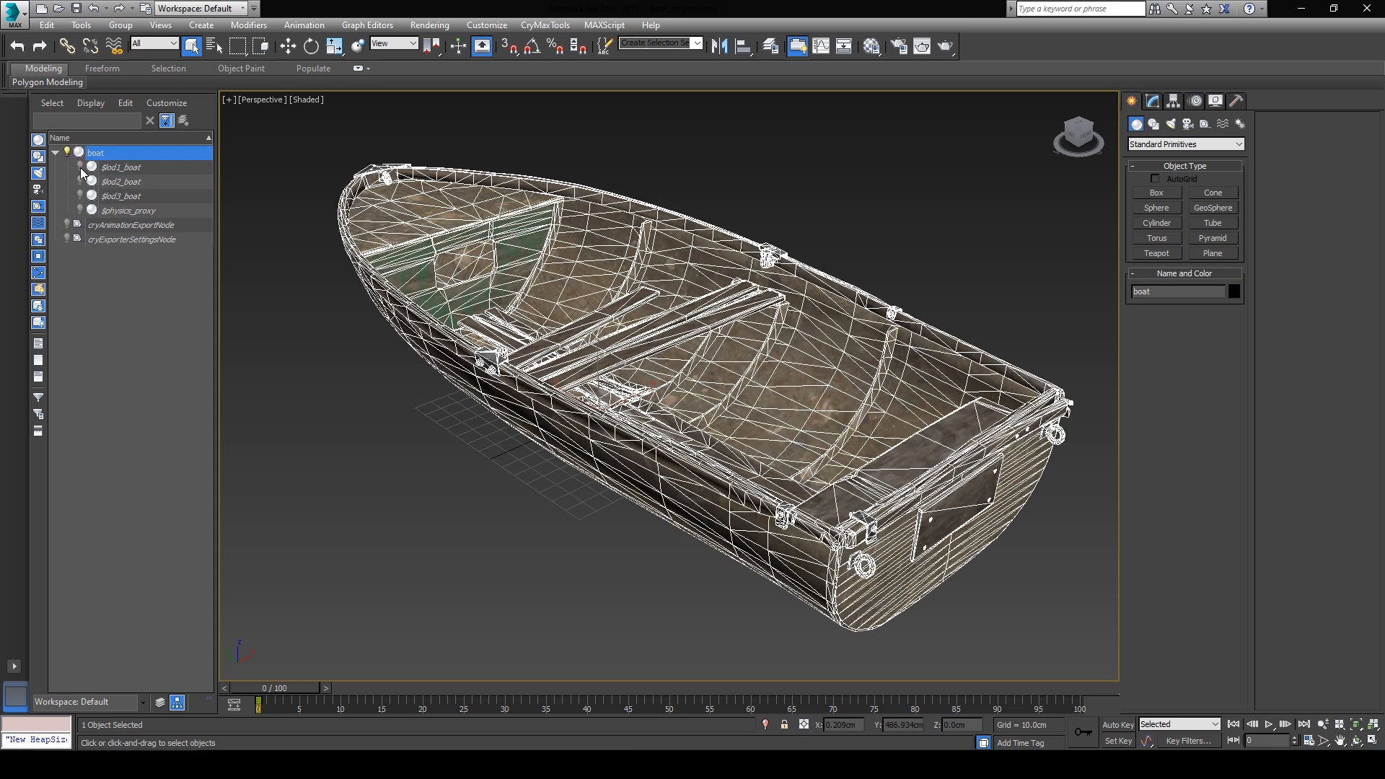
left_click(122, 166)
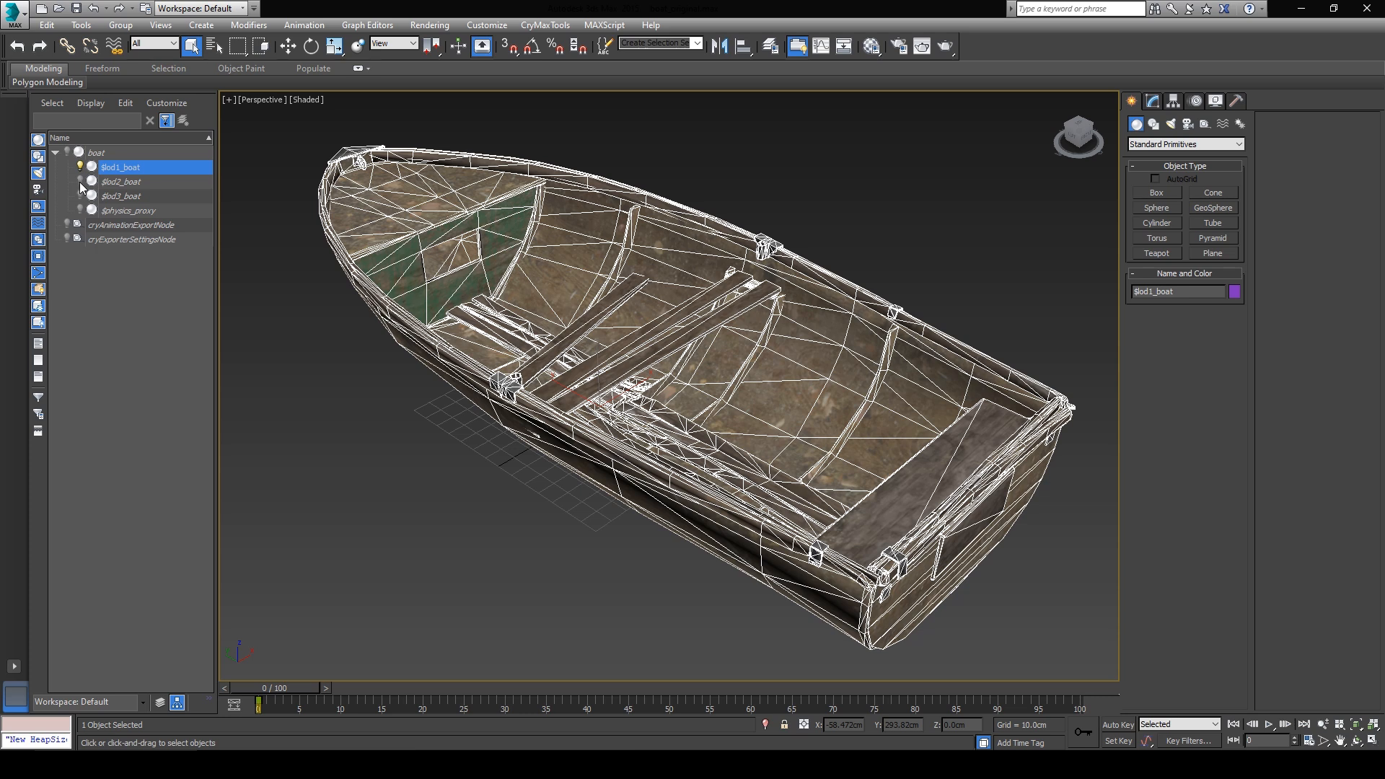
mouse_move(205, 204)
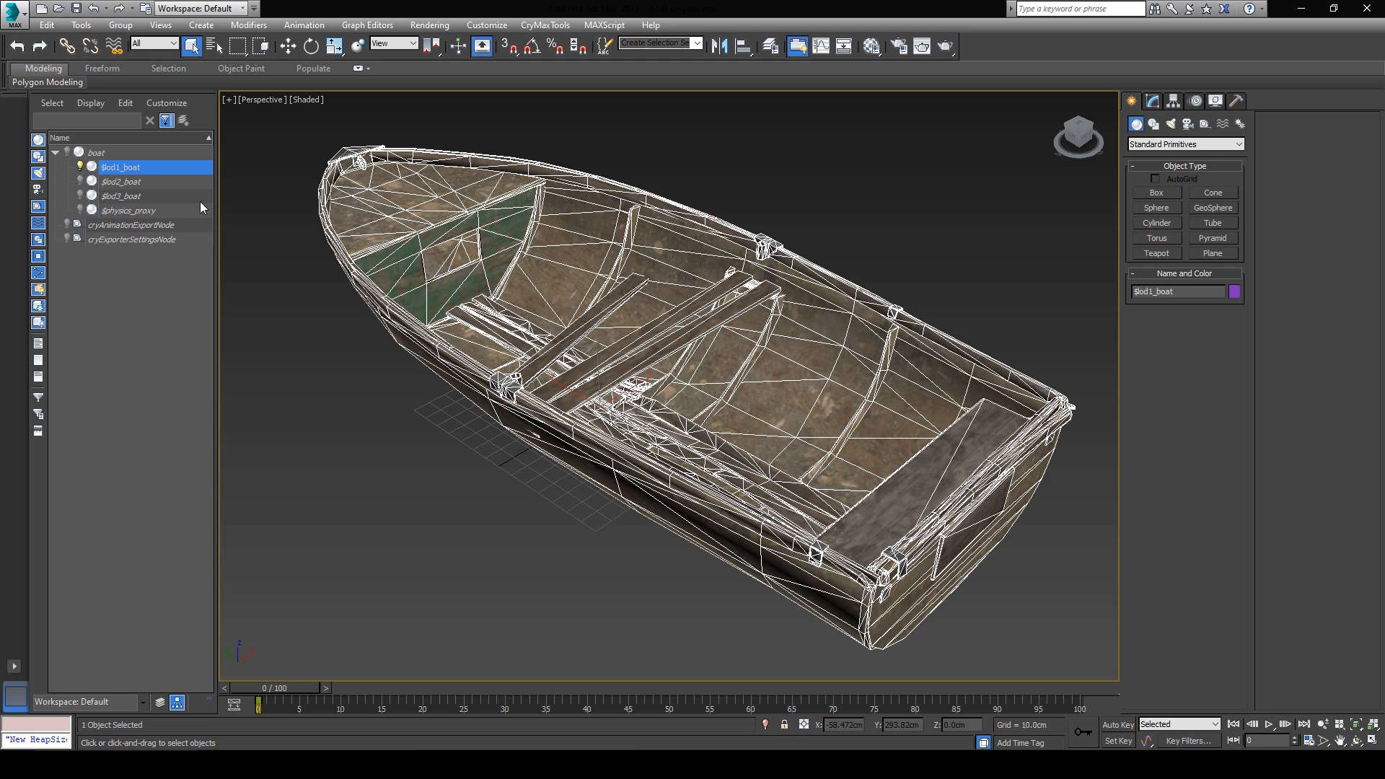
mouse_move(190, 192)
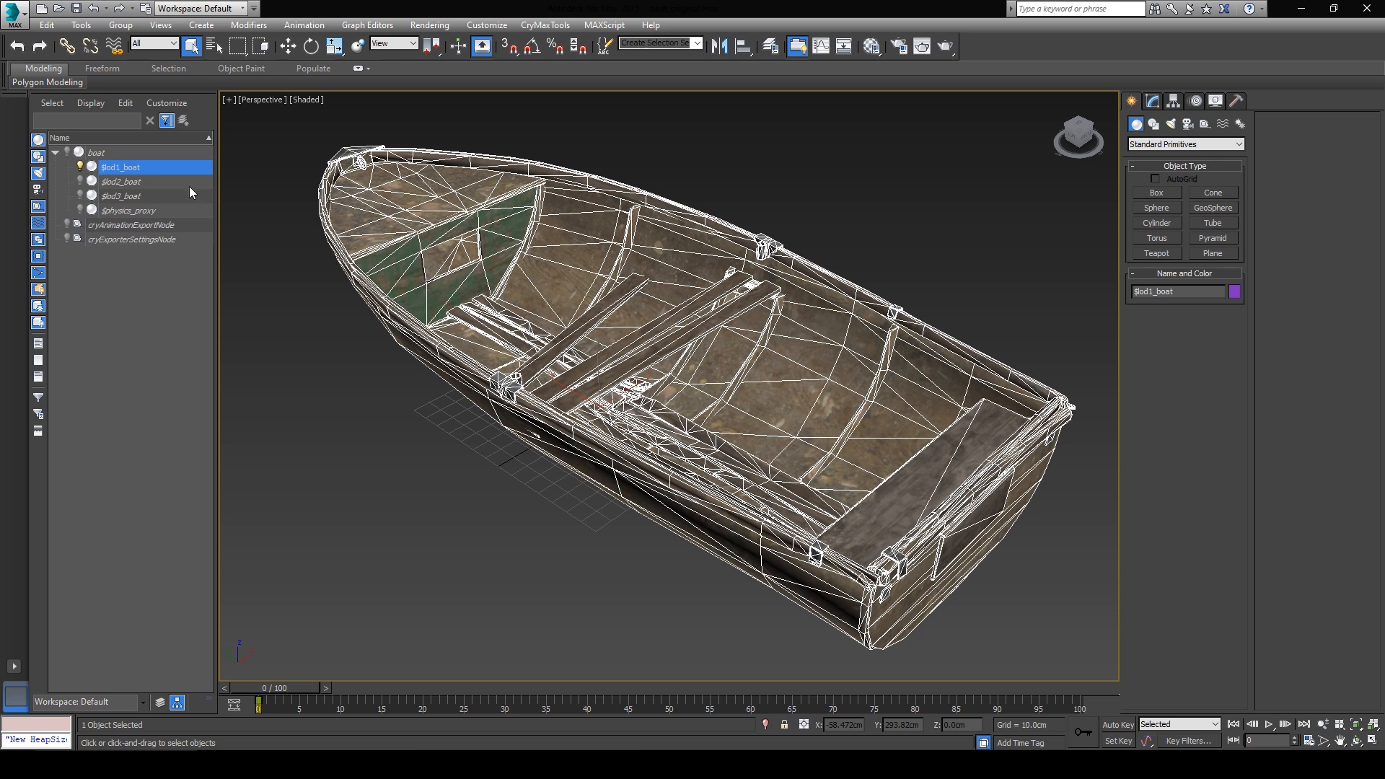
mouse_move(182, 210)
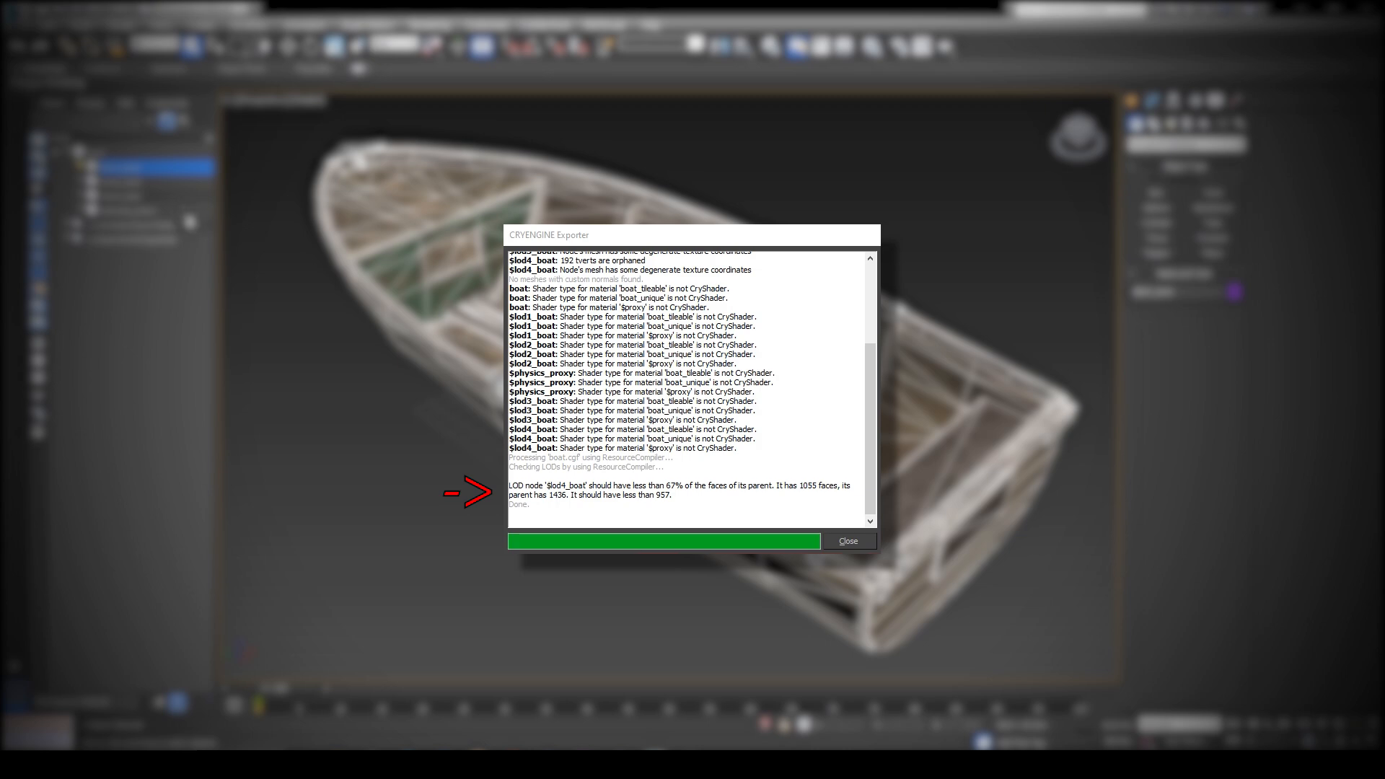
Step: Close the CRYENGINE Exporter log dialog
left_click(847, 540)
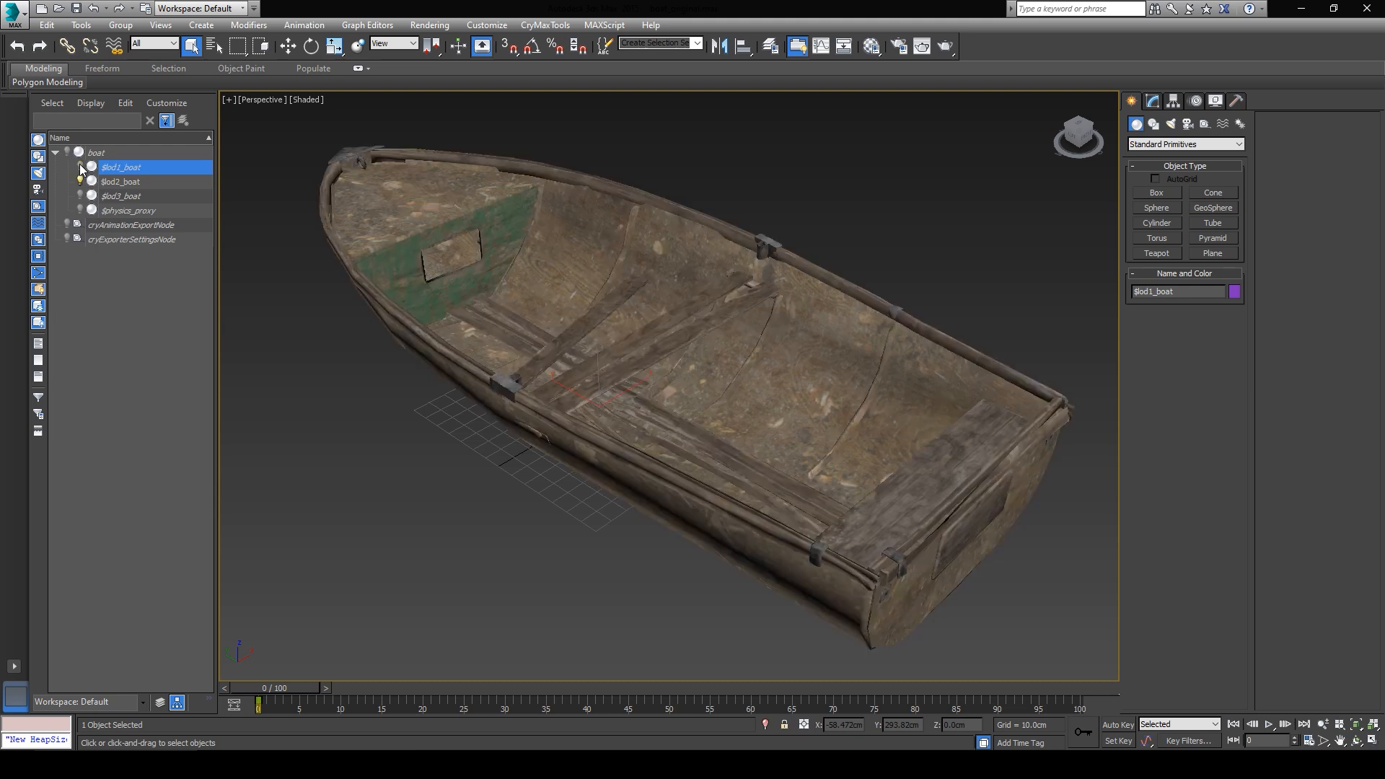
Step: Hide $physics_proxy and review $lod1_boat, the boat parent and $lod3_boat
left_click(121, 182)
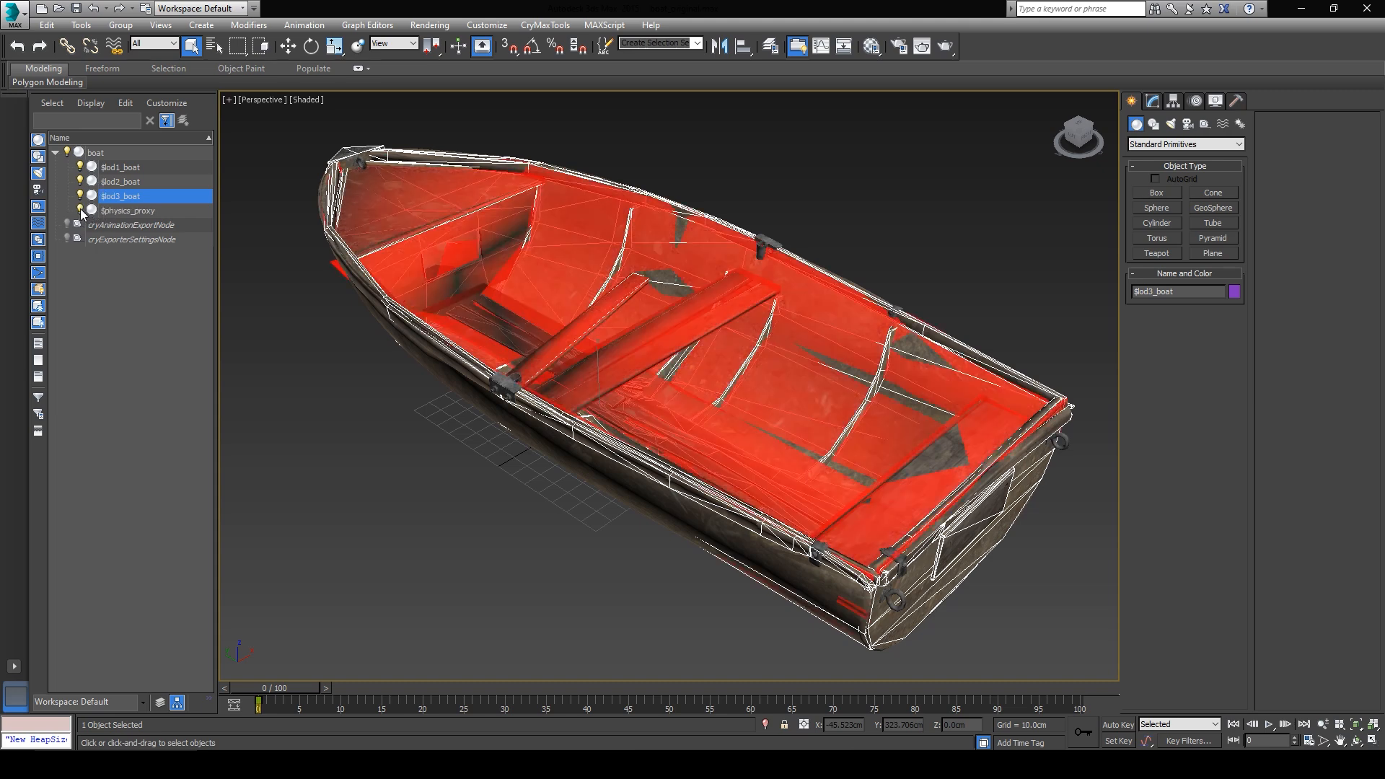
left_click(121, 166)
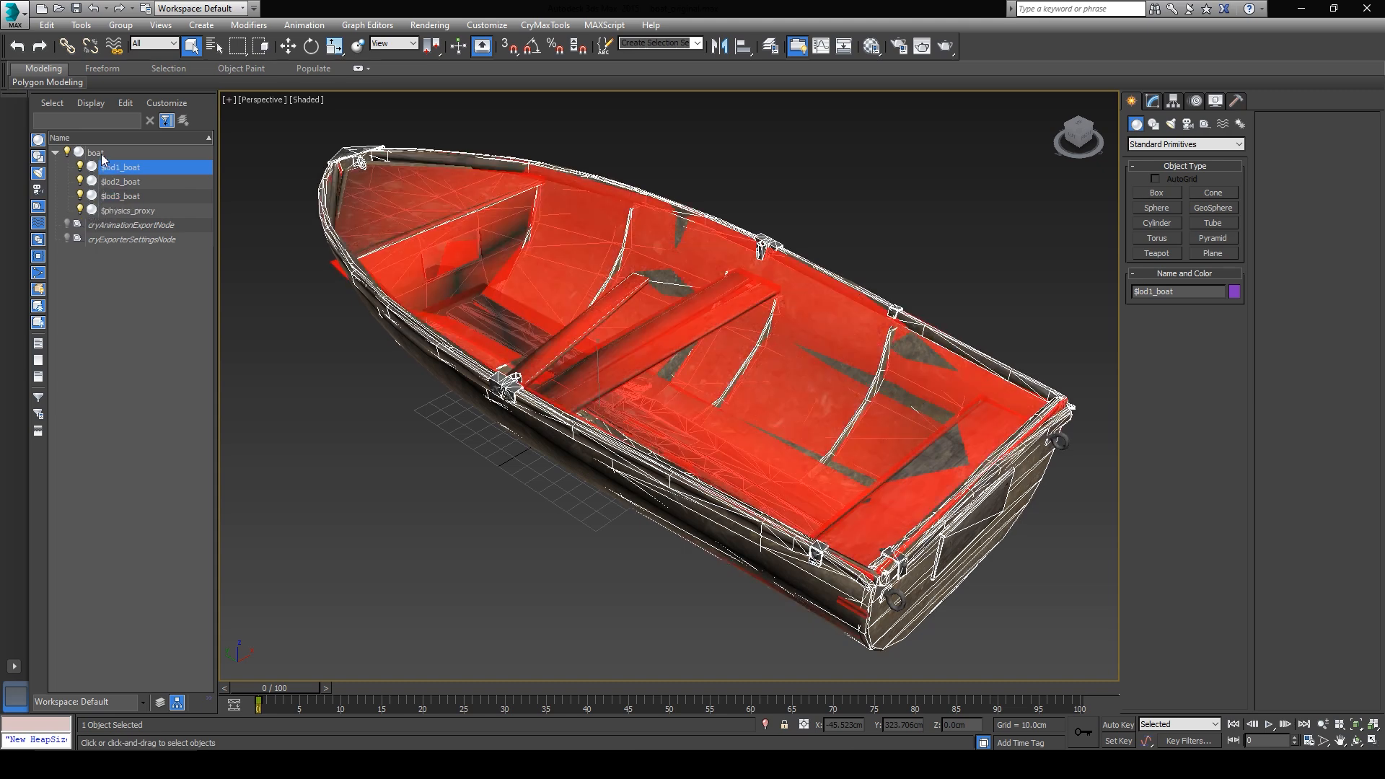
left_click(95, 152)
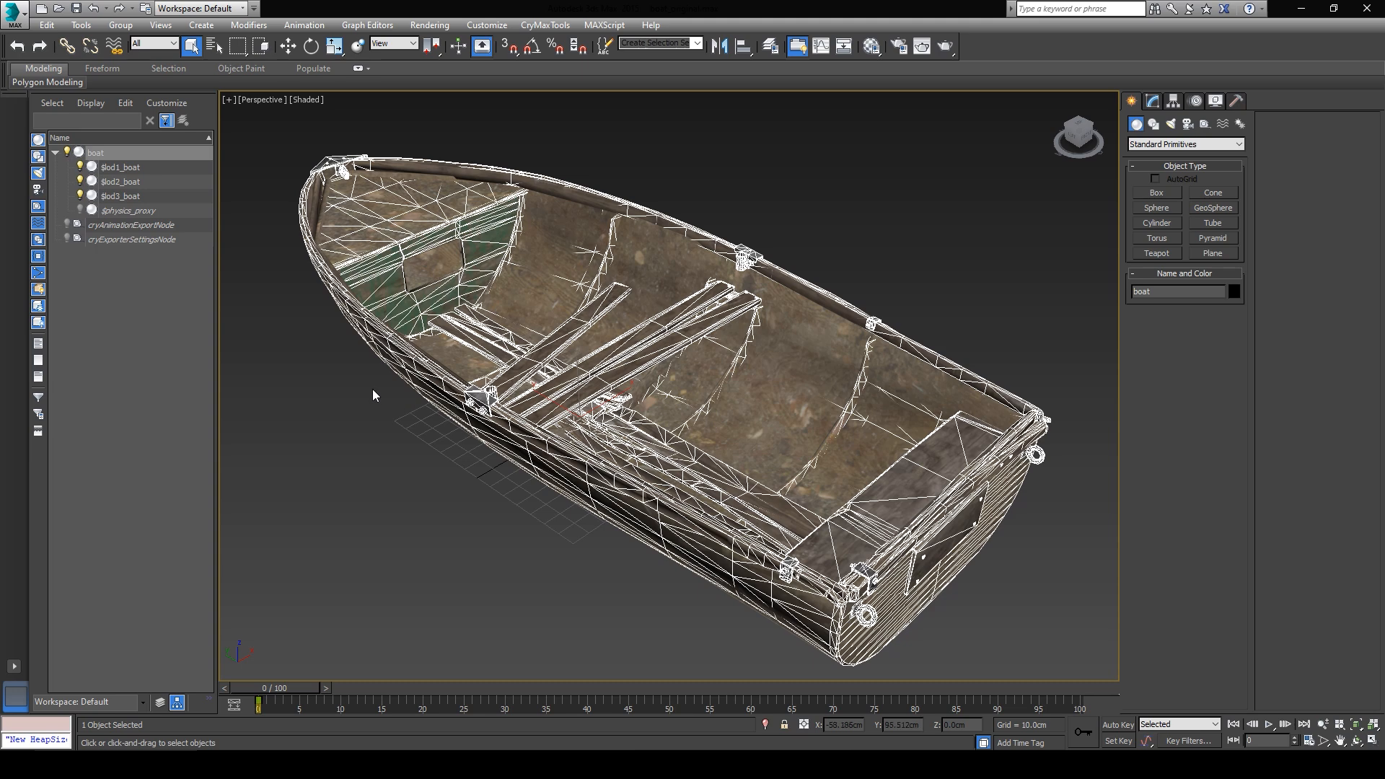
left_click(122, 195)
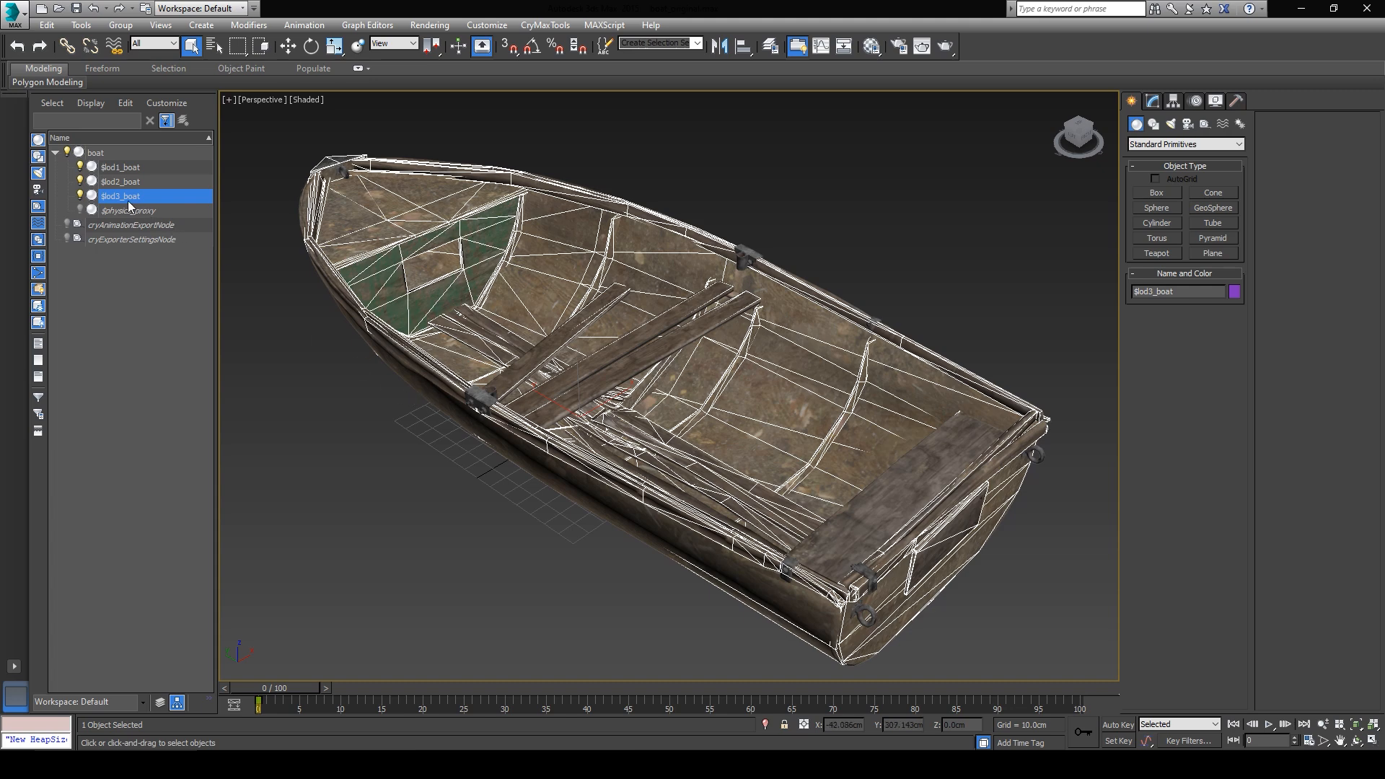
mouse_move(122, 205)
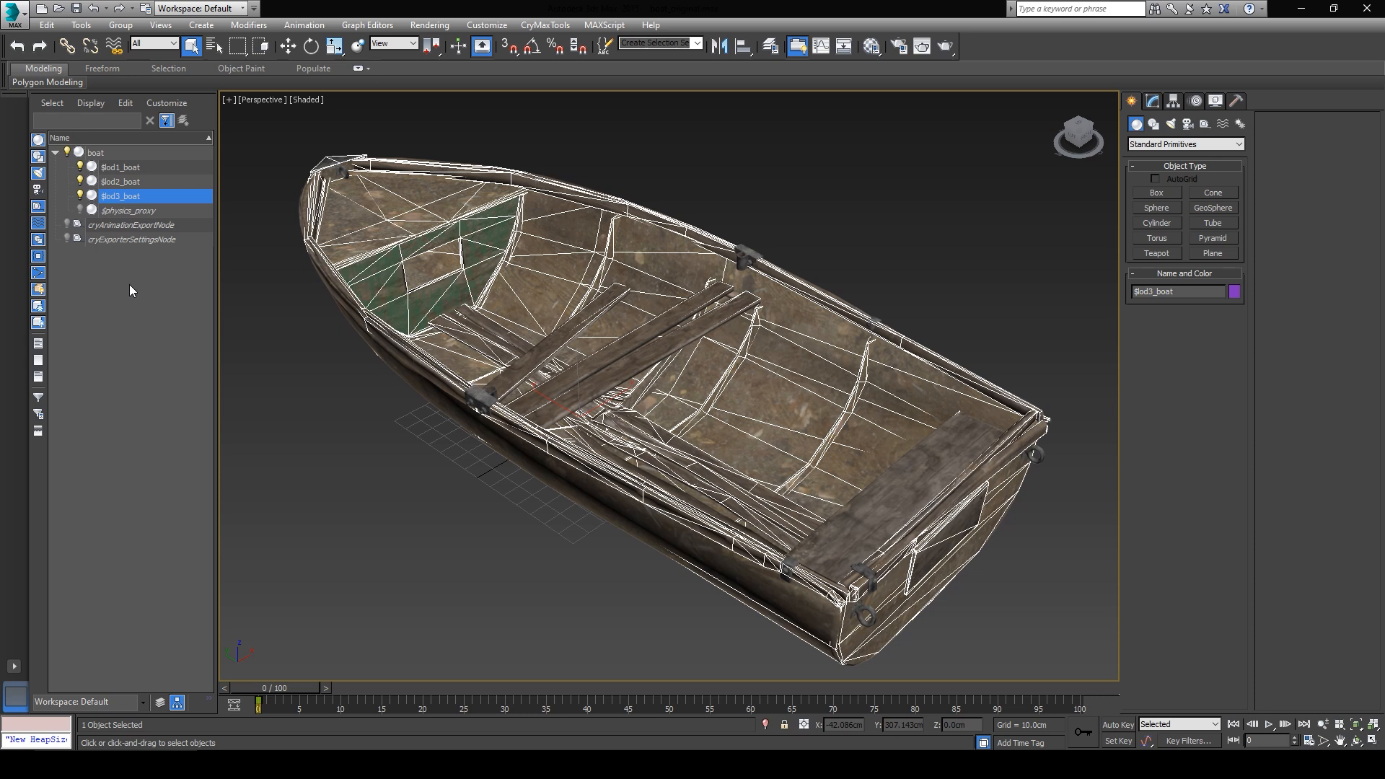
mouse_move(153, 338)
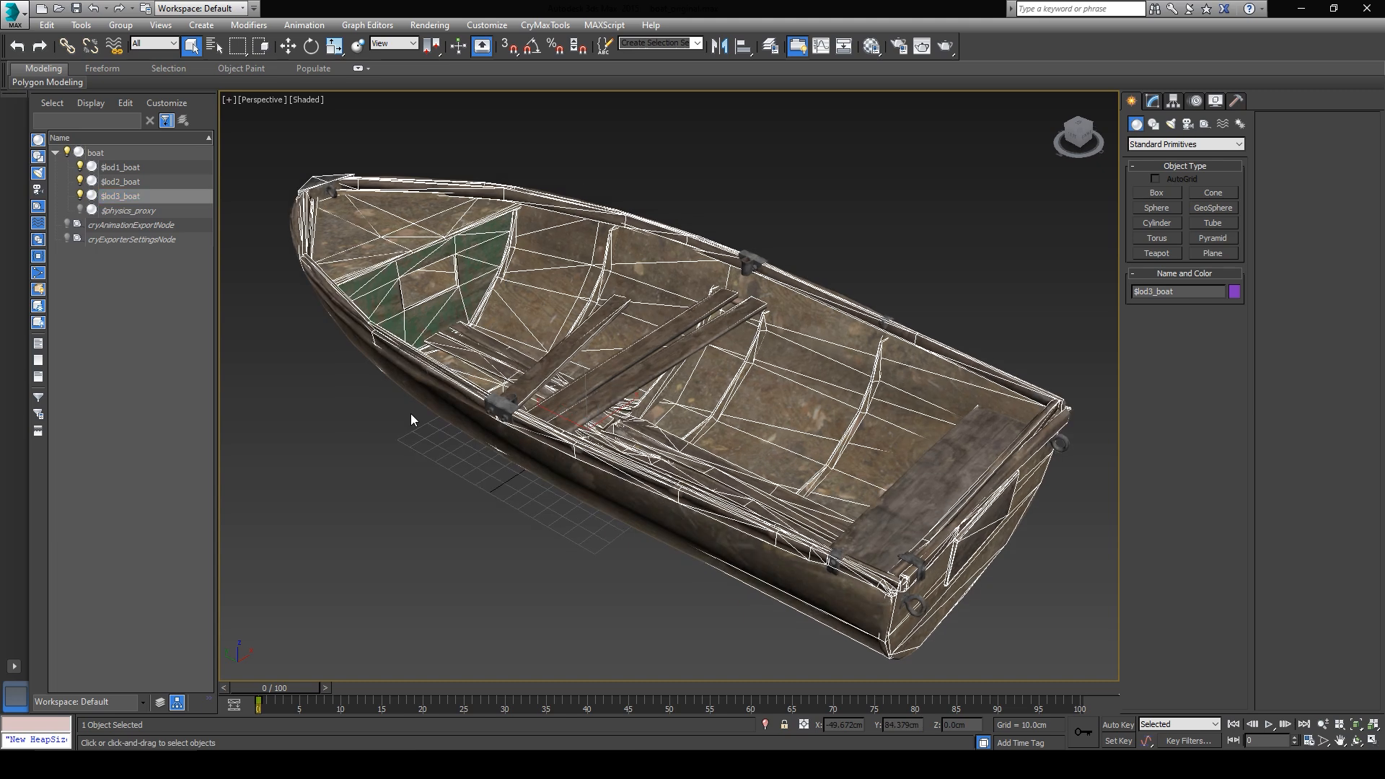
Step: Clone $lod3_boat as $lod4_boat and select its mesh elements, including the floor strip
right_click(121, 196)
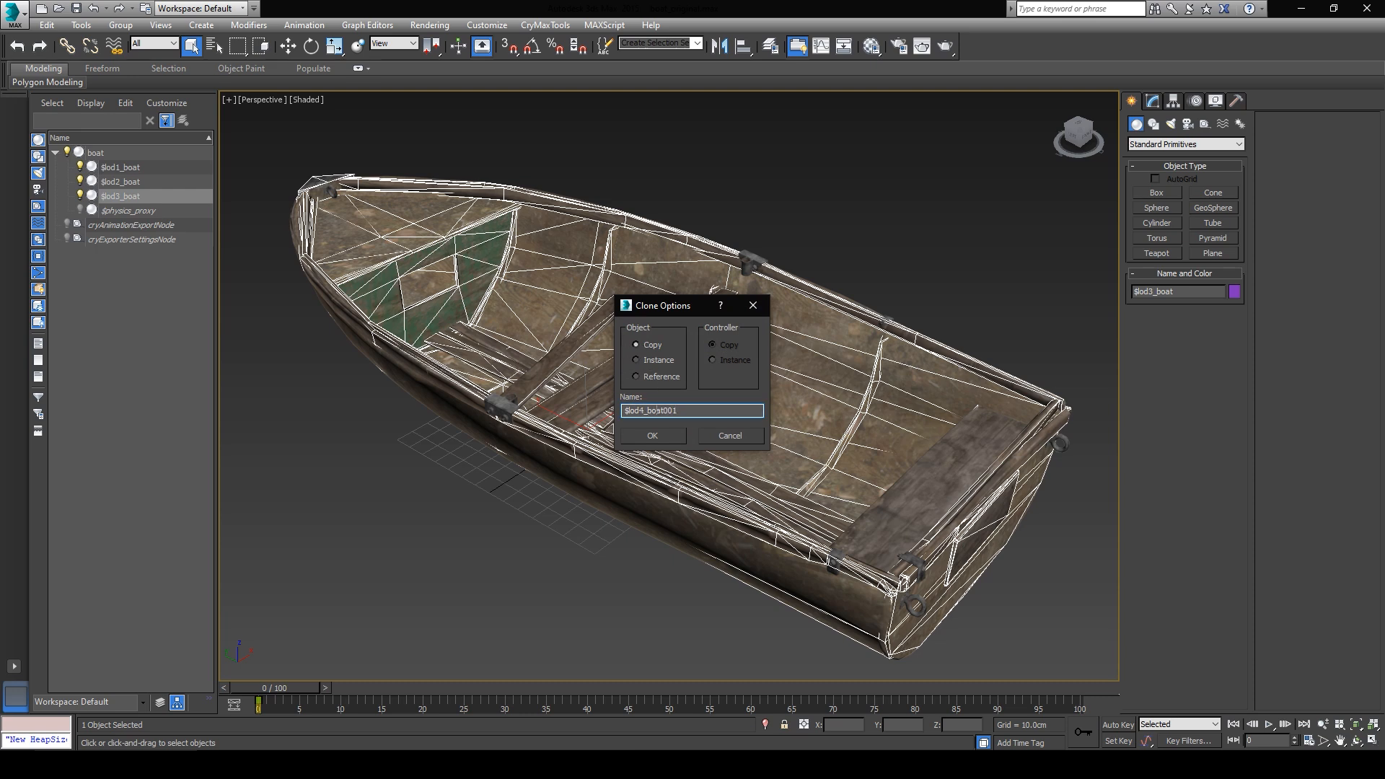
left_click(653, 435)
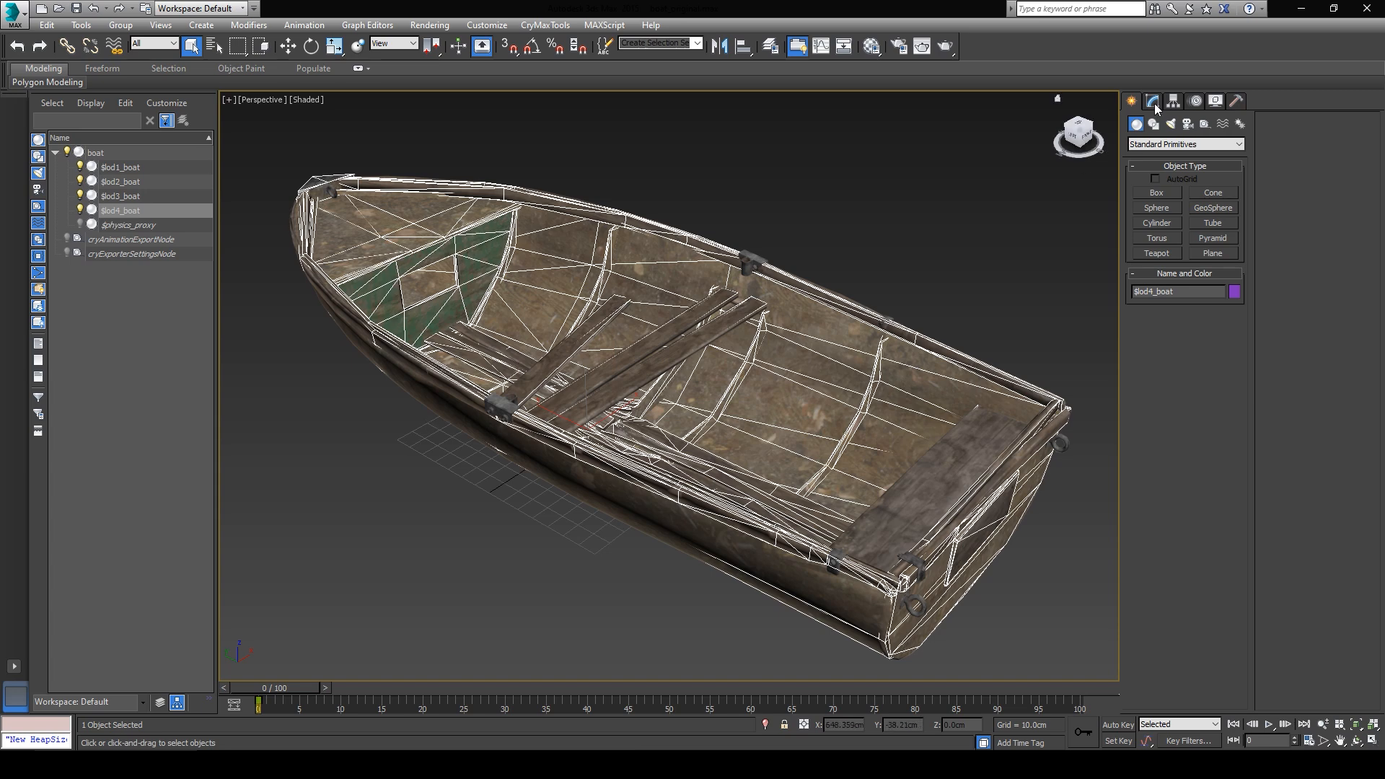
left_click(1134, 101)
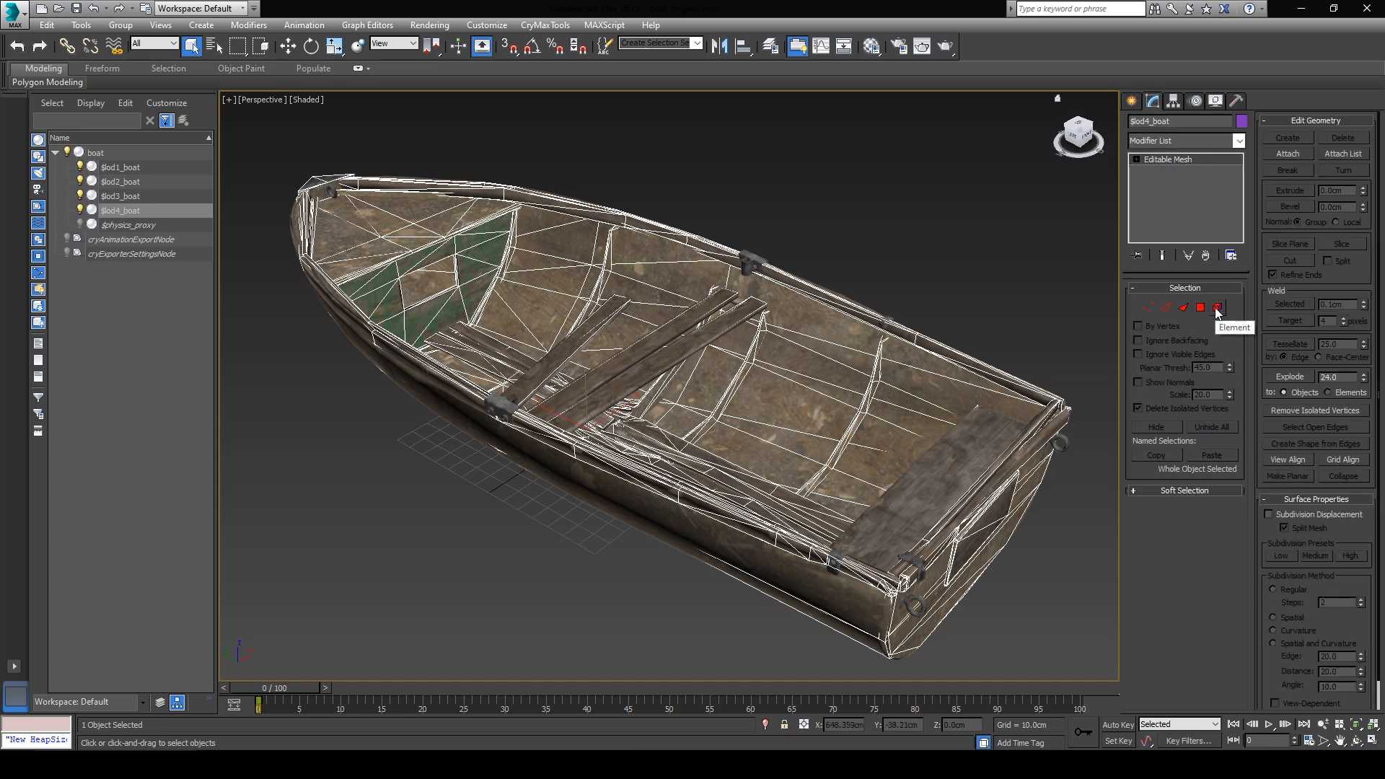
left_click(1217, 307)
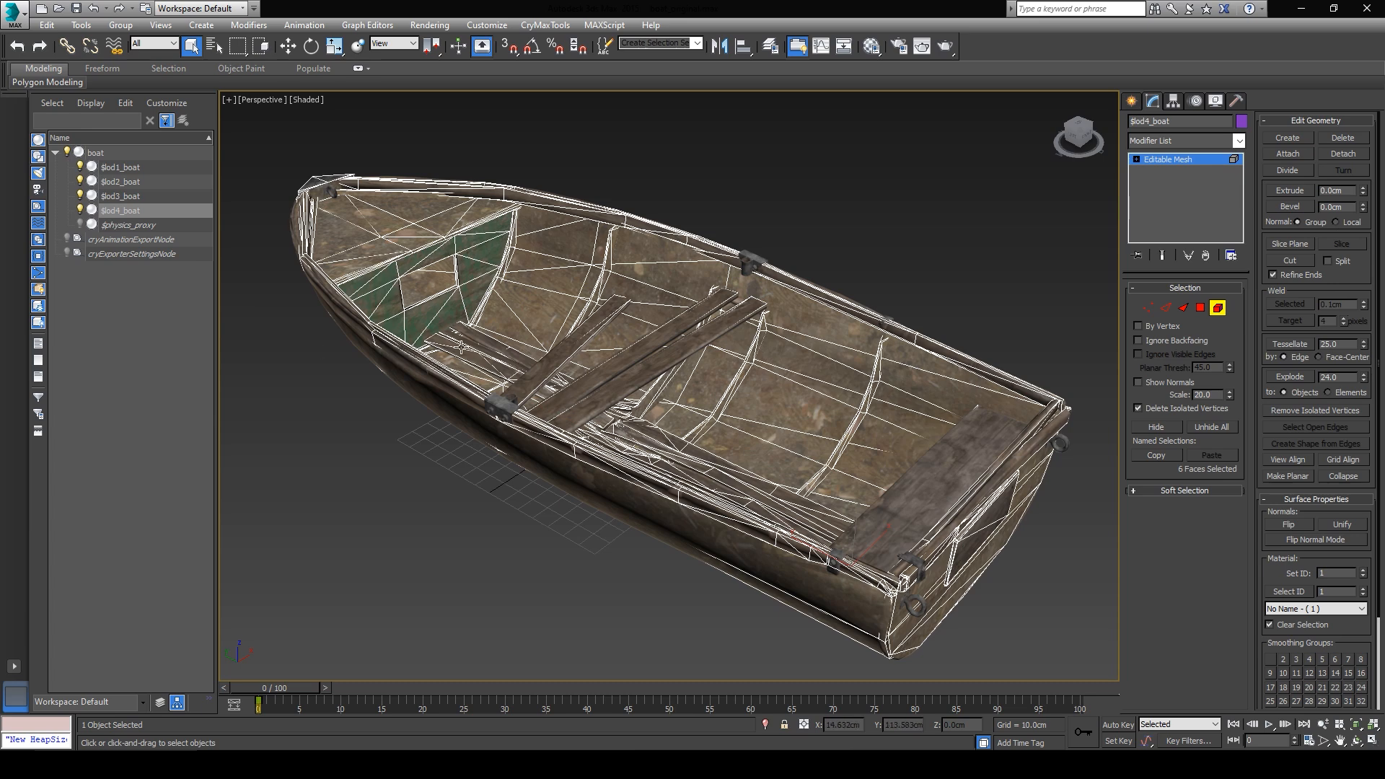
left_click(122, 210)
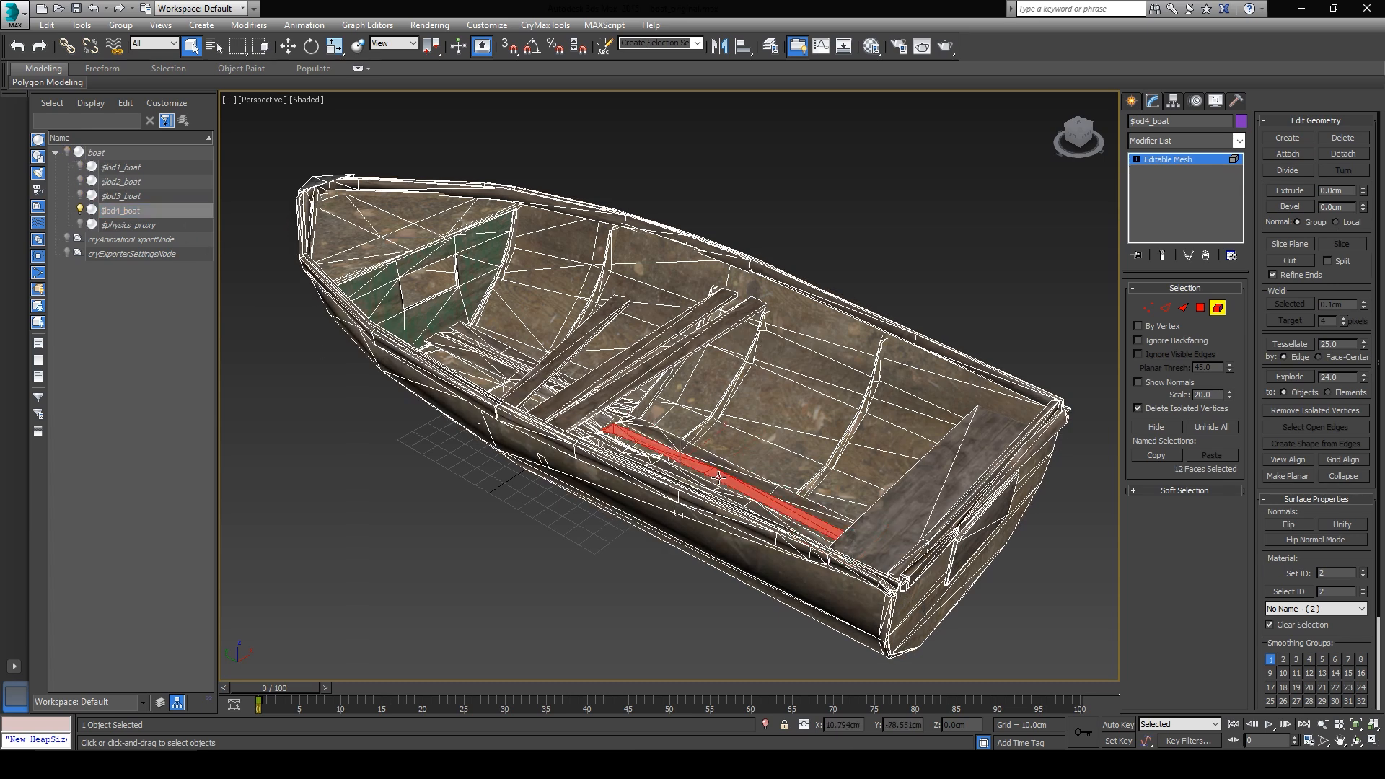
left_click(703, 482)
type("ProOptimizer")
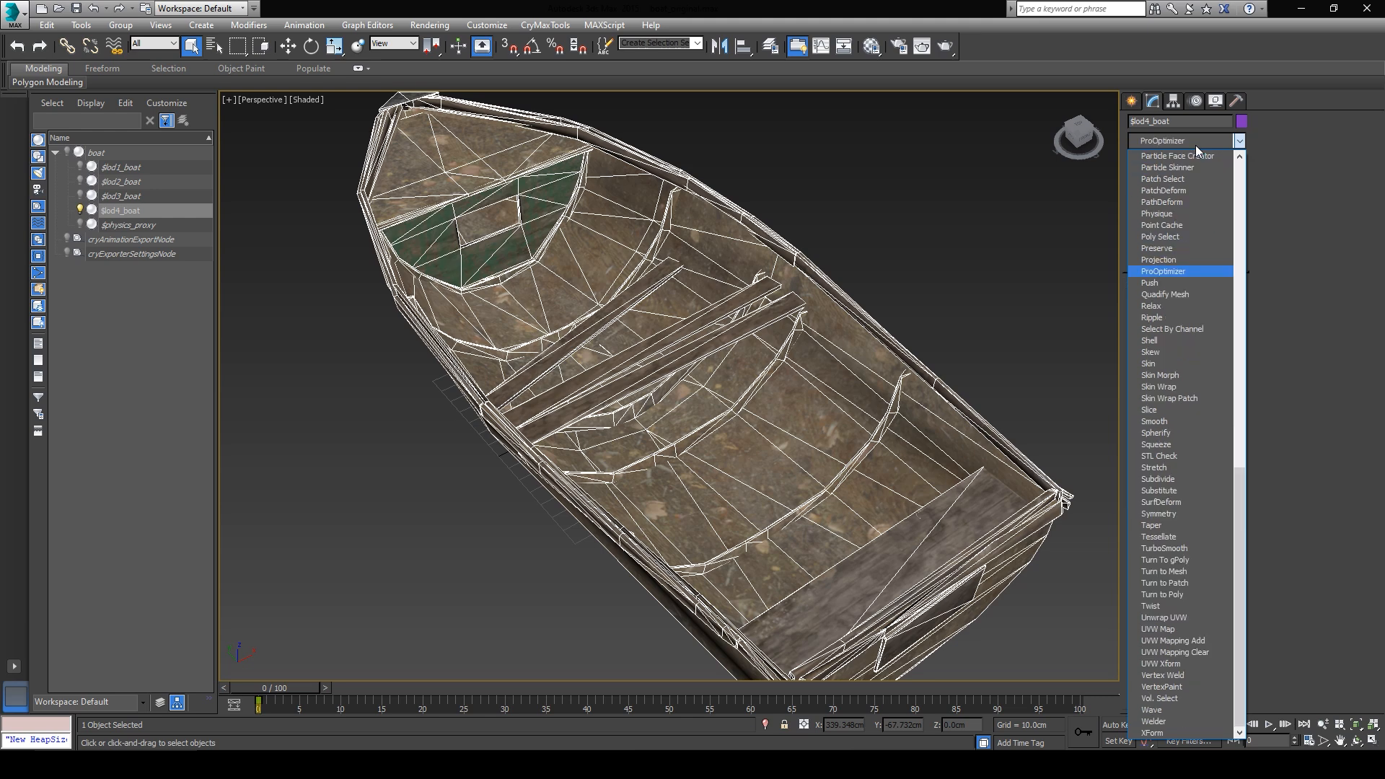
Step: Add ProOptimizer to $lod4_boat with Keep Textures and Keep UV Boundaries, then calculate
left_click(1162, 272)
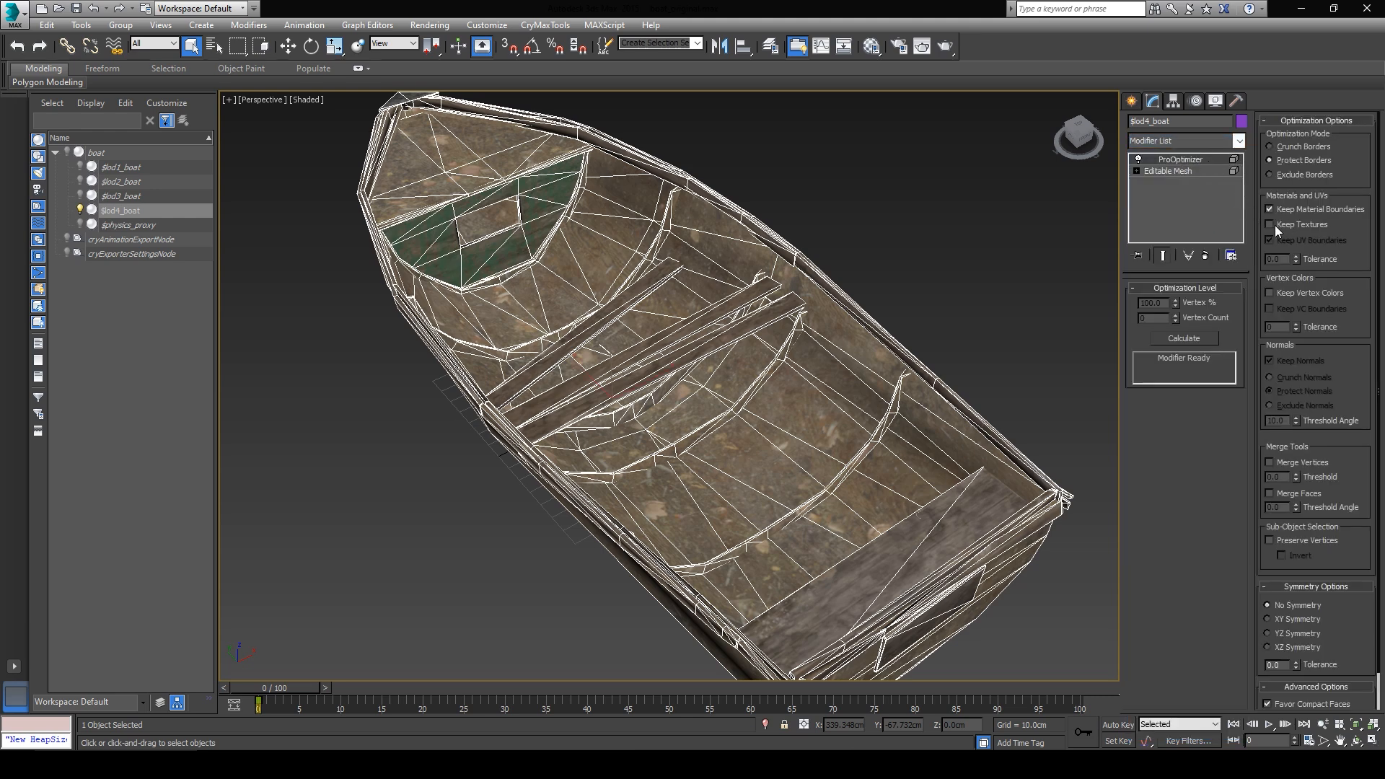
left_click(1271, 224)
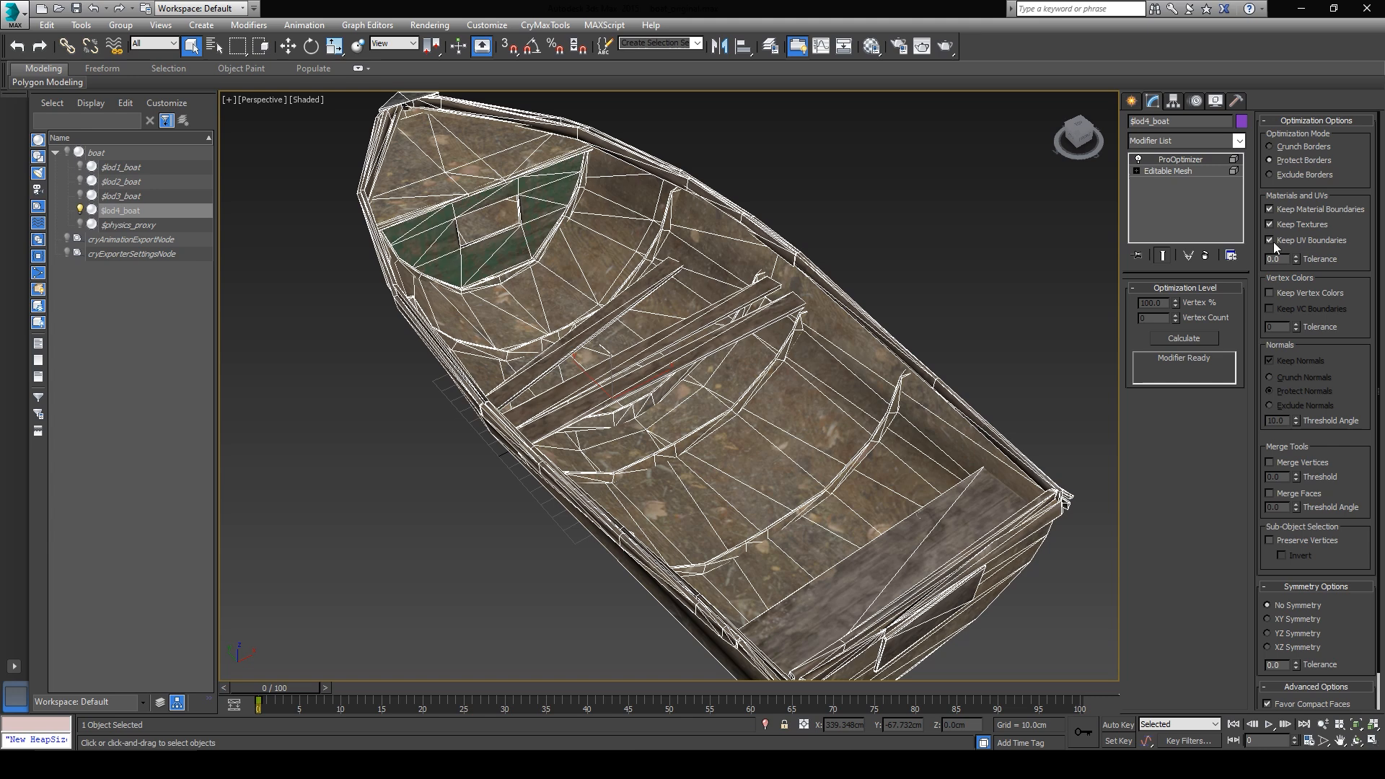
left_click(1183, 338)
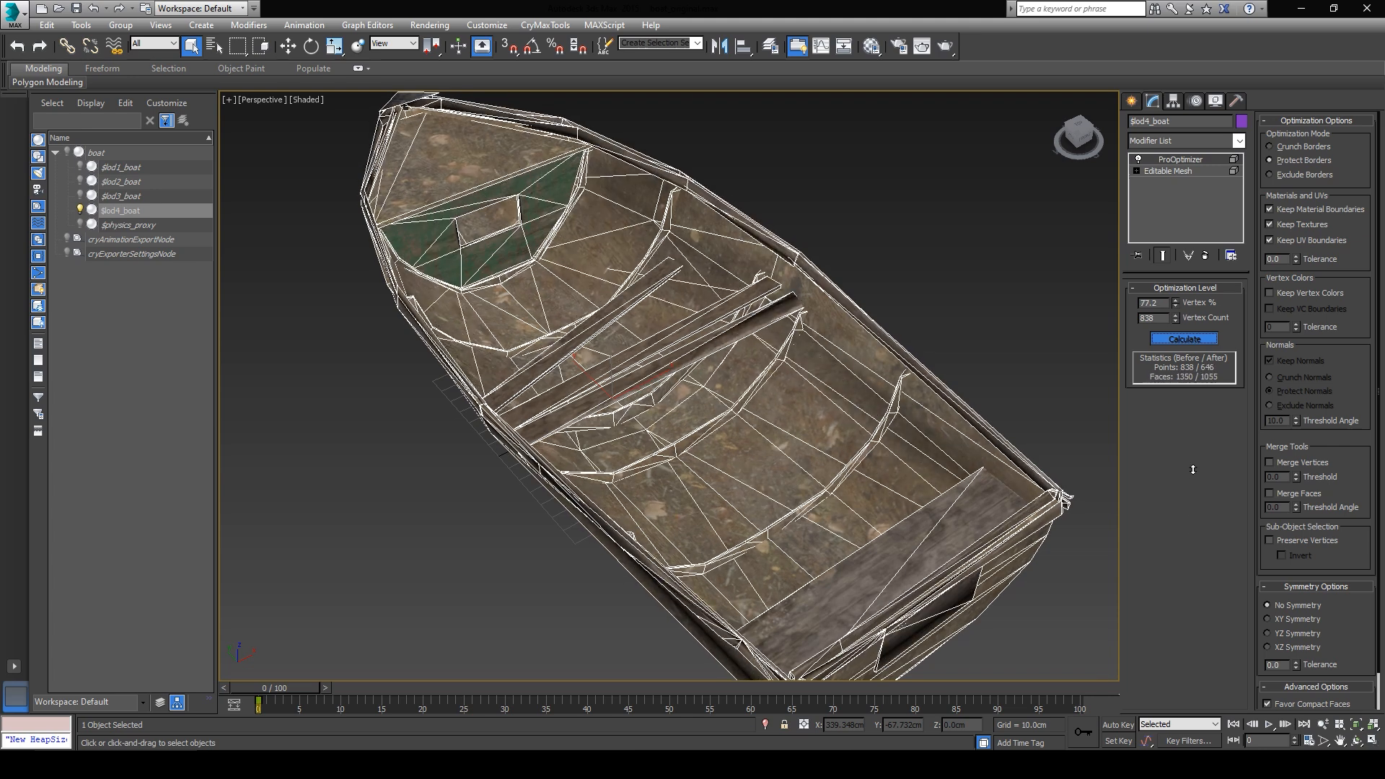
left_click(1170, 318)
type("646")
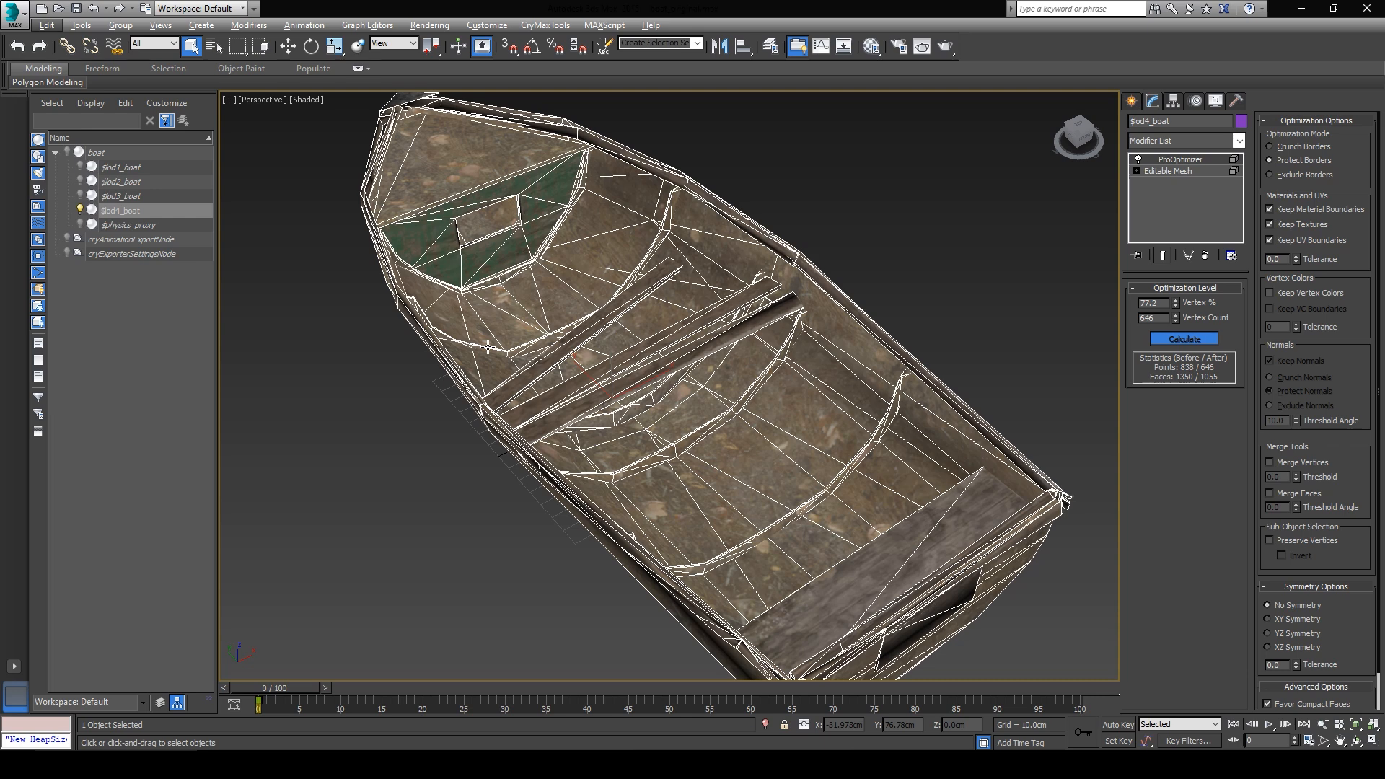
mouse_move(605, 401)
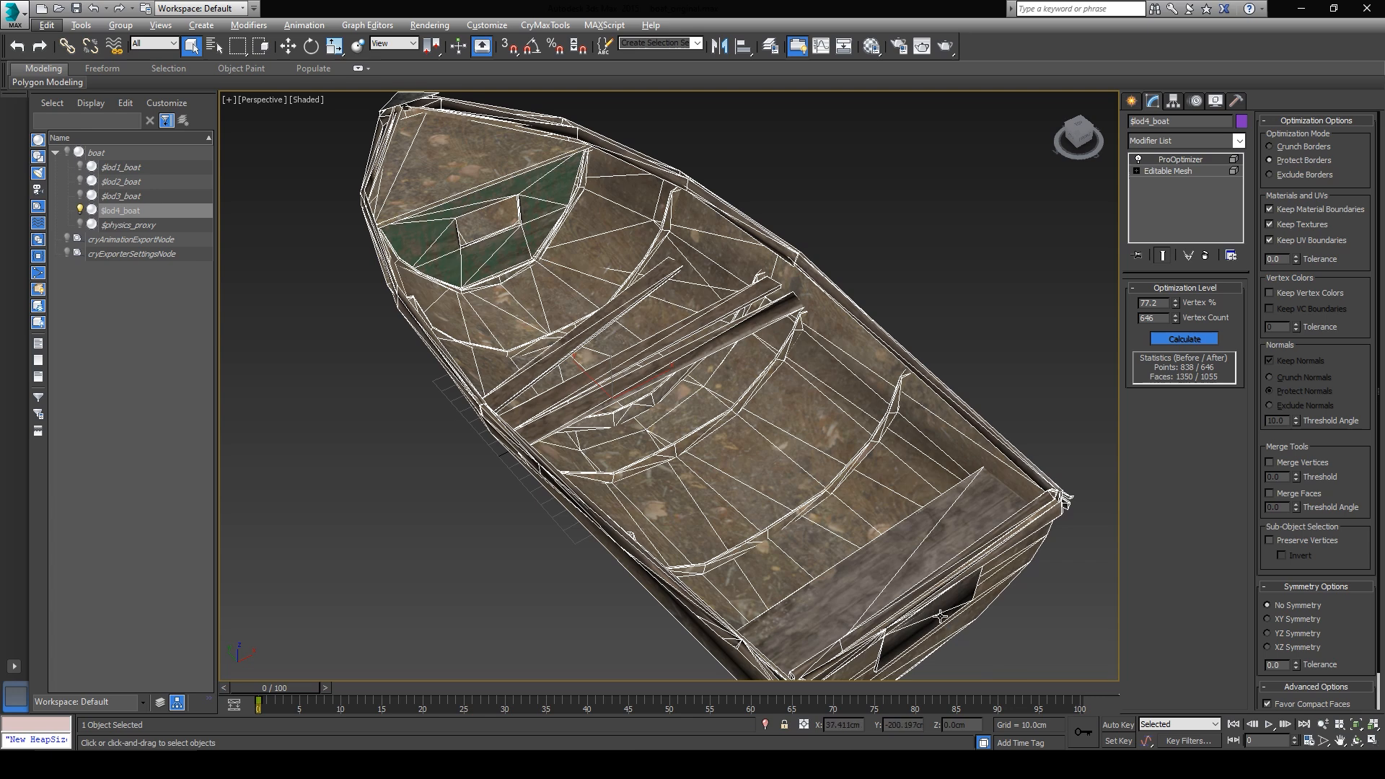
mouse_move(851, 476)
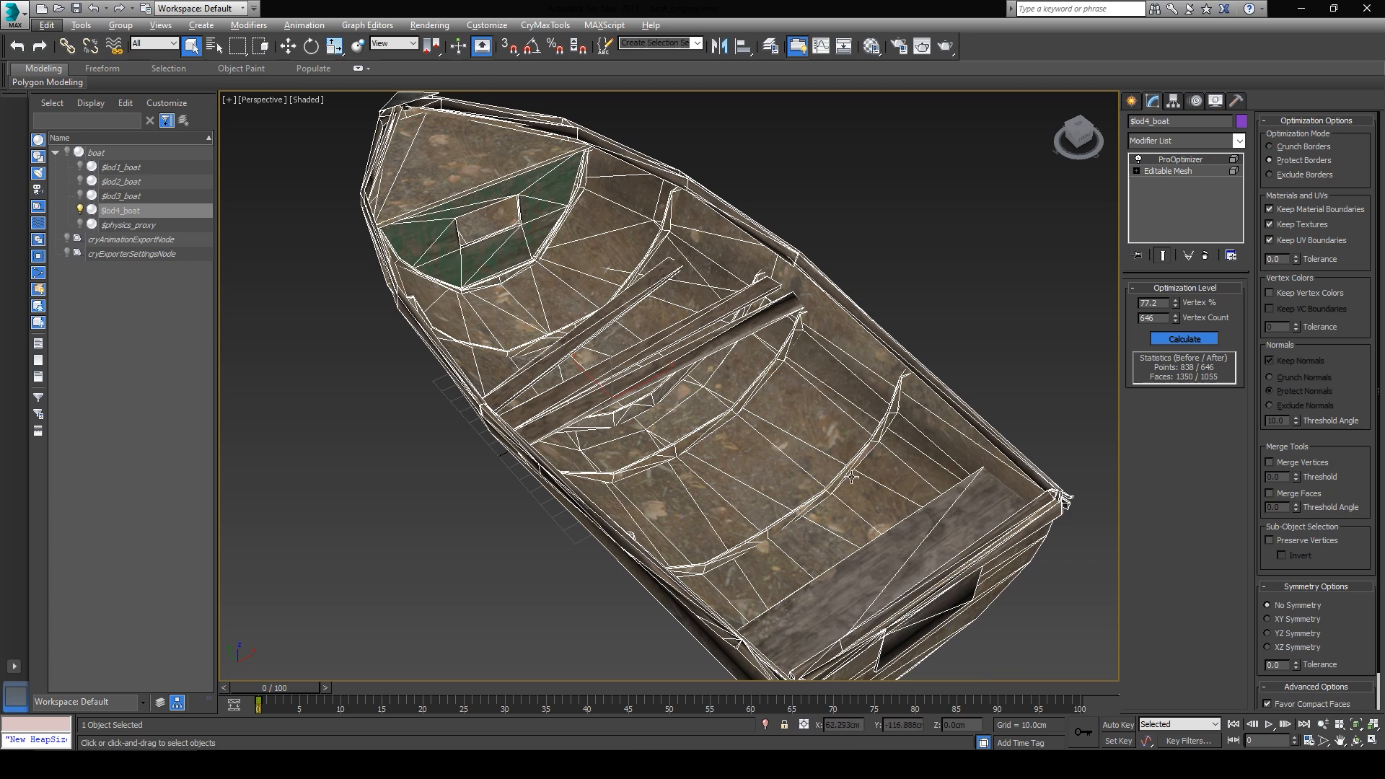
mouse_move(707, 409)
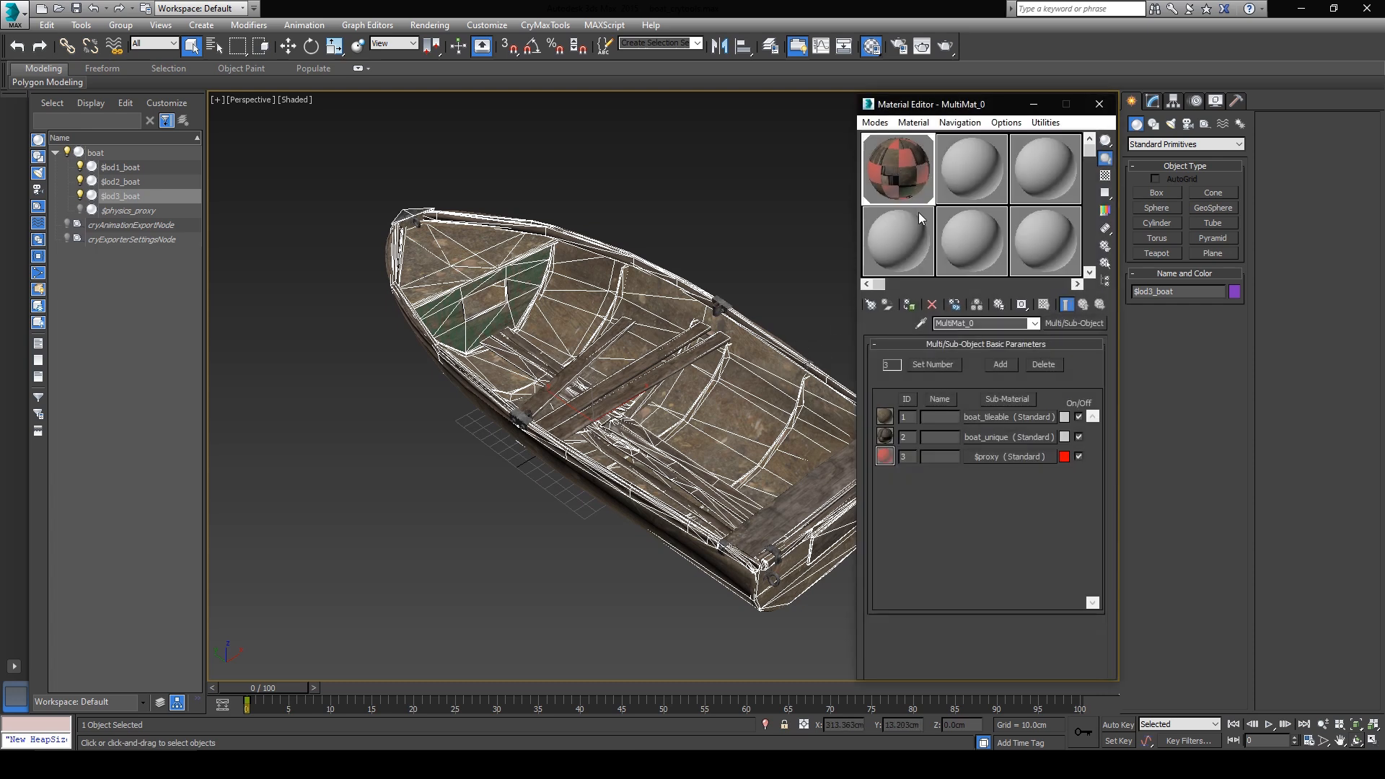
mouse_move(971, 425)
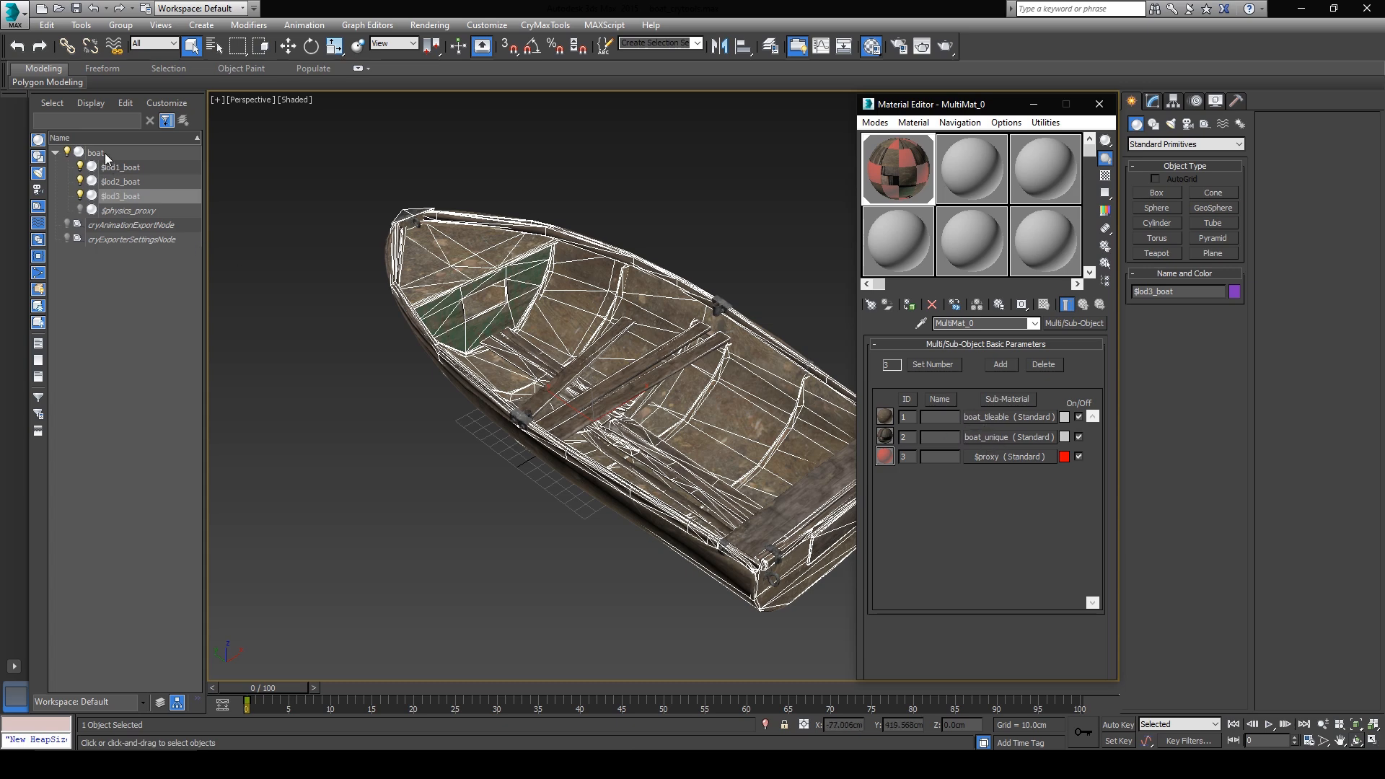
Step: Select $lod3_boat, unhide $physics_proxy and inspect the $proxy sub-material
left_click(121, 196)
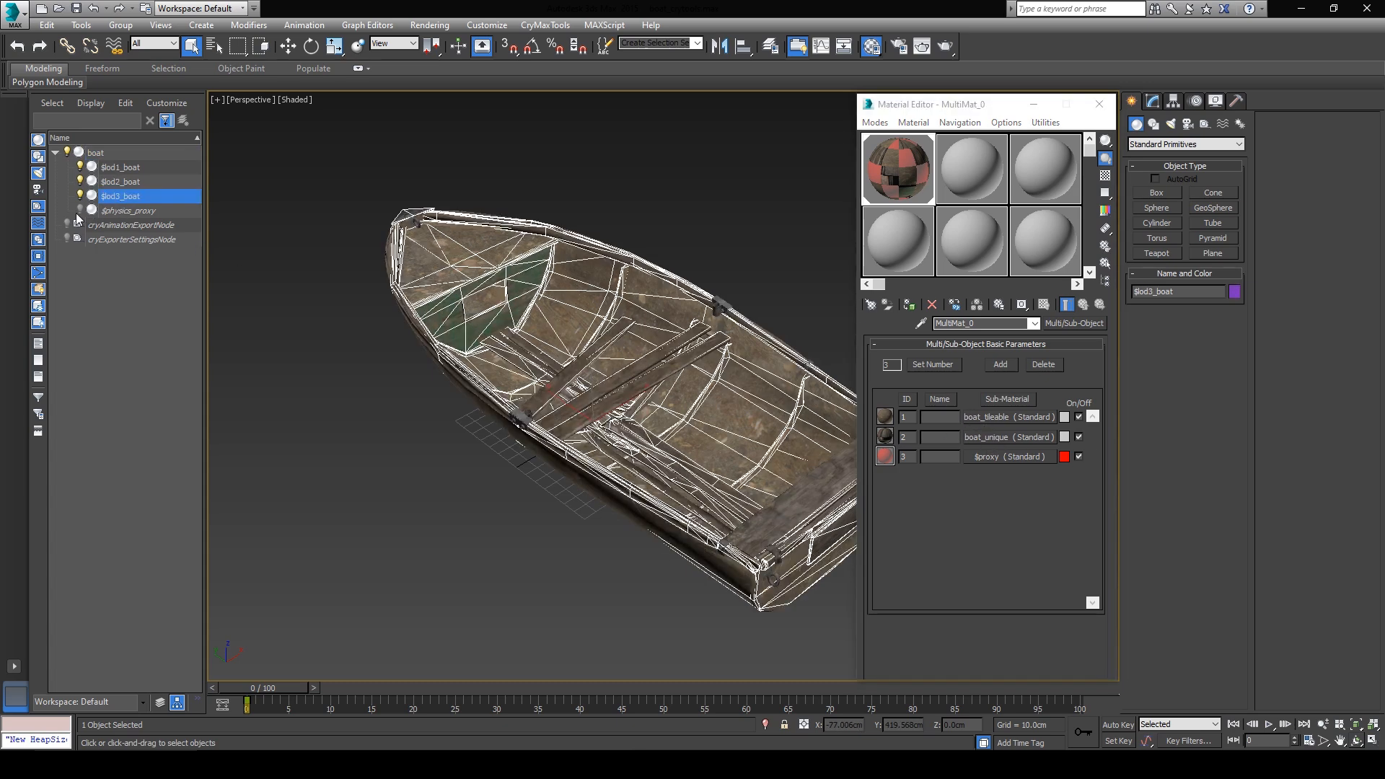
left_click(1009, 457)
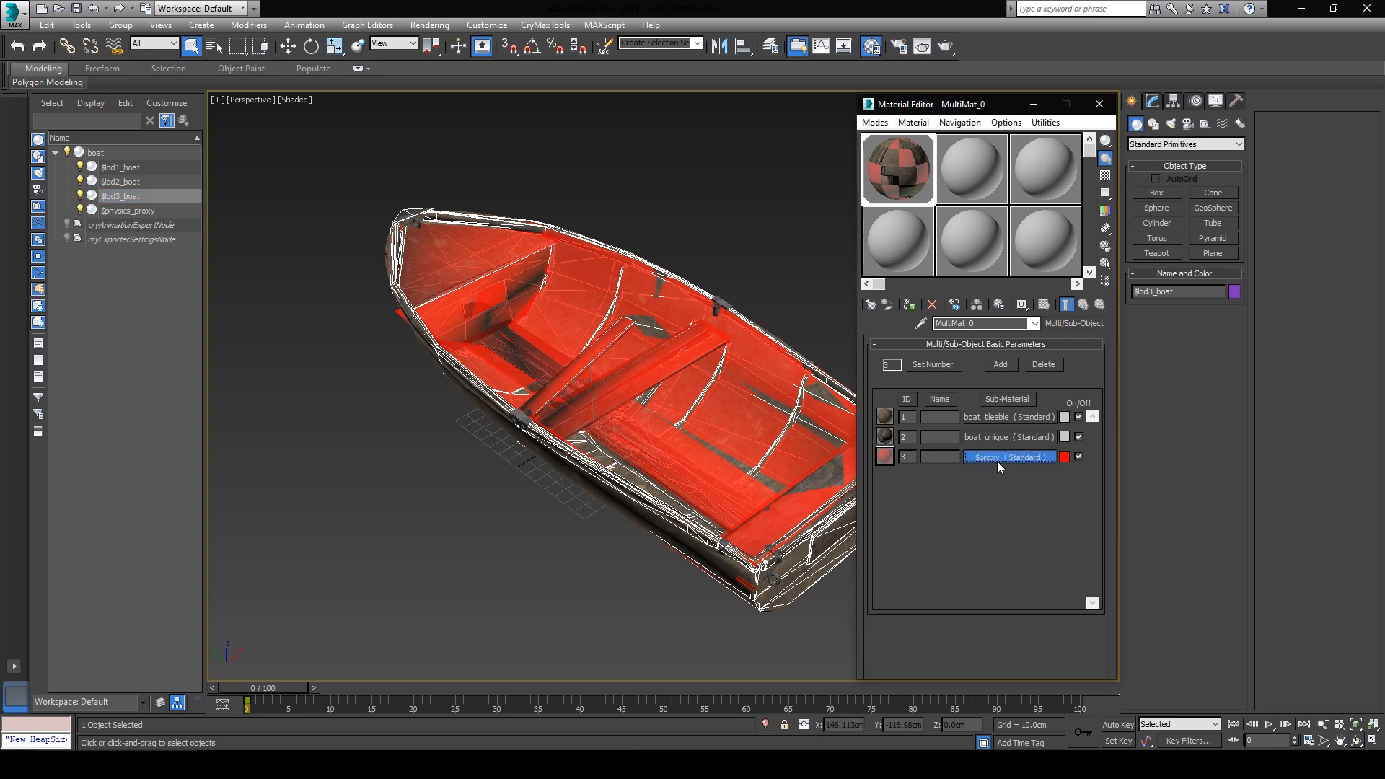
left_click(1010, 456)
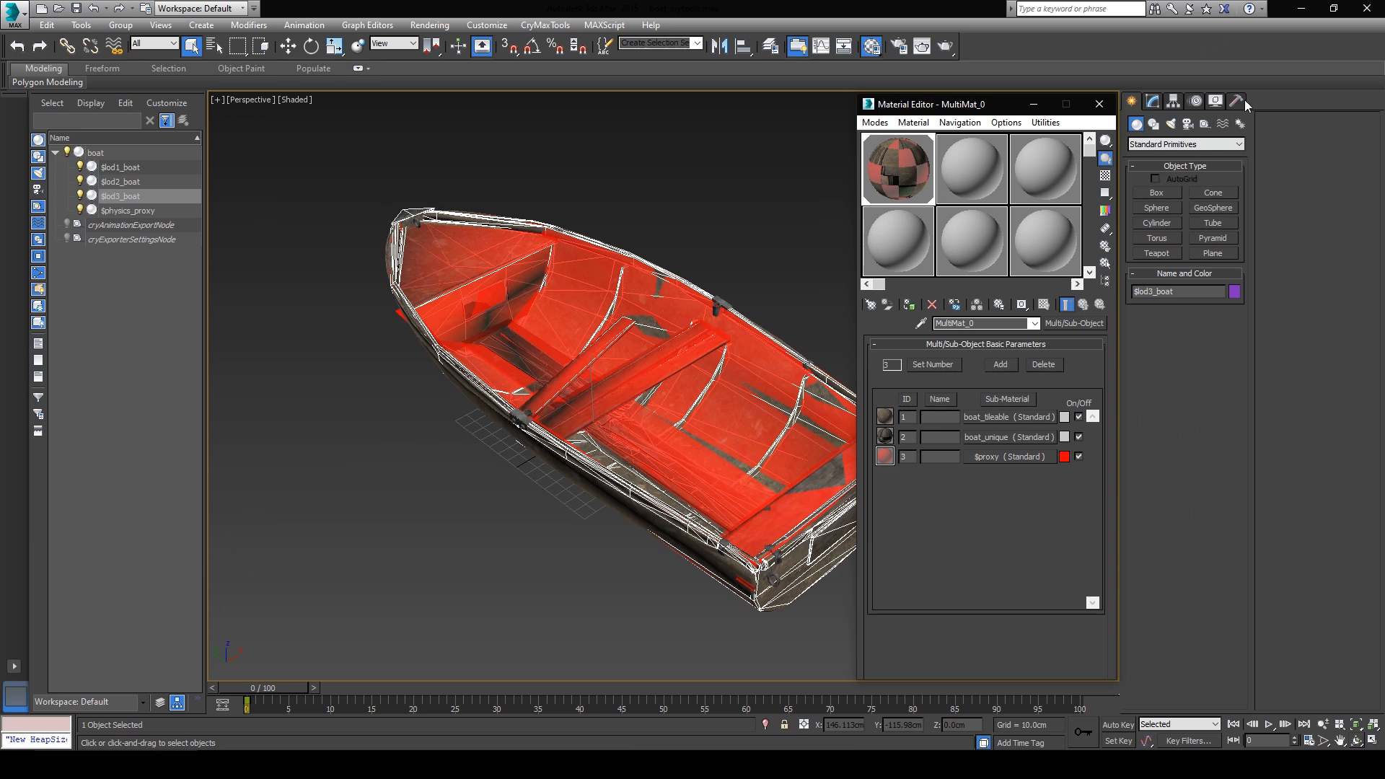
Step: Open the CRYENGINE Exporter from the Utilities panel
left_click(1237, 101)
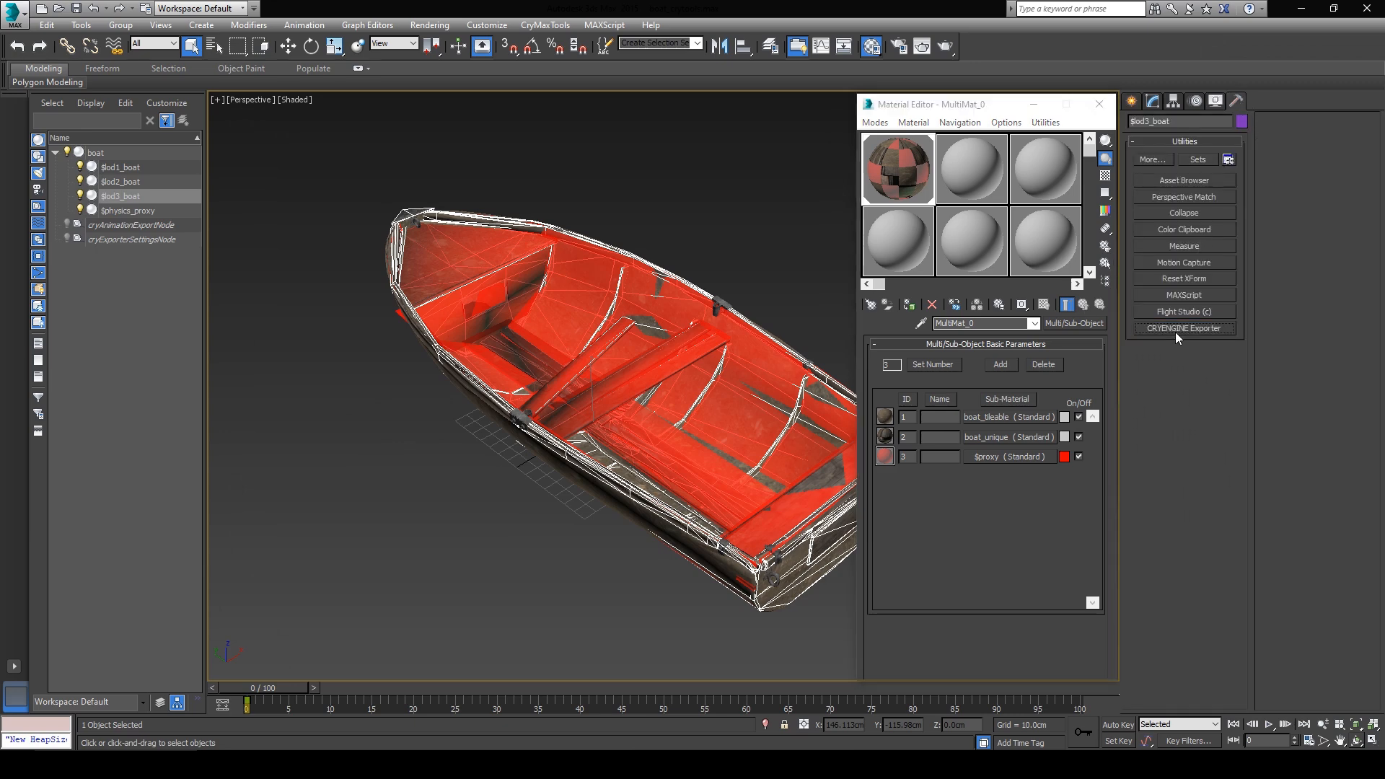
left_click(1183, 328)
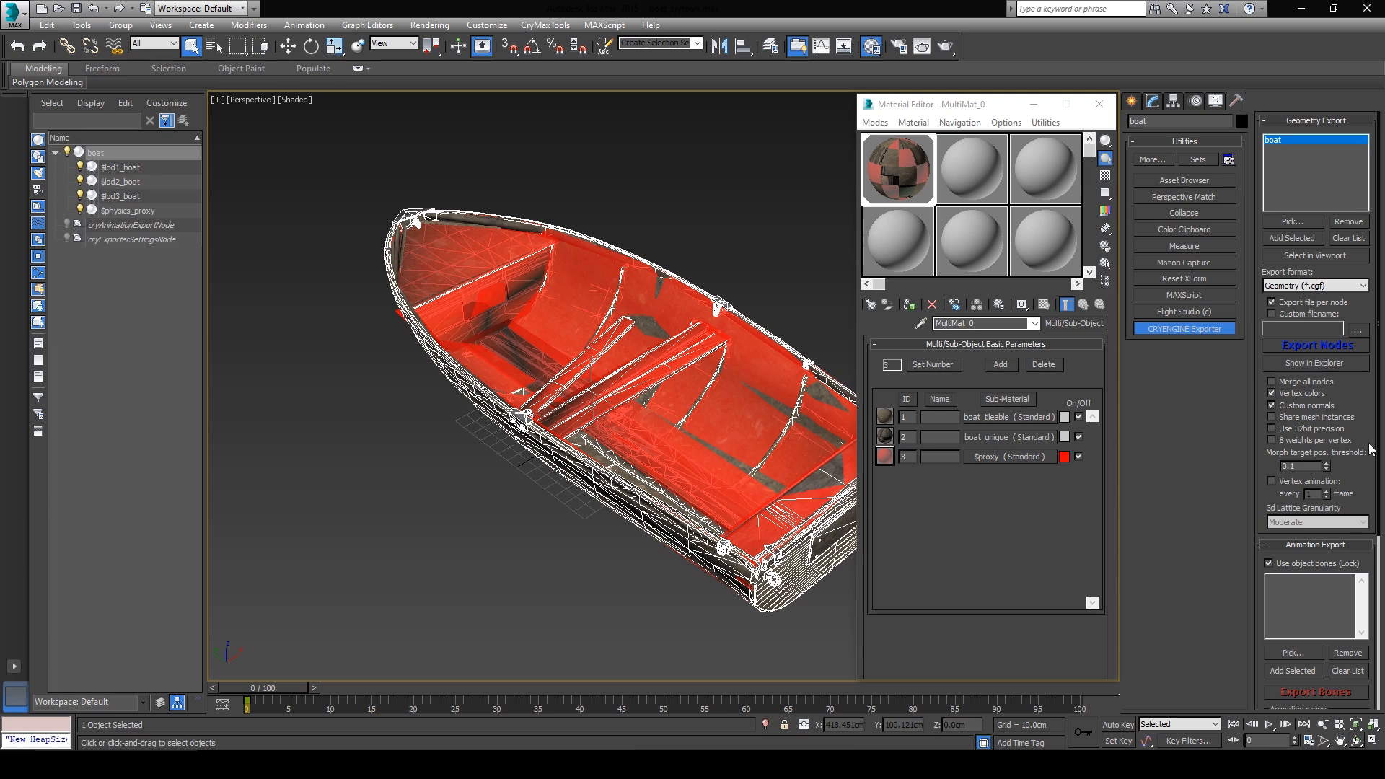
mouse_move(1262, 400)
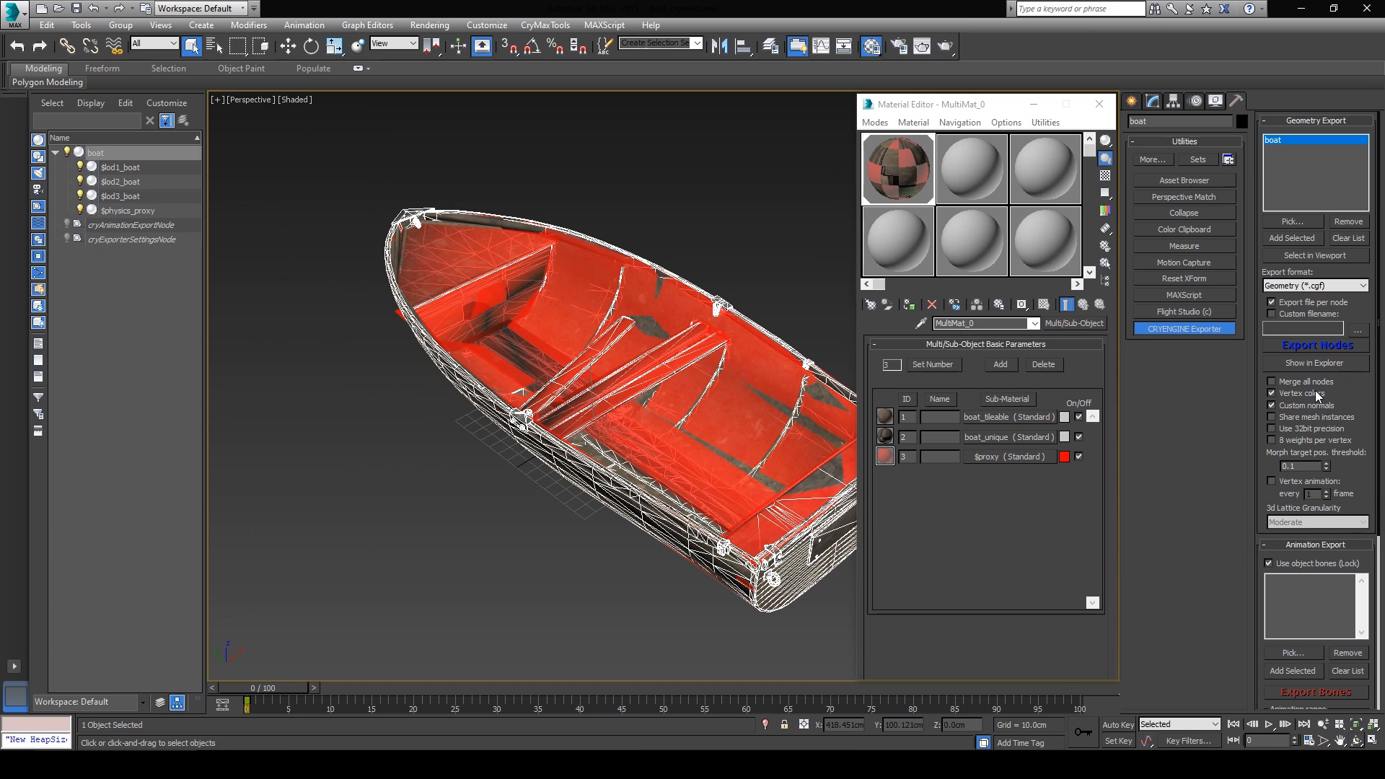
mouse_move(1338, 393)
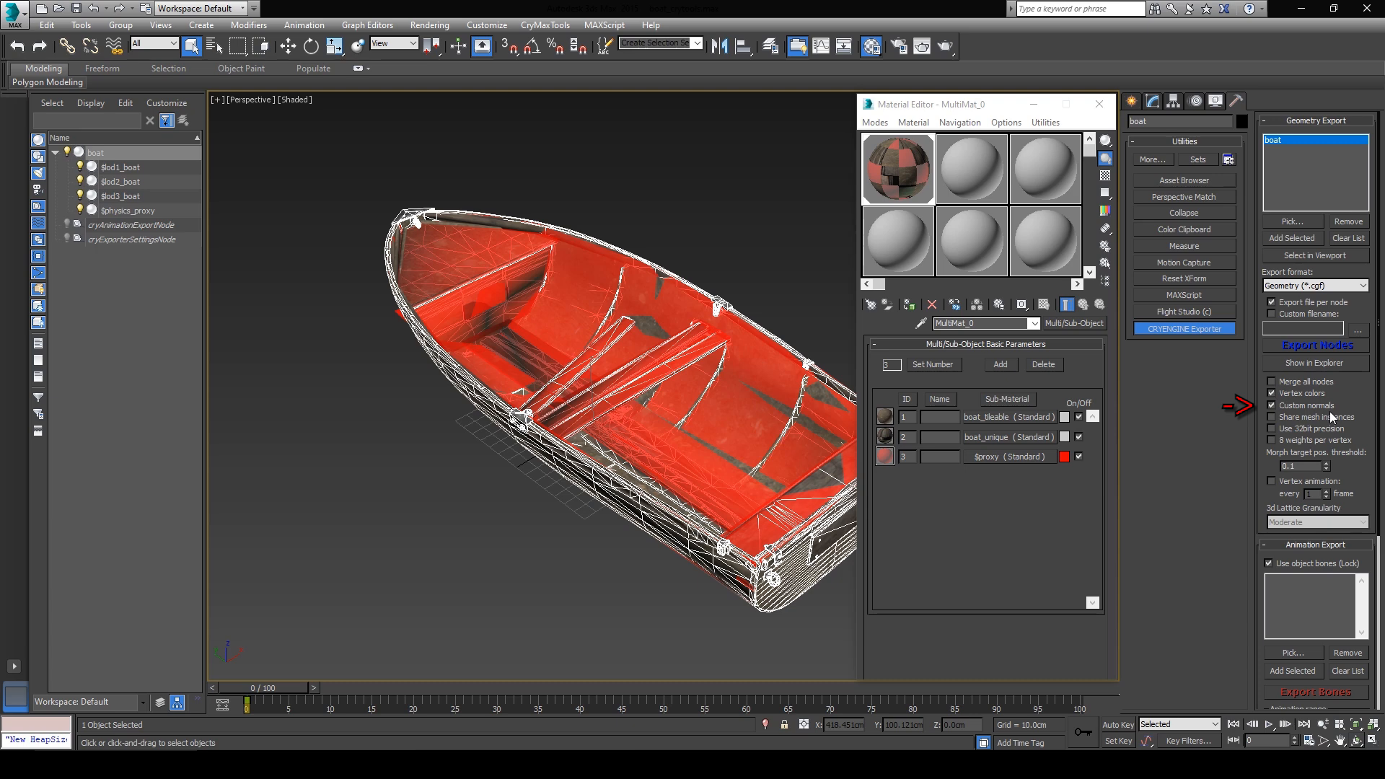
mouse_move(1342, 417)
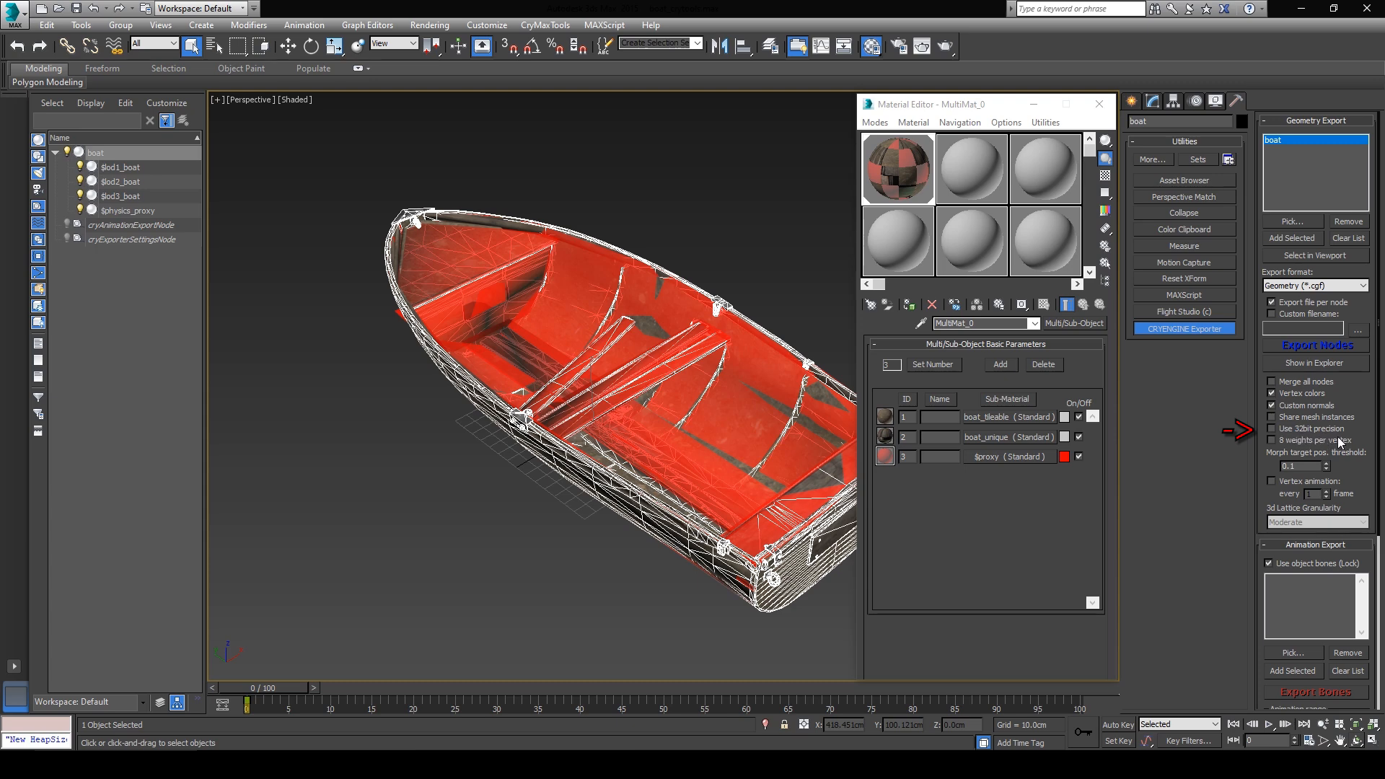
mouse_move(1345, 443)
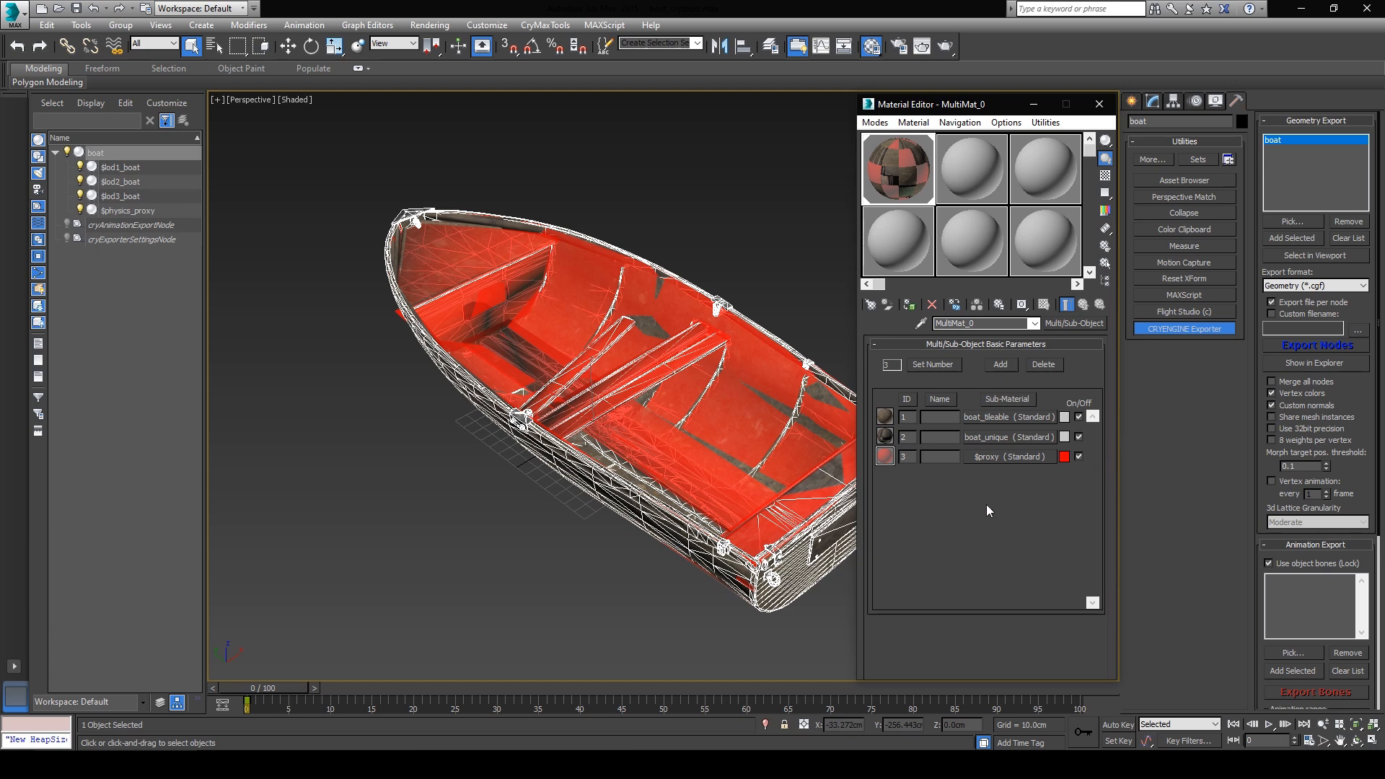
mouse_move(966, 498)
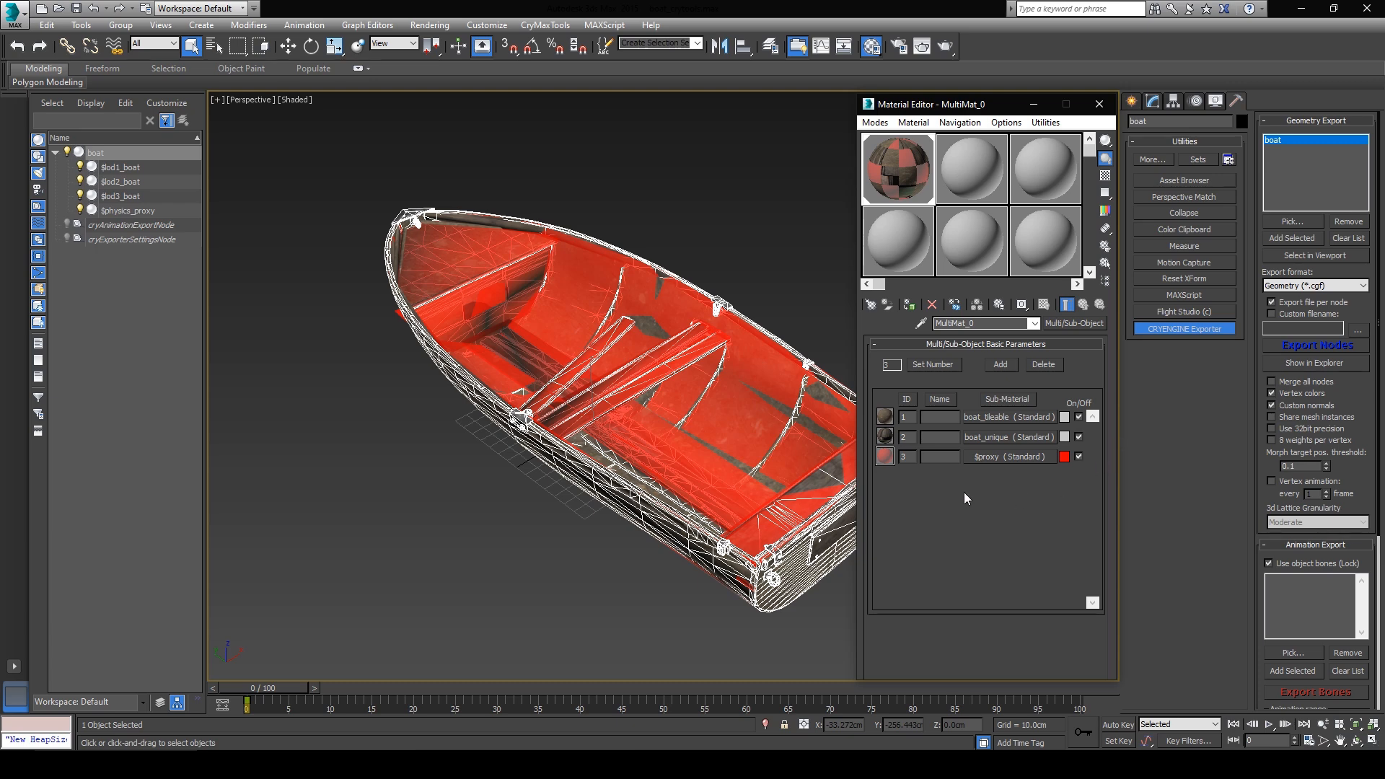
mouse_move(606, 596)
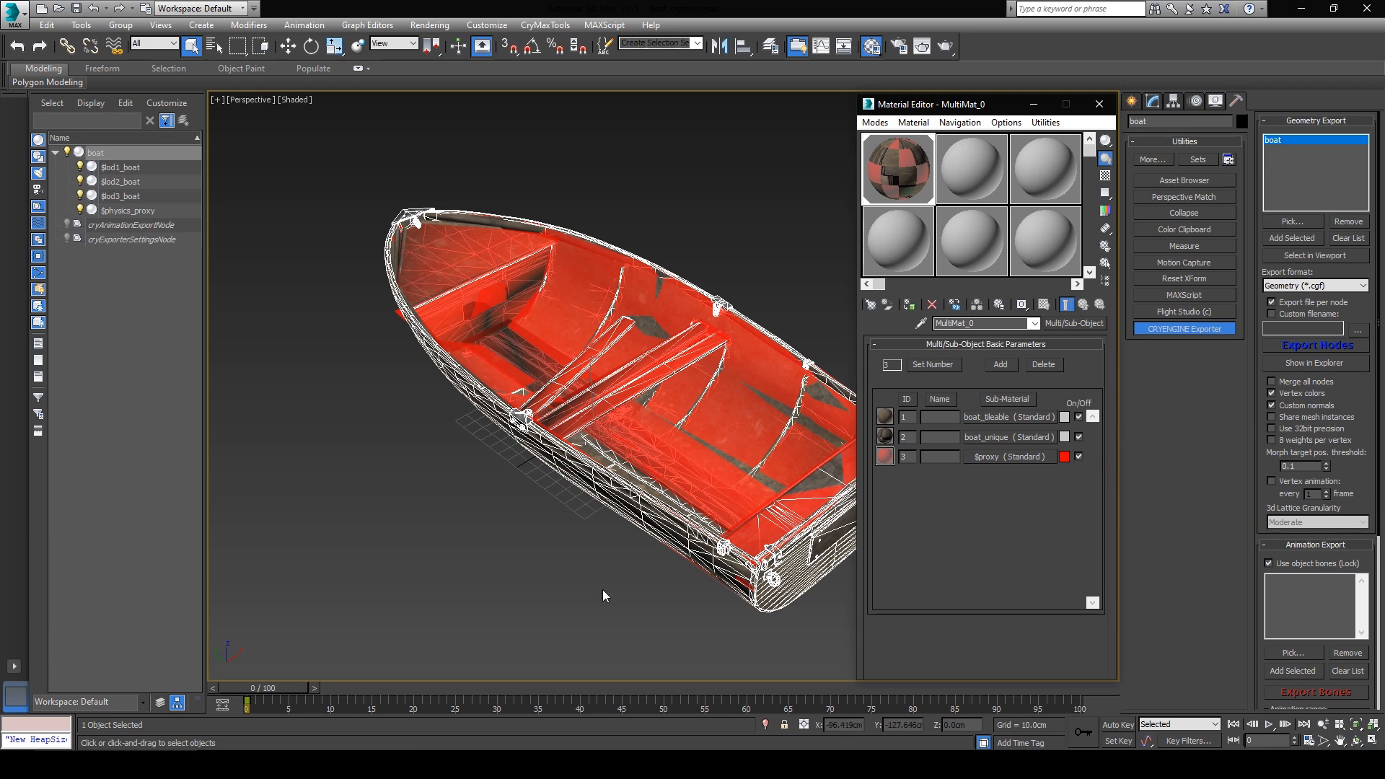
mouse_move(442, 448)
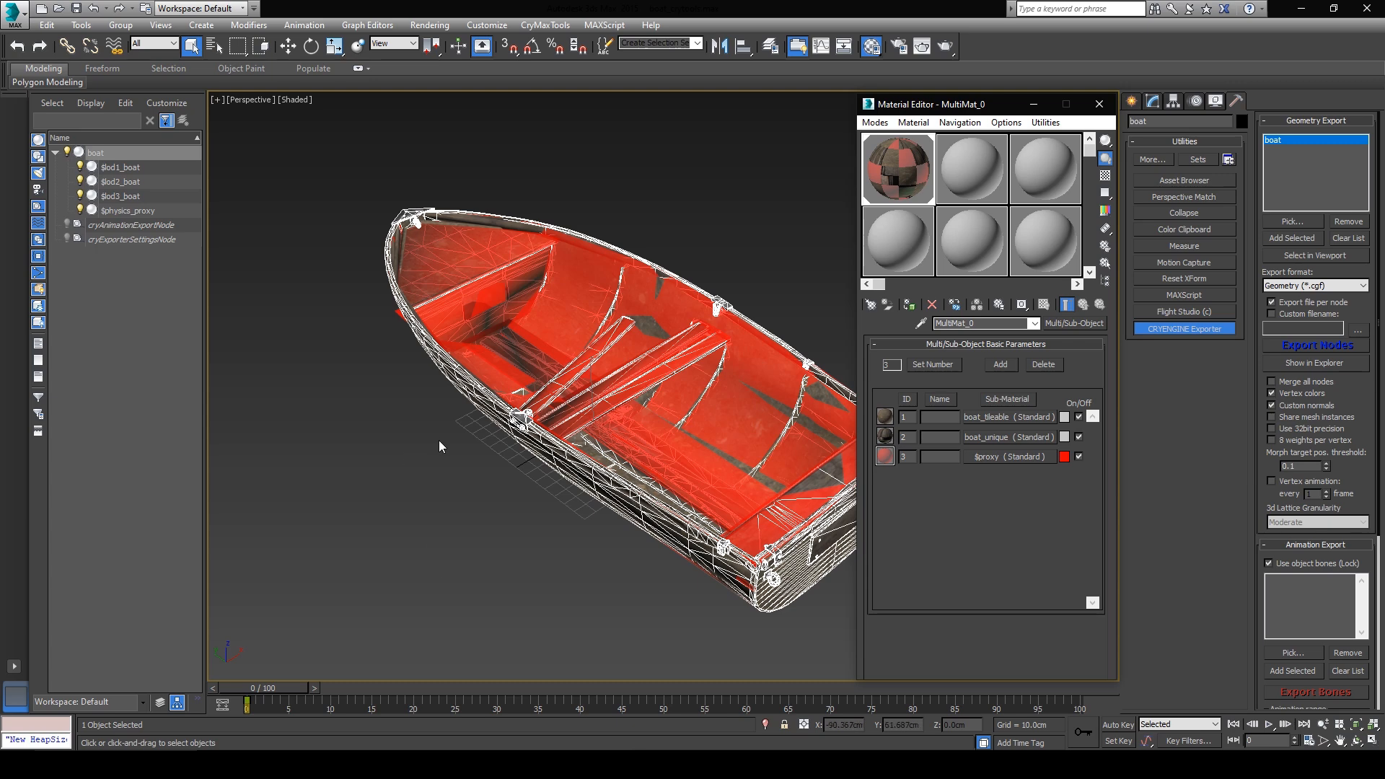
Step: Open the application menu and hide $physics_proxy
left_click(15, 12)
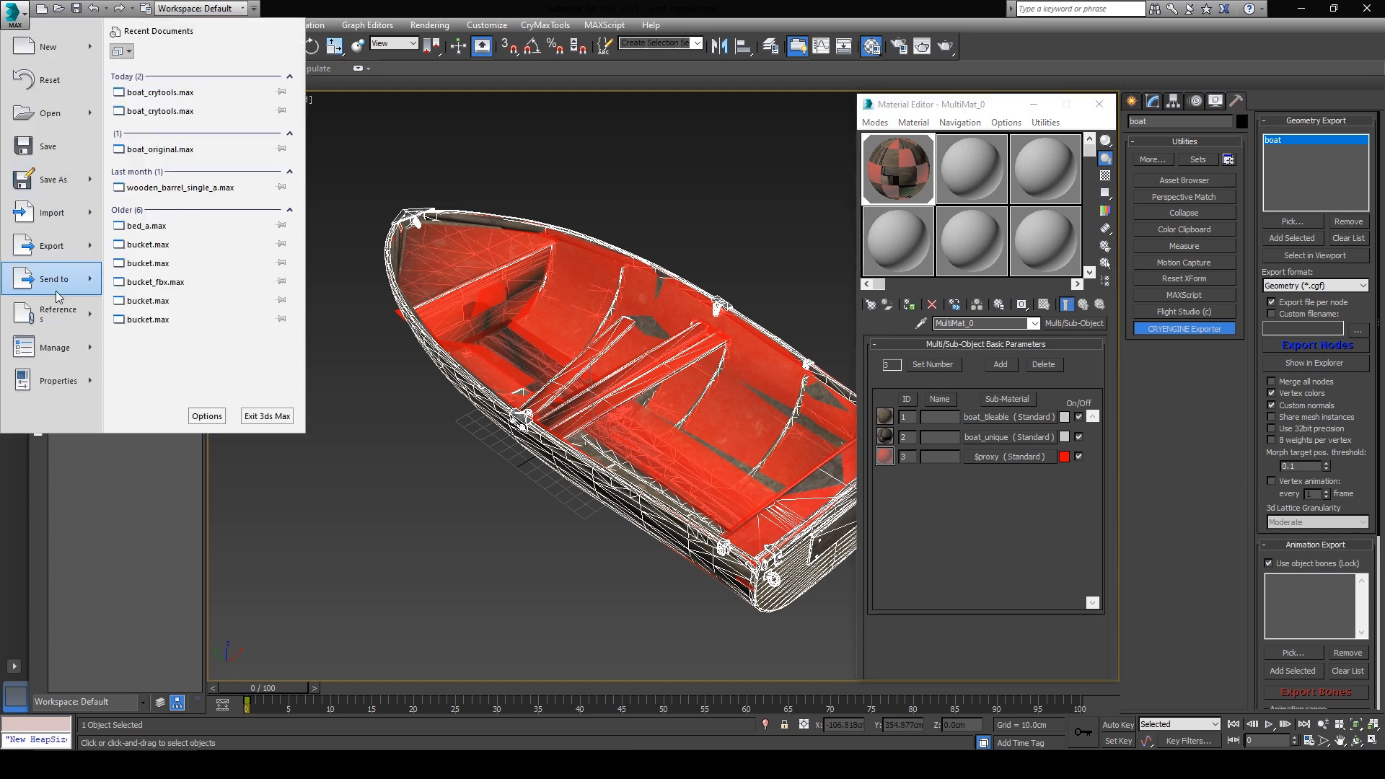
left_click(54, 180)
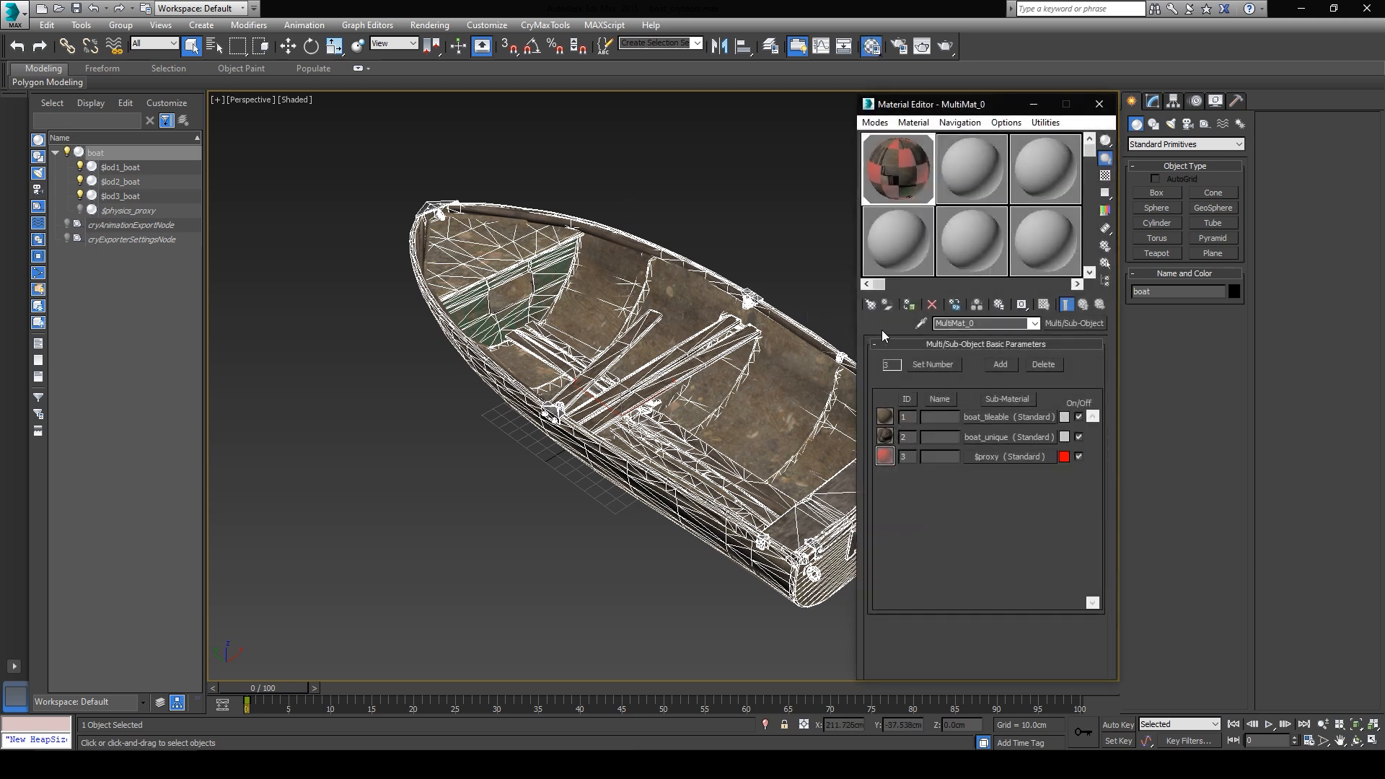
mouse_move(12, 174)
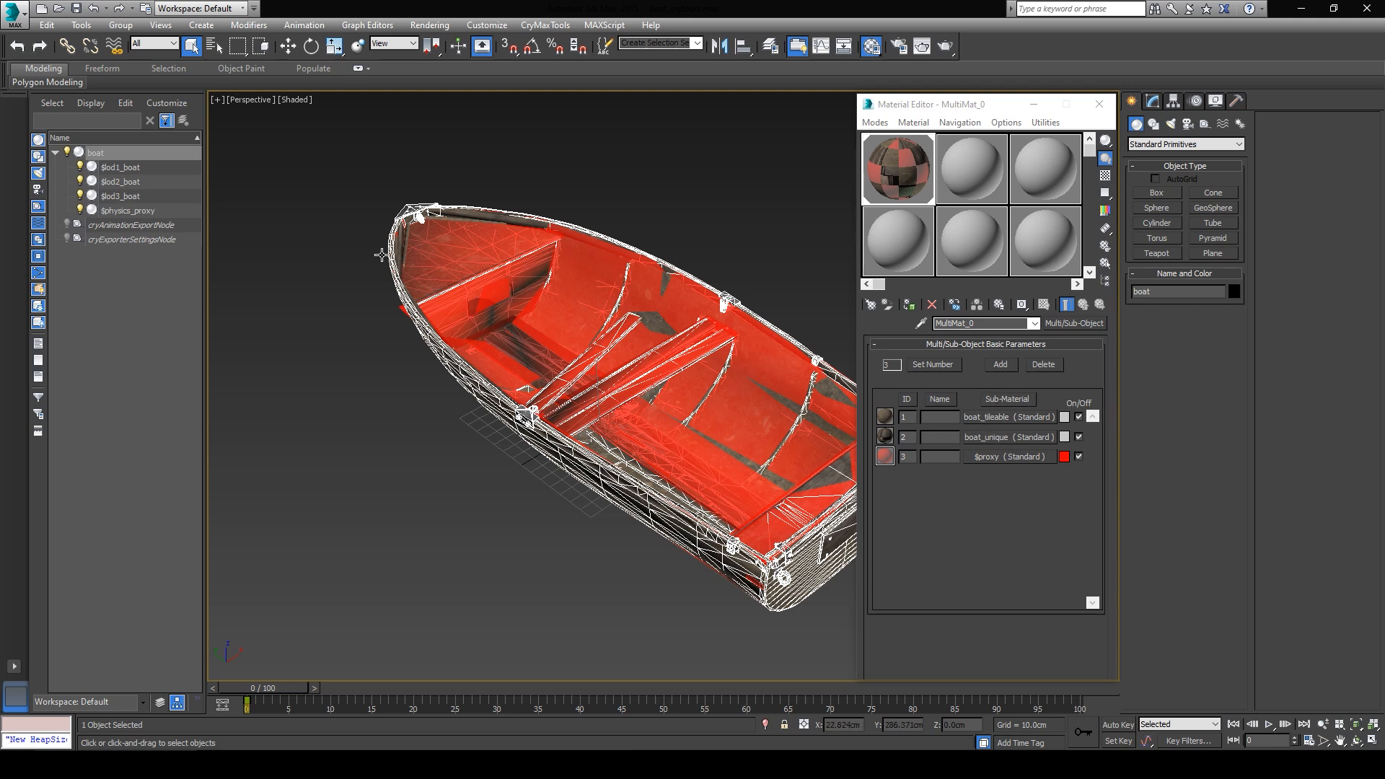
Step: Show $physics_proxy again and inspect the boat parent and $lod2_boat
left_click(95, 153)
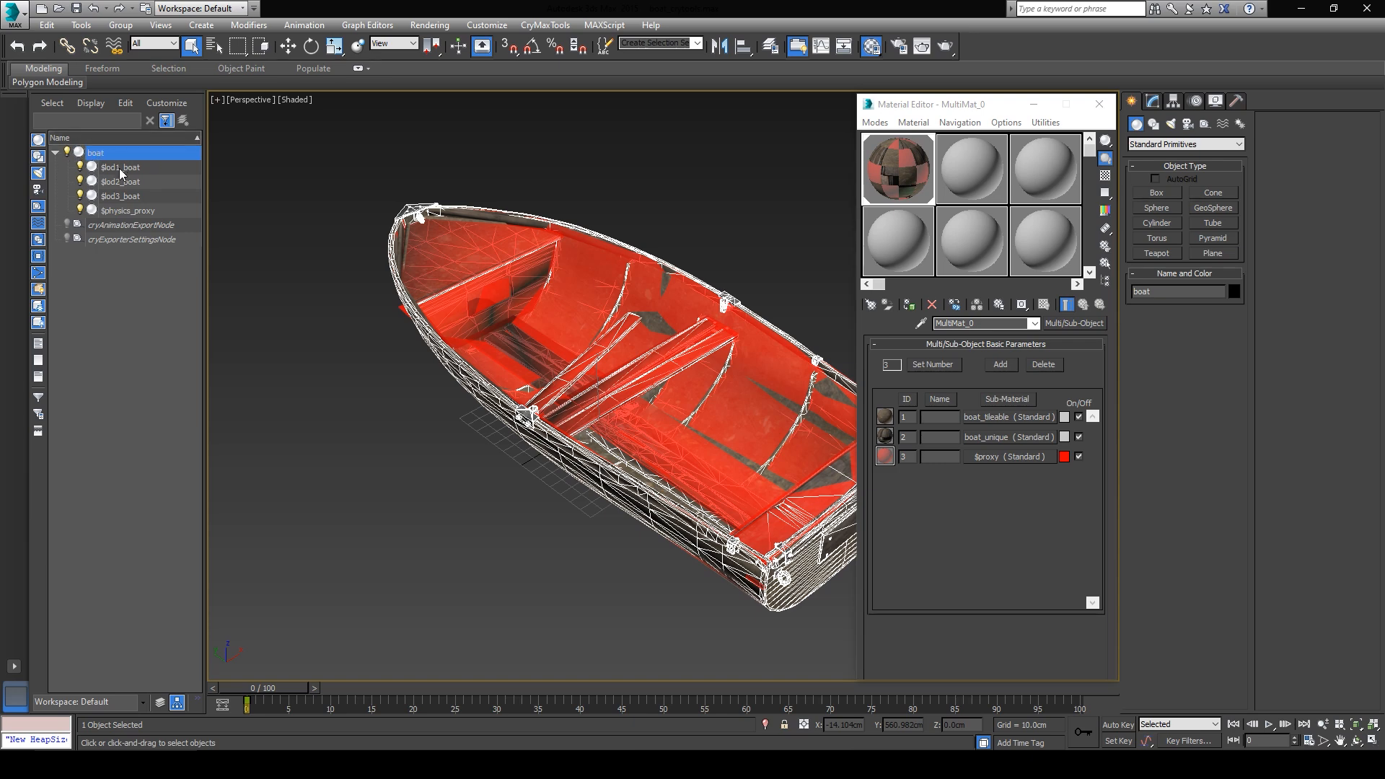
left_click(121, 181)
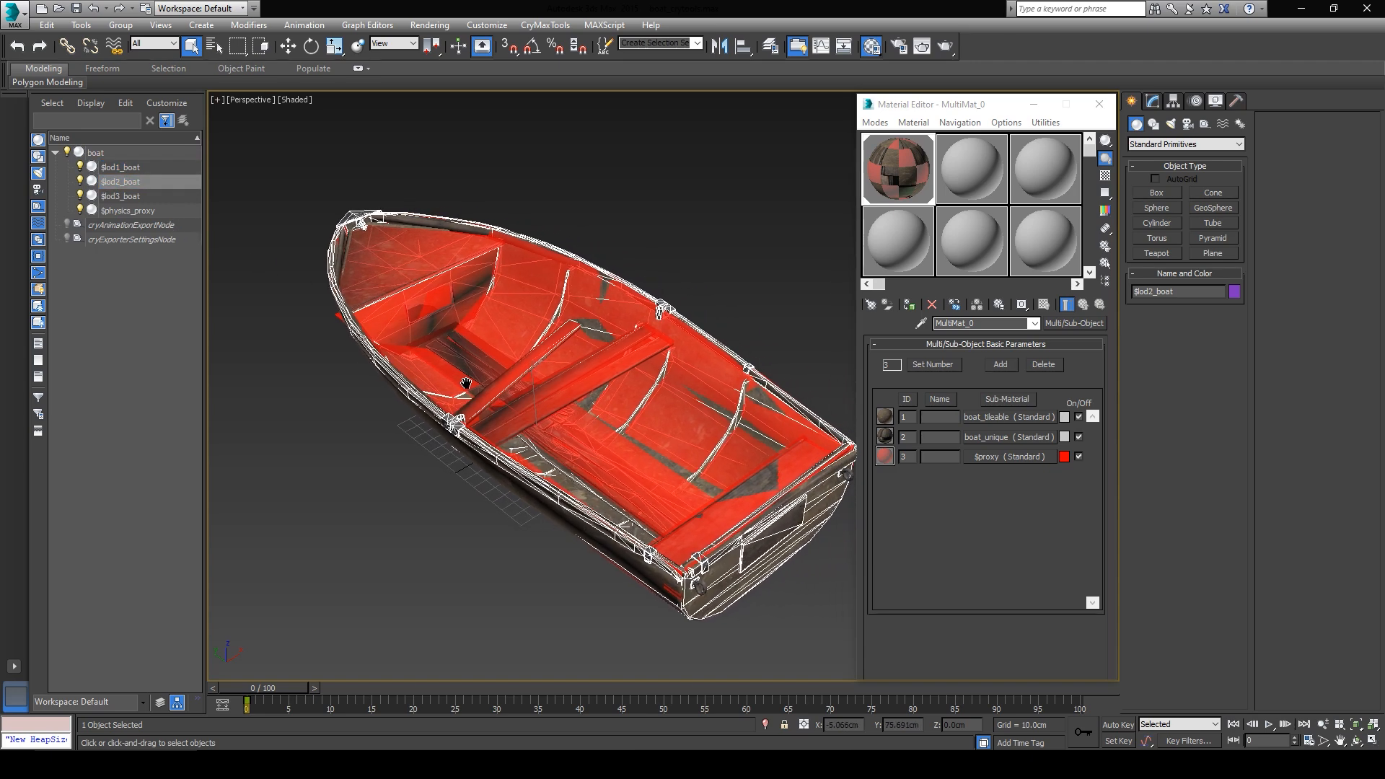
left_click(15, 12)
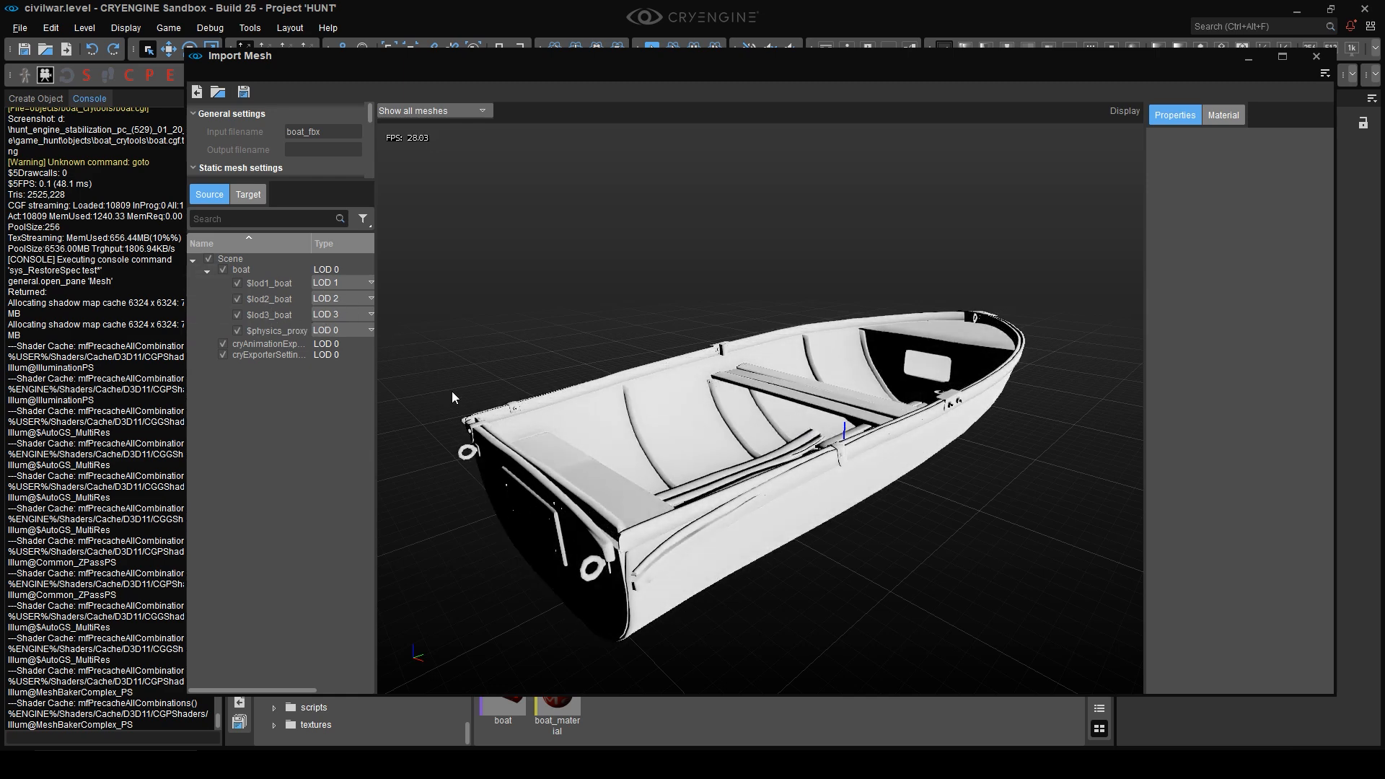
Step: Generate a material for the imported boat from the Import Mesh Material tab
left_click(1103, 115)
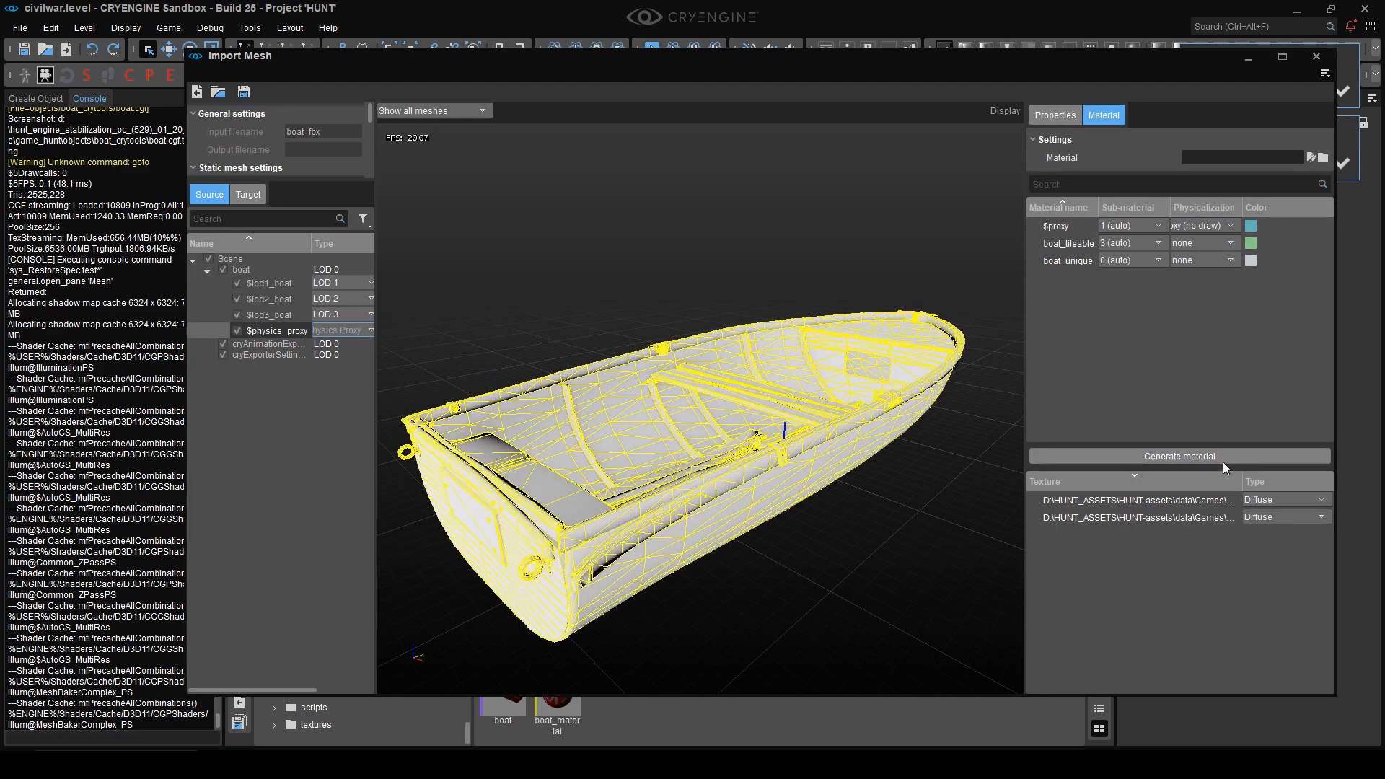
left_click(1178, 456)
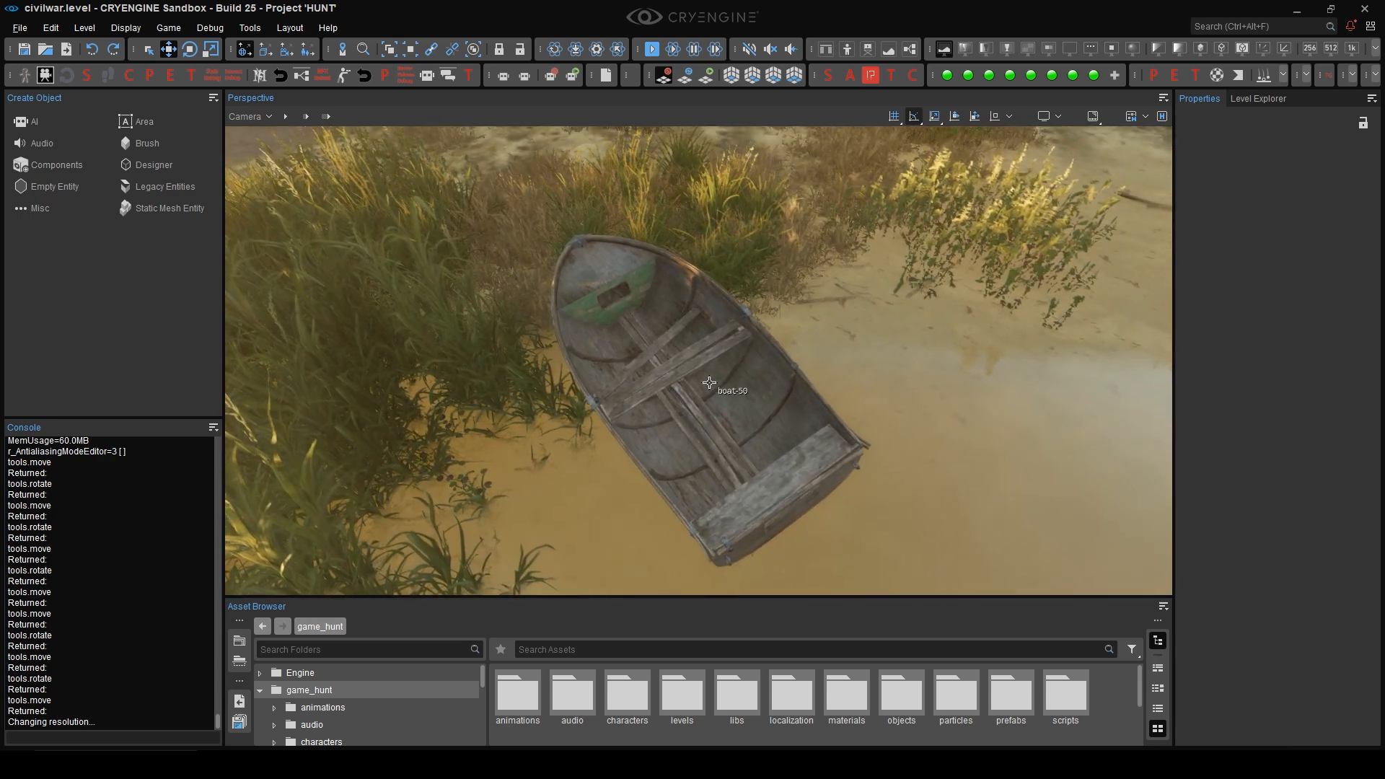
Step: Select the placed boat-50 brush to show boat.cgf, boat_mat and LOD ratio 255
left_click(709, 382)
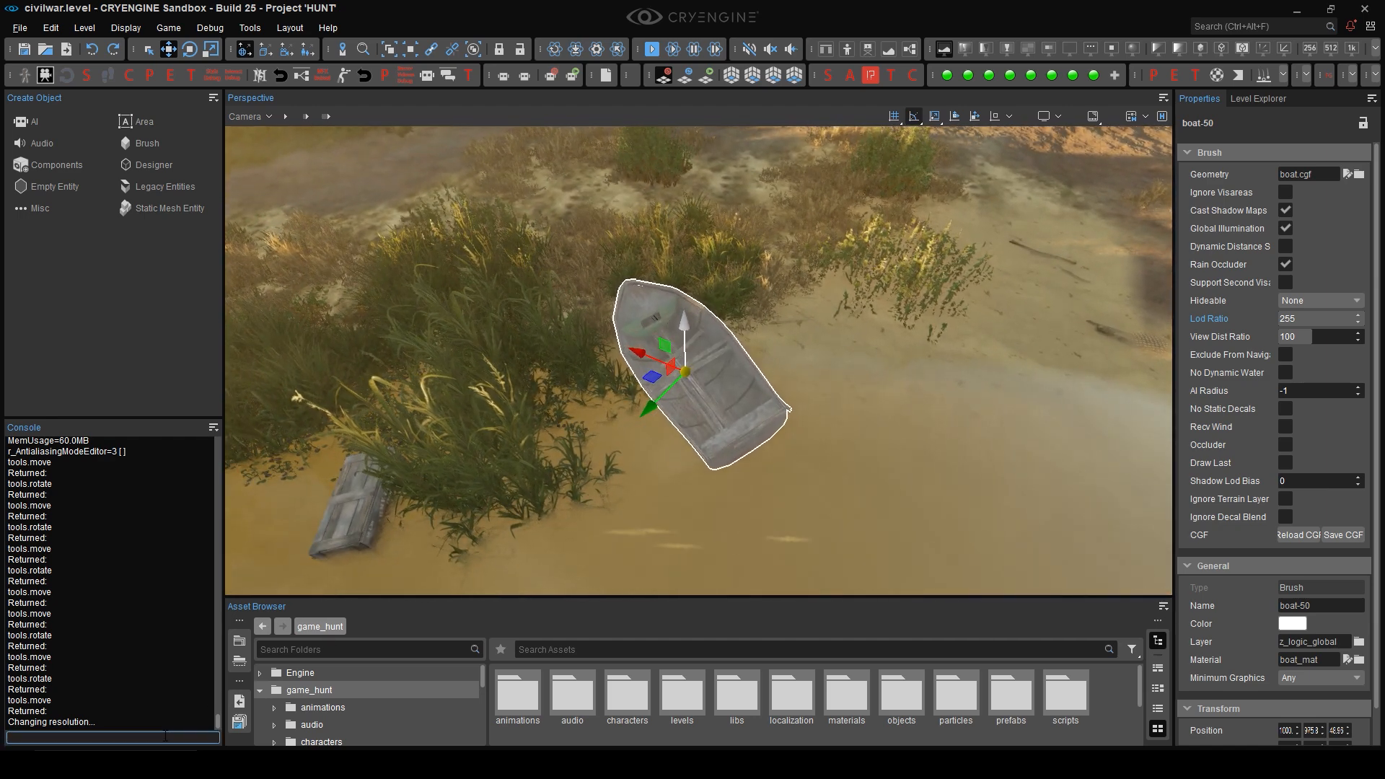
Step: Run e_debugdraw 3 for the LOD debug view and set boat-50's LOD ratio to 160
type("e_debugdraw 3")
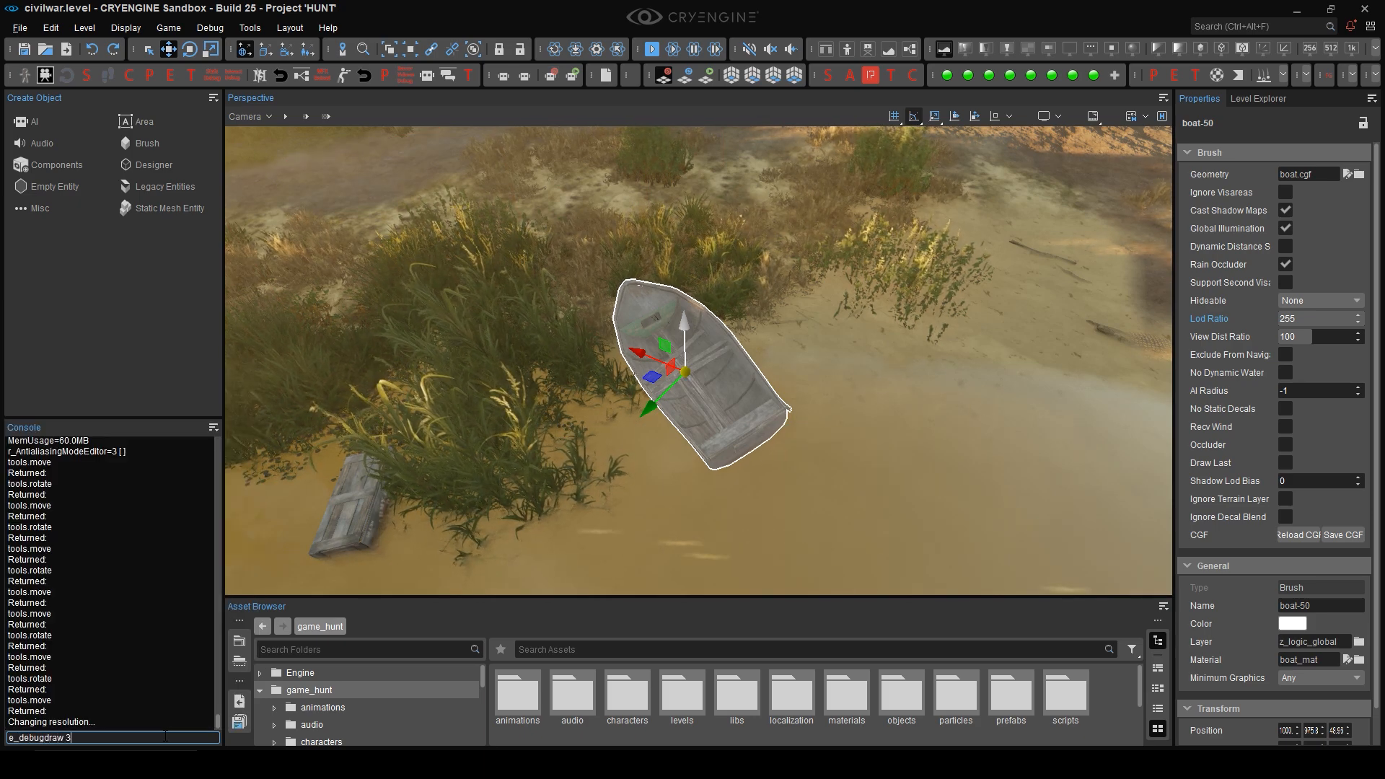
key("enter")
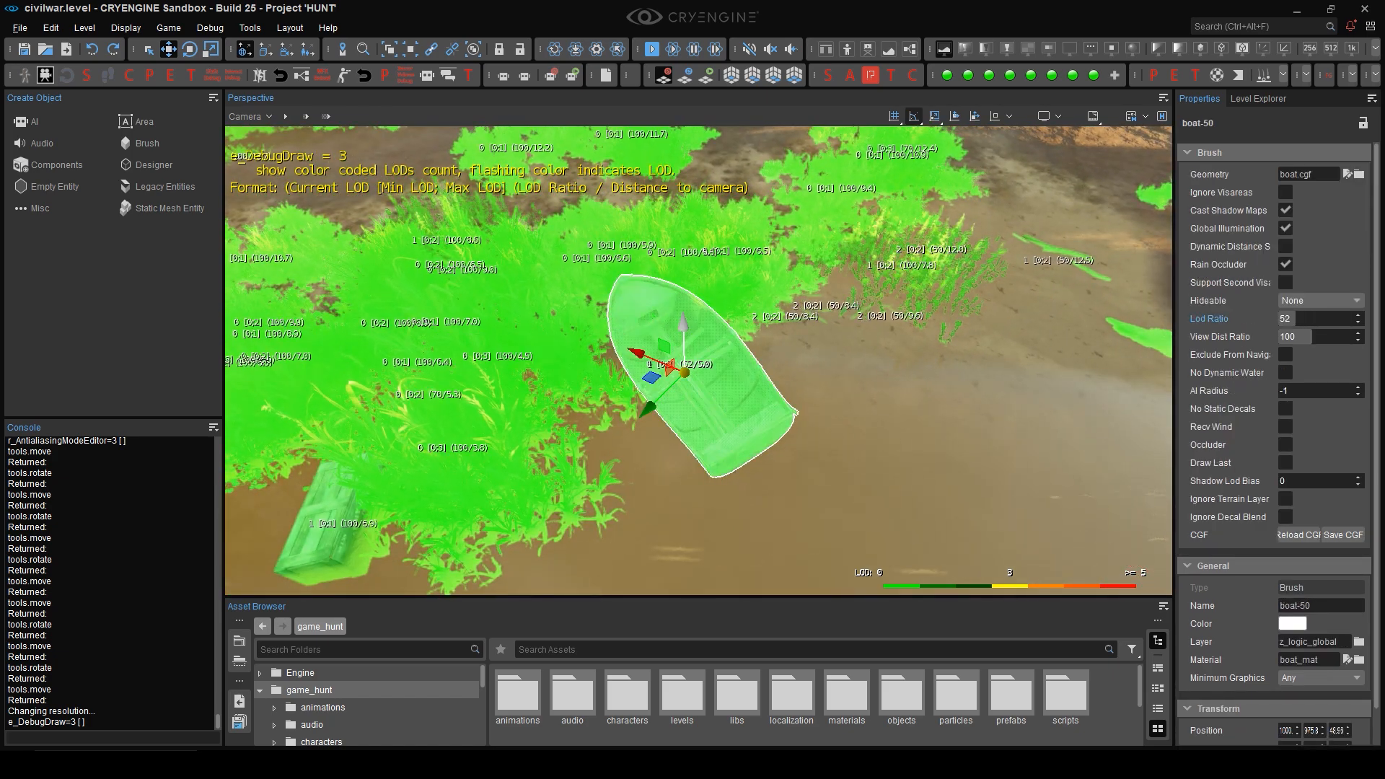
type("160")
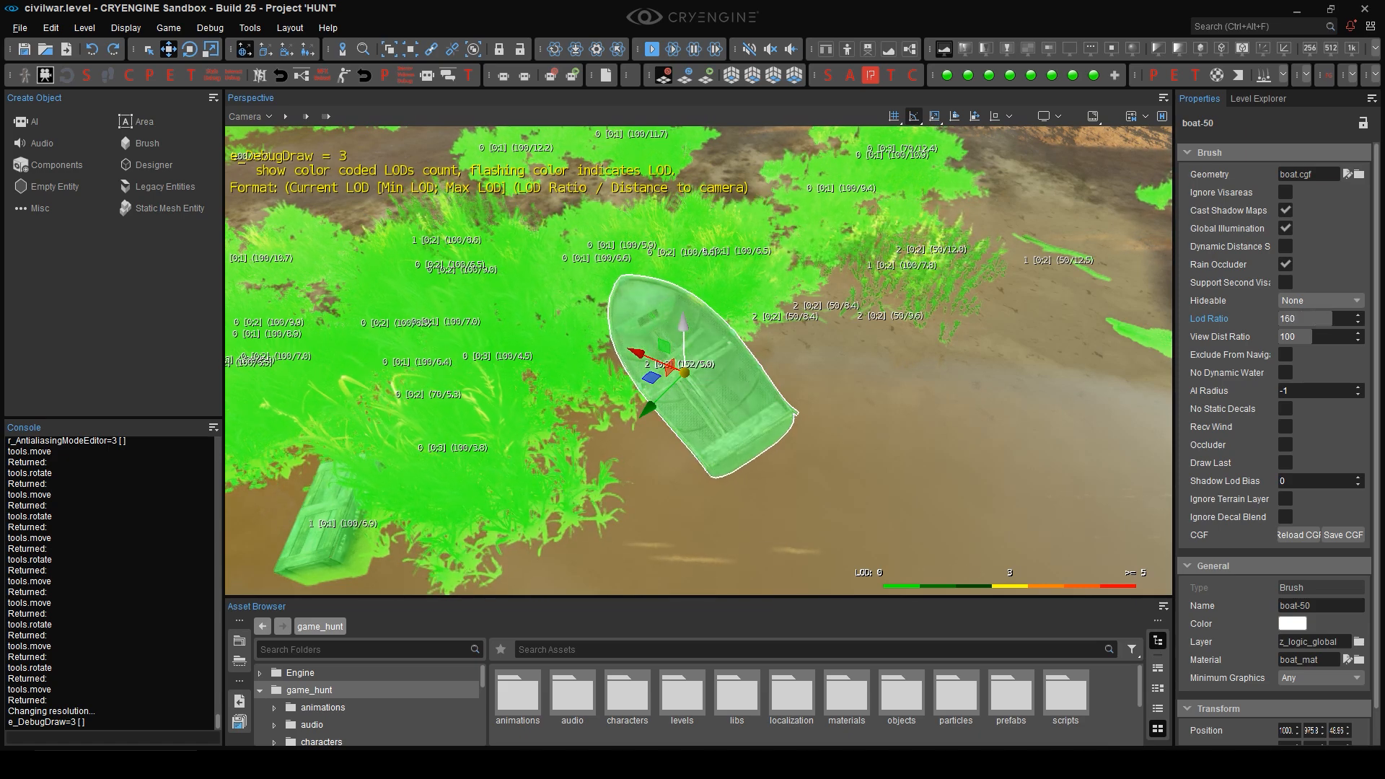